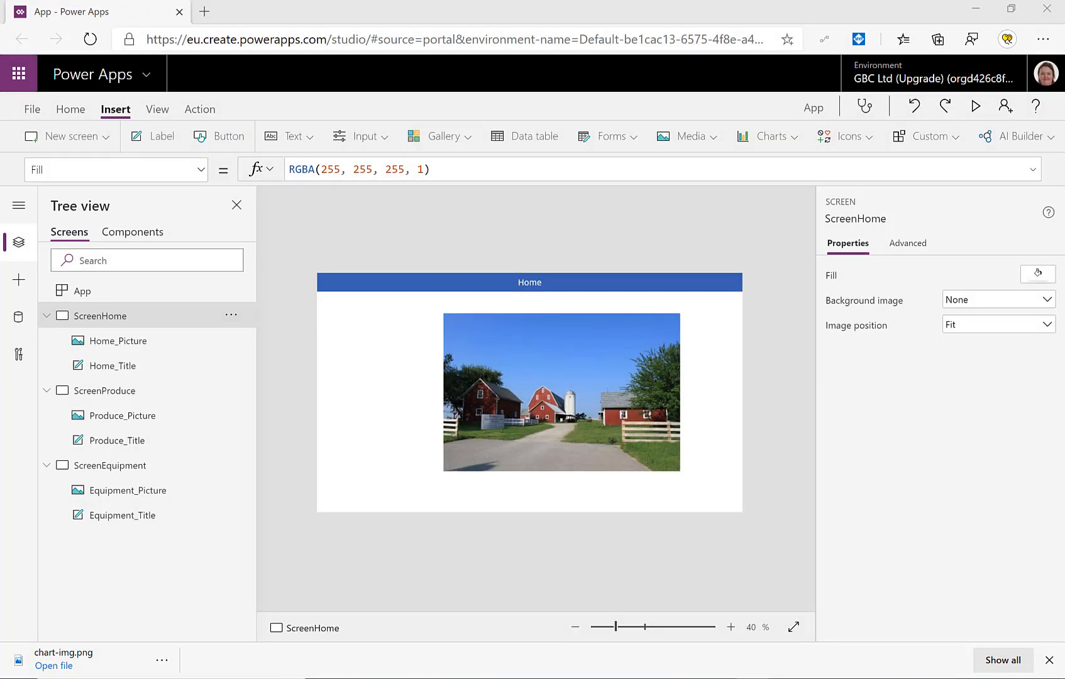
pyautogui.moveTo(430, 85)
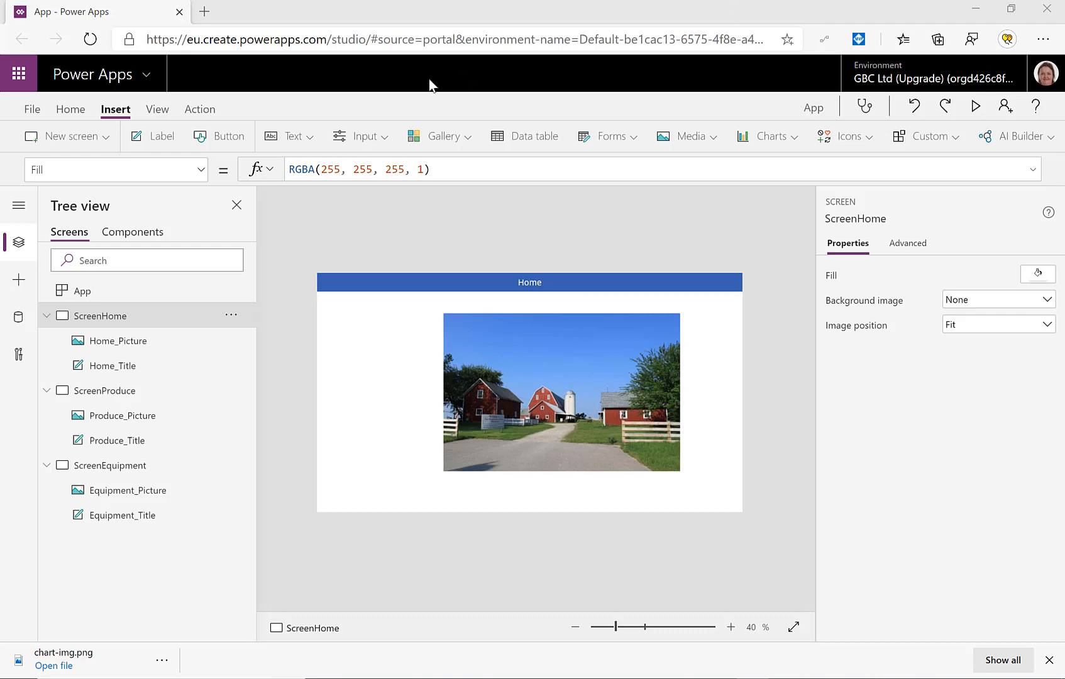
# Step: Check the Produce and Equipment screens, then add a new component named Menu
pyautogui.click(104, 390)
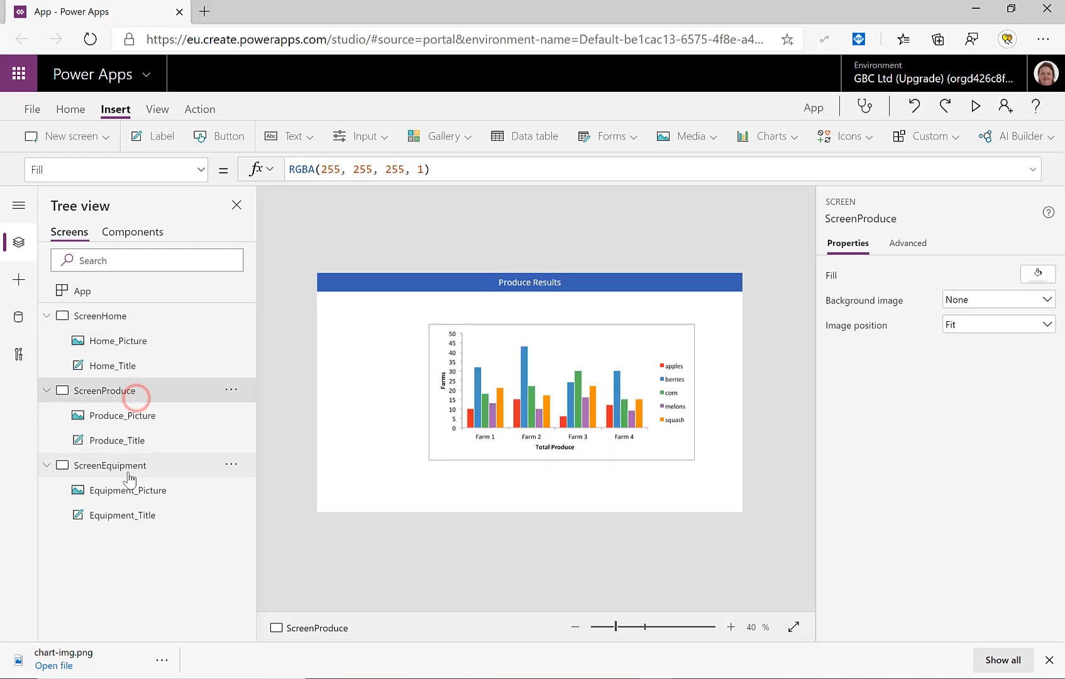
pyautogui.click(99, 317)
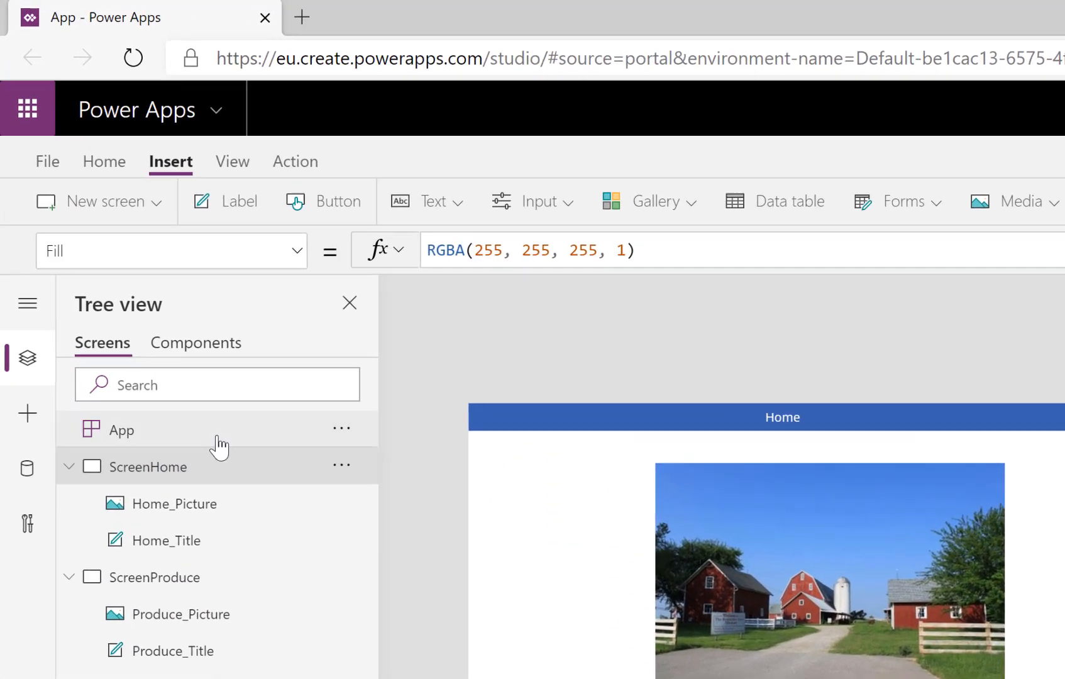
pyautogui.click(195, 347)
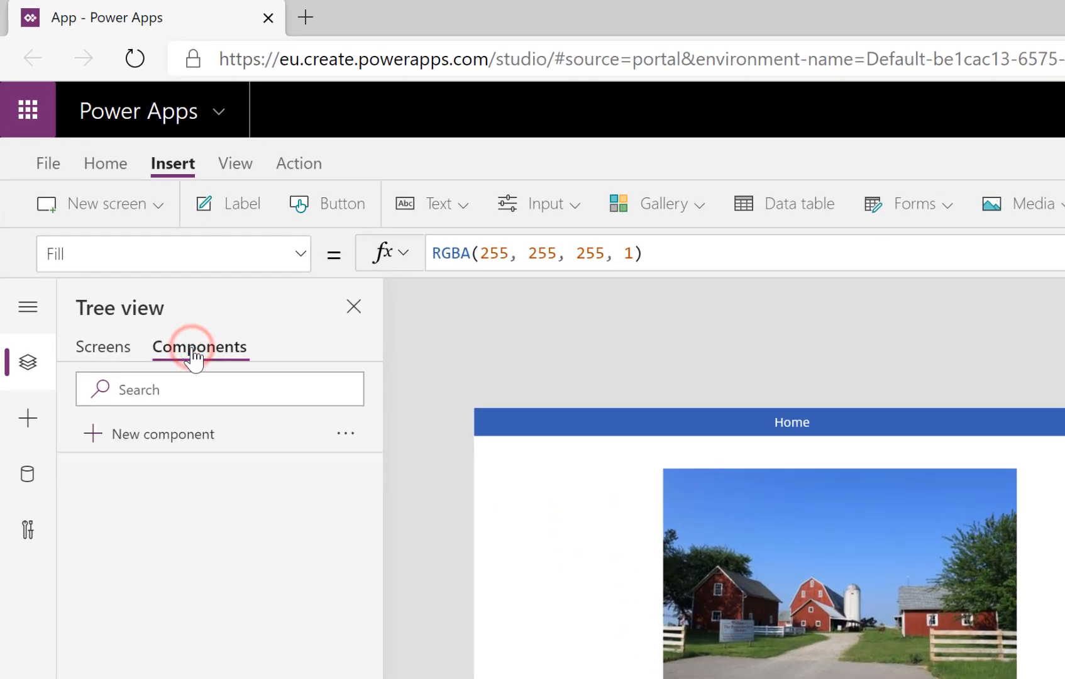
pyautogui.click(163, 434)
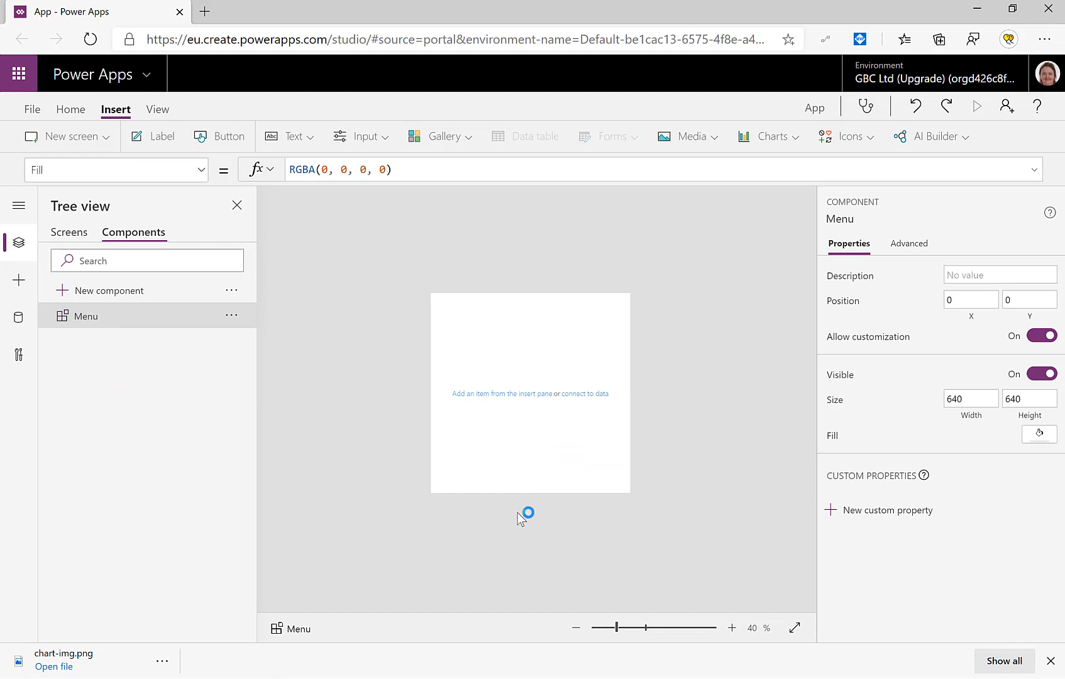
pyautogui.moveTo(815, 530)
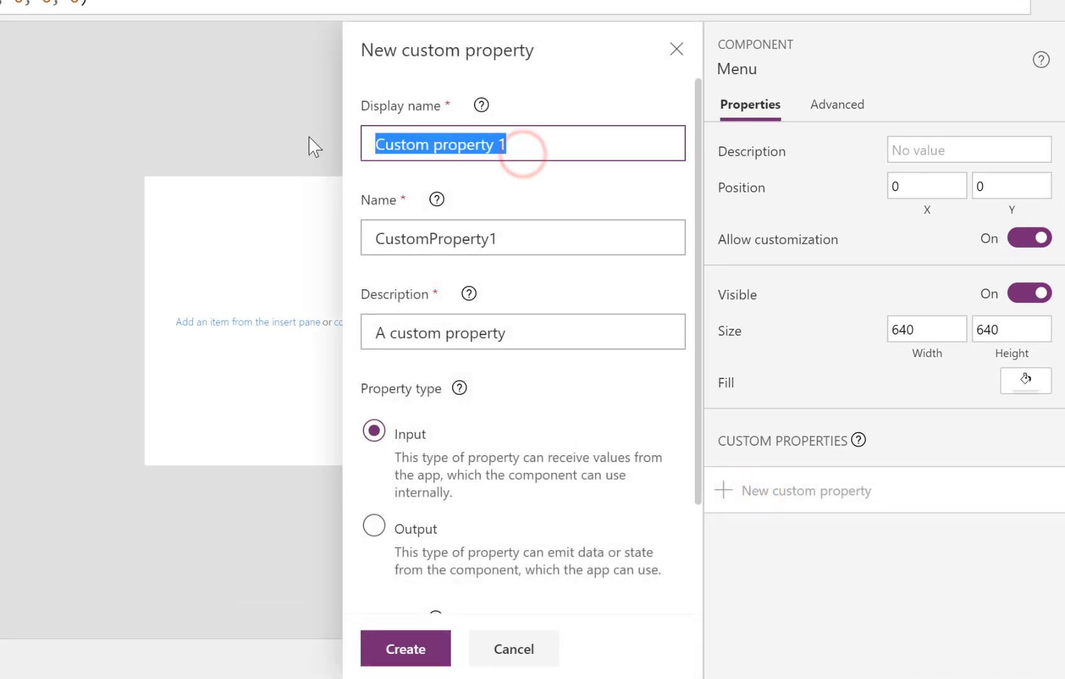
# Step: Create input property MenuItems, type Table, described as 'list of menu items'
pyautogui.write('MenuItems')
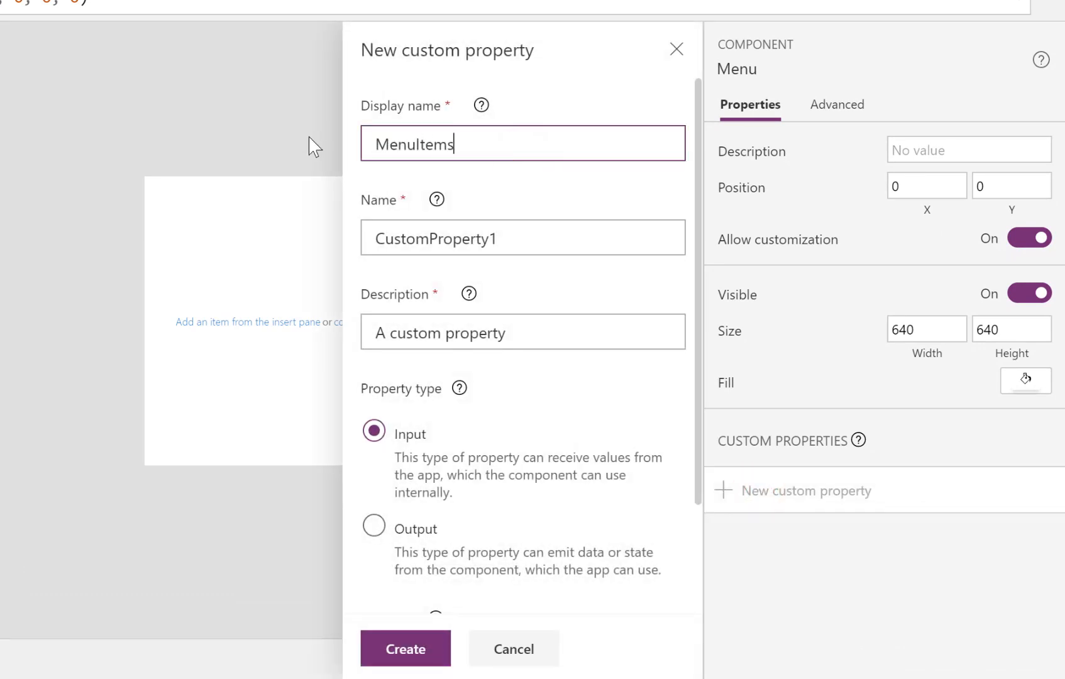
pyautogui.tripleClick(435, 238)
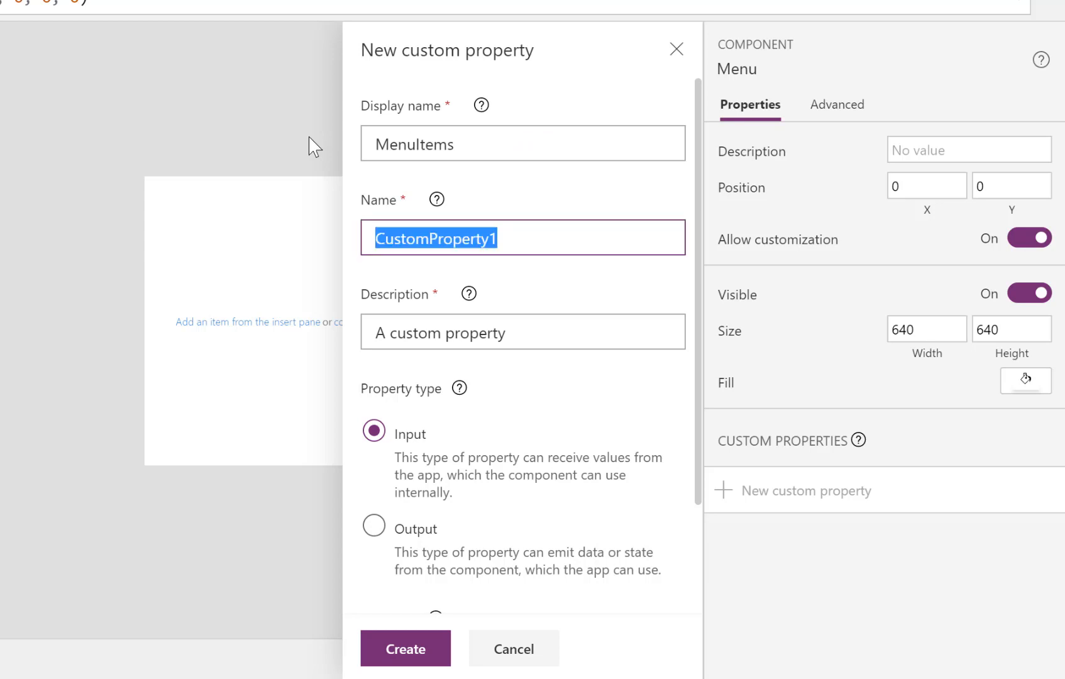
pyautogui.write('MenuItems')
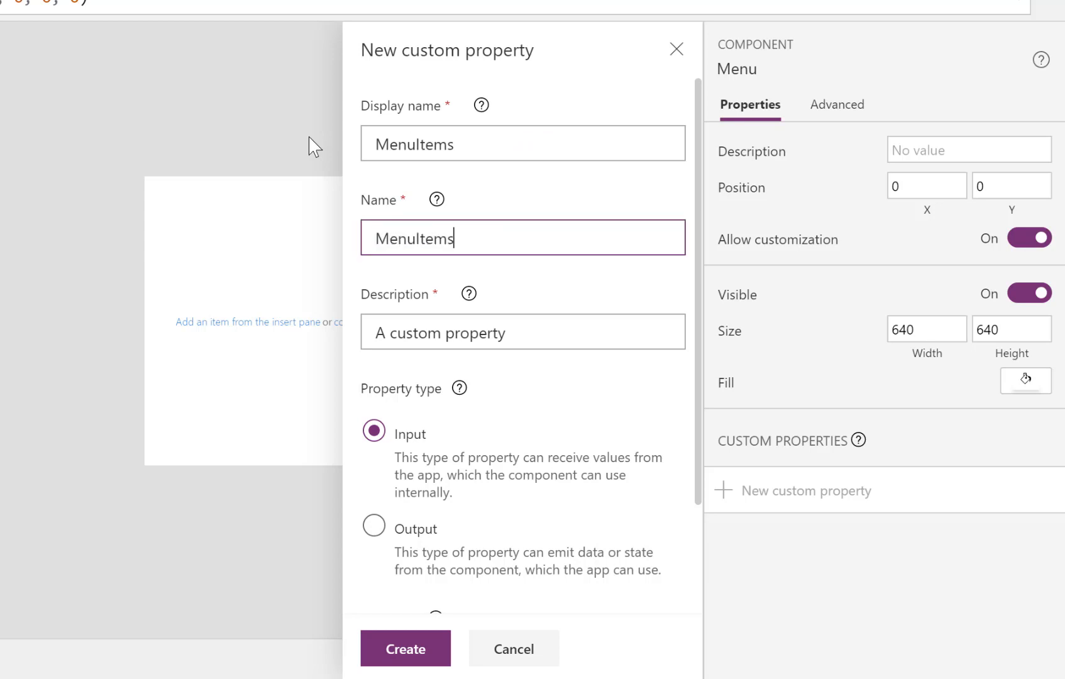
pyautogui.tripleClick(440, 333)
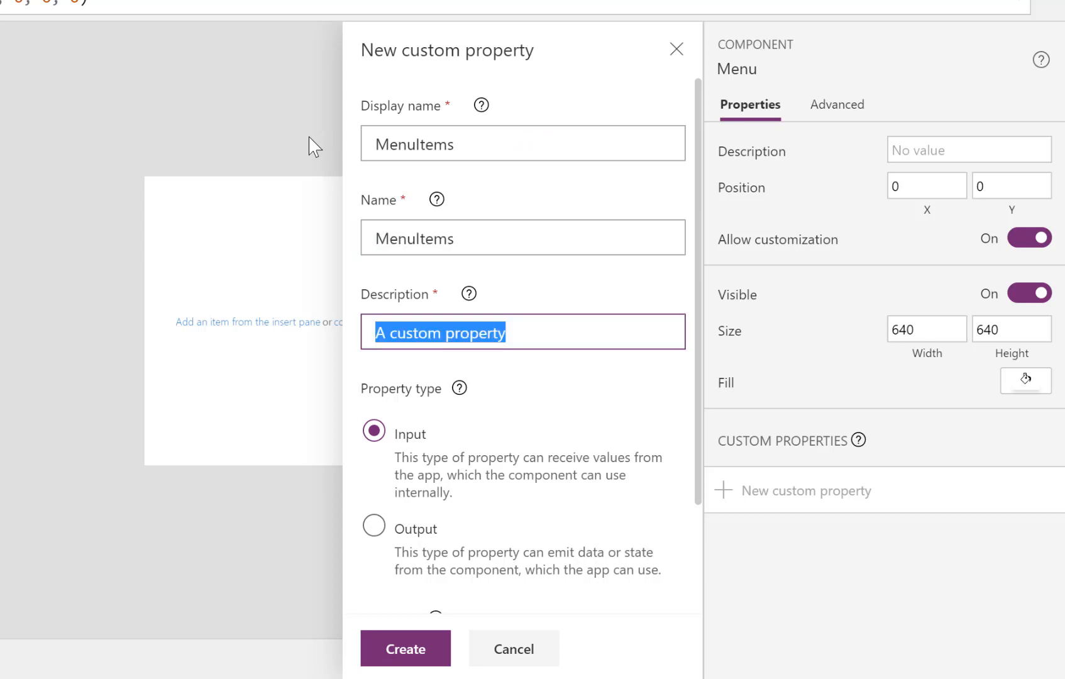
pyautogui.write('list of menu')
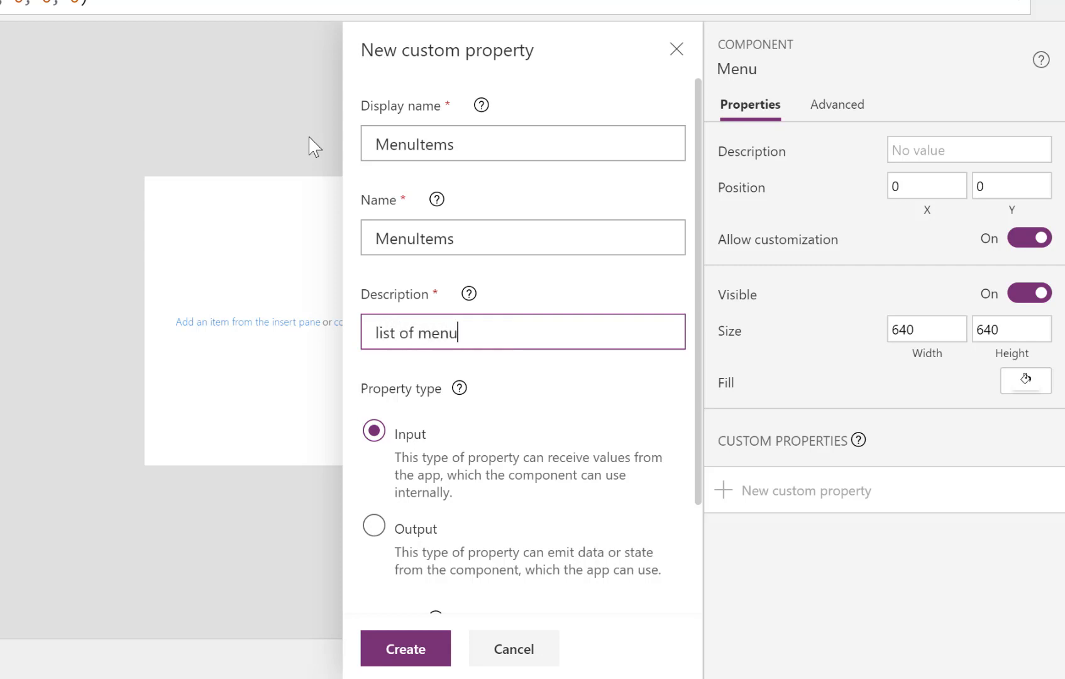
pyautogui.write('items')
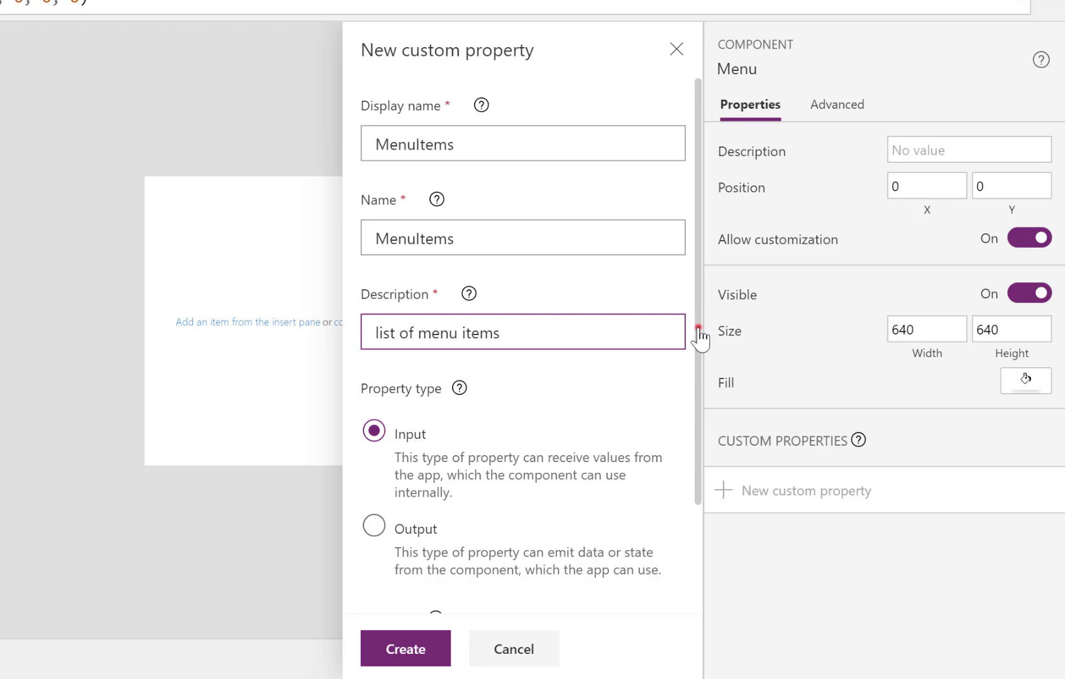
pyautogui.click(604, 522)
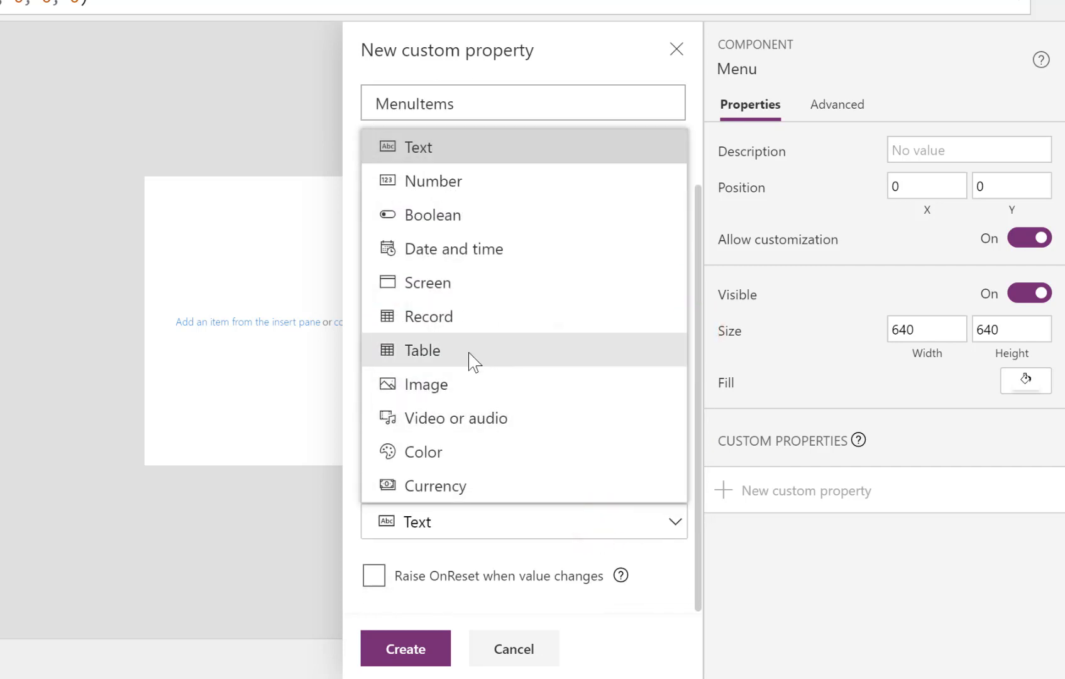
pyautogui.click(422, 351)
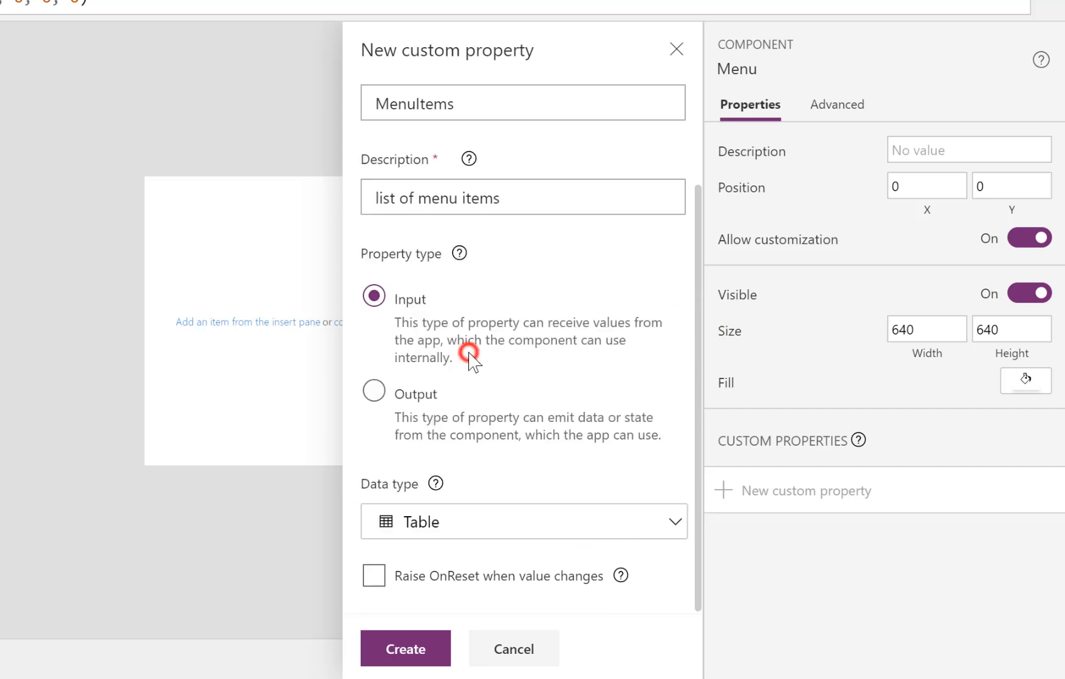
pyautogui.moveTo(406, 667)
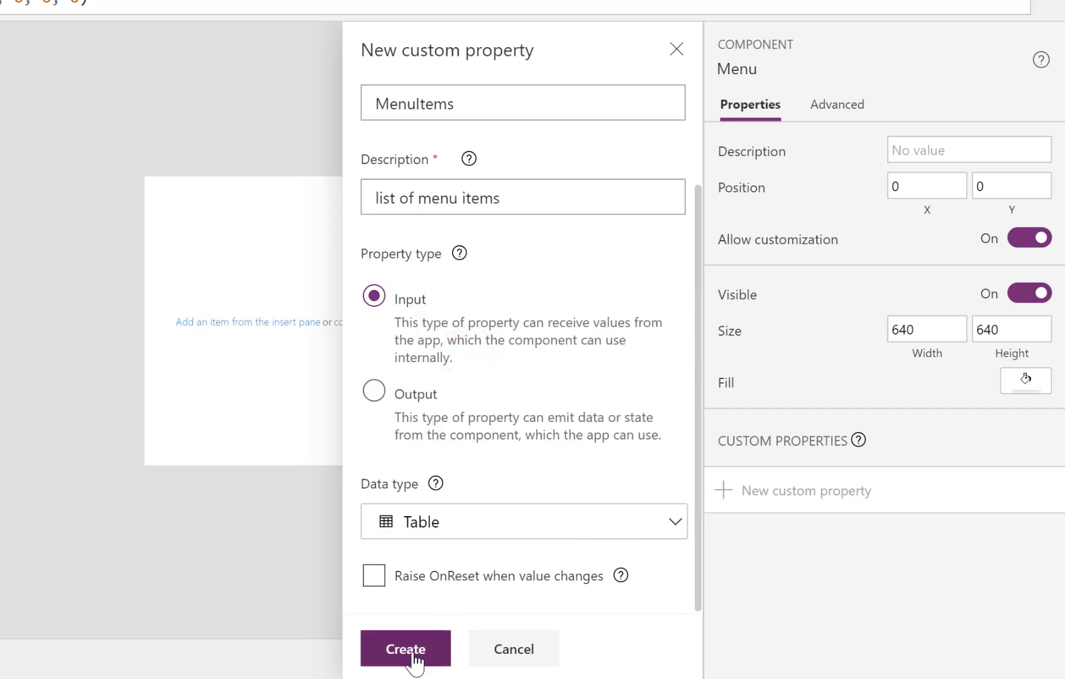
pyautogui.click(406, 649)
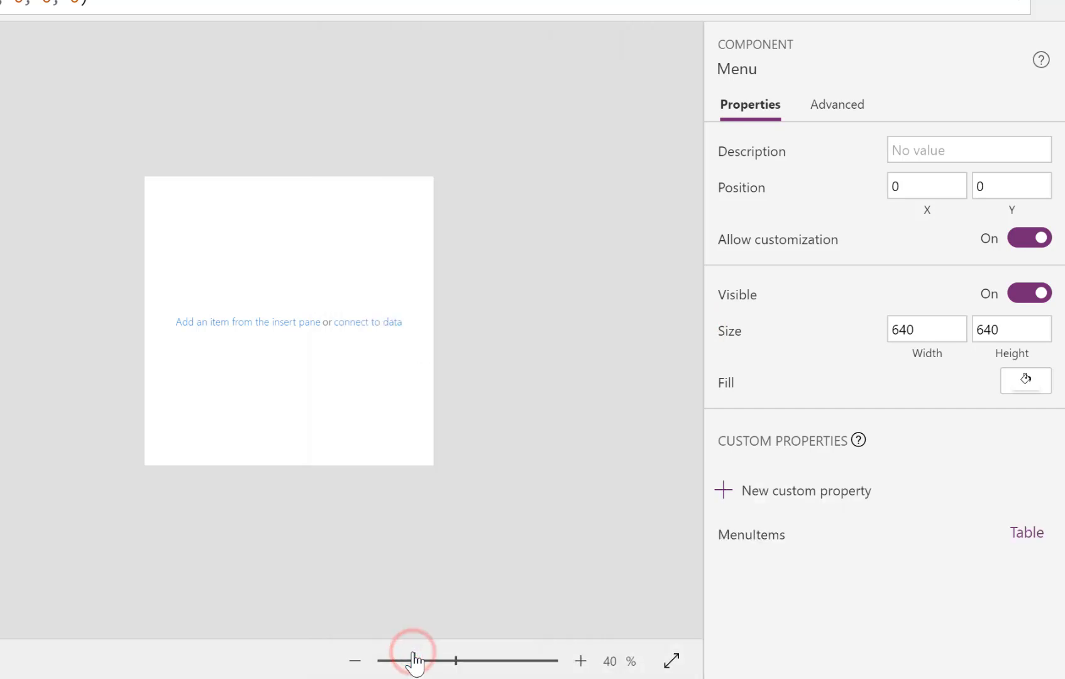
pyautogui.moveTo(749, 540)
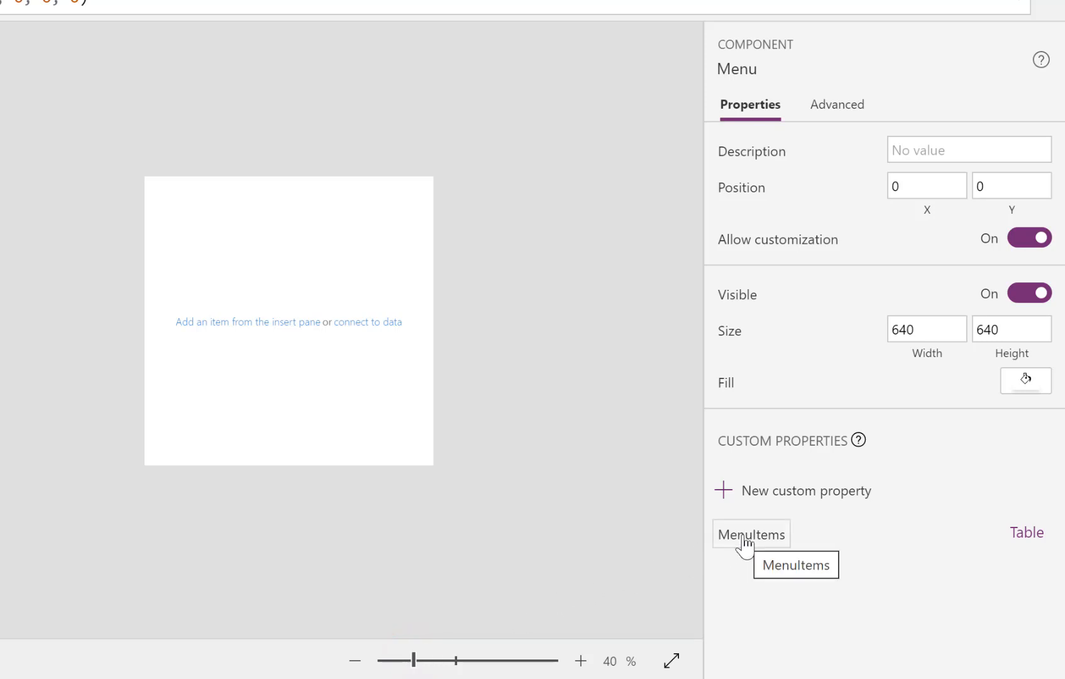
# Step: Set MenuItems default to Table({MenuText:"Sample", MenuScreen:App.ActiveScreen})
pyautogui.click(751, 534)
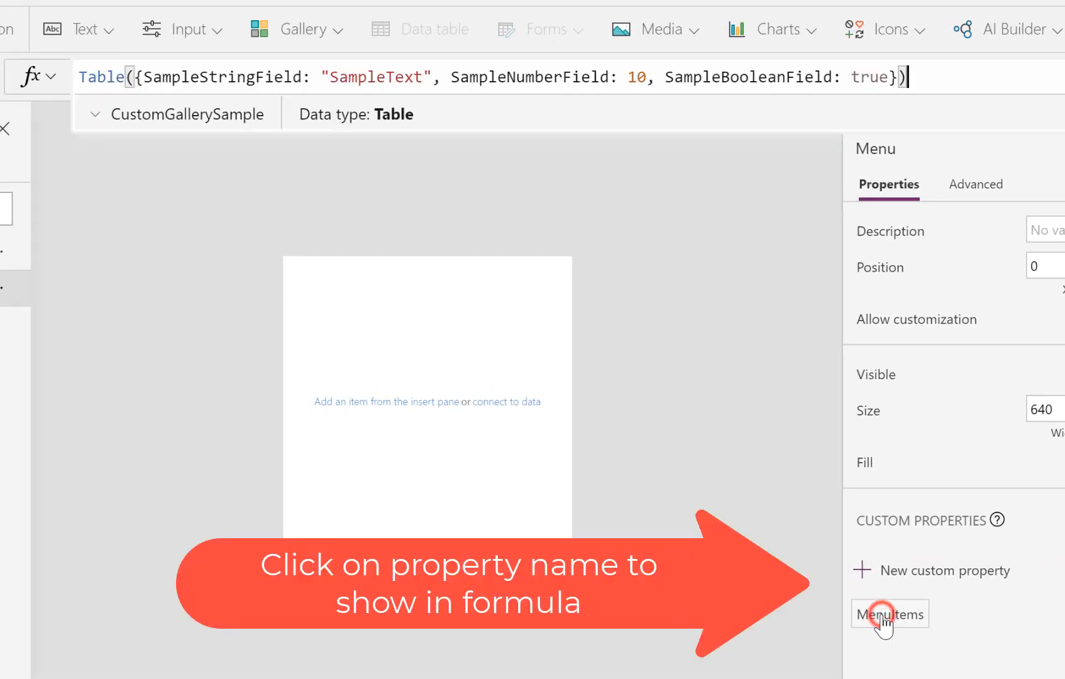
pyautogui.click(890, 613)
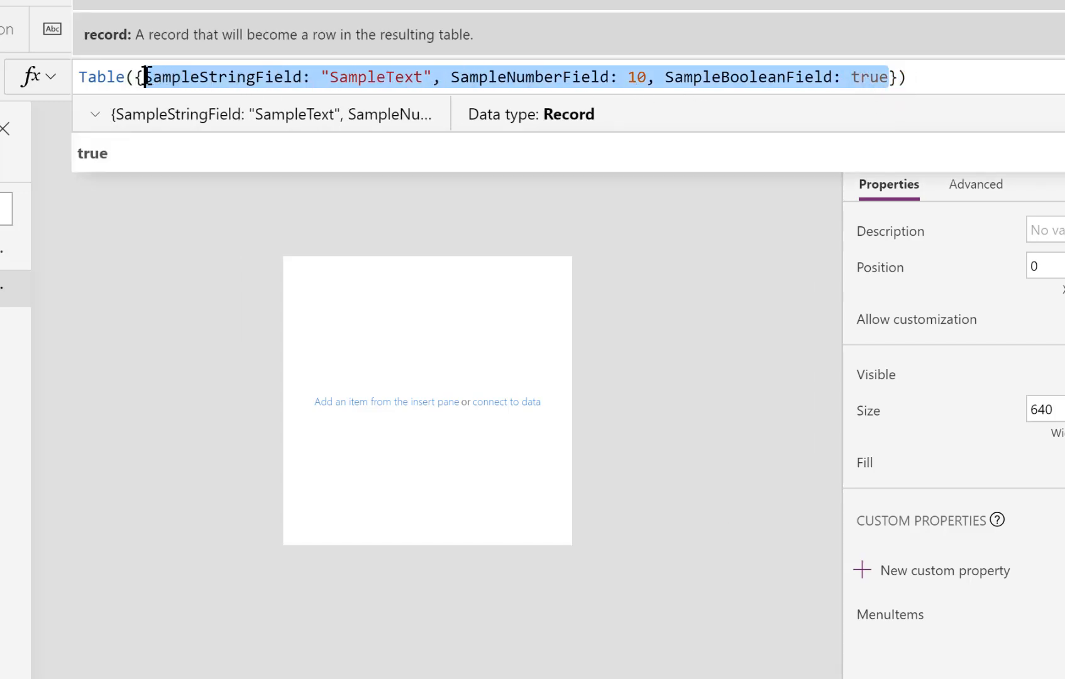
pyautogui.press('Delete')
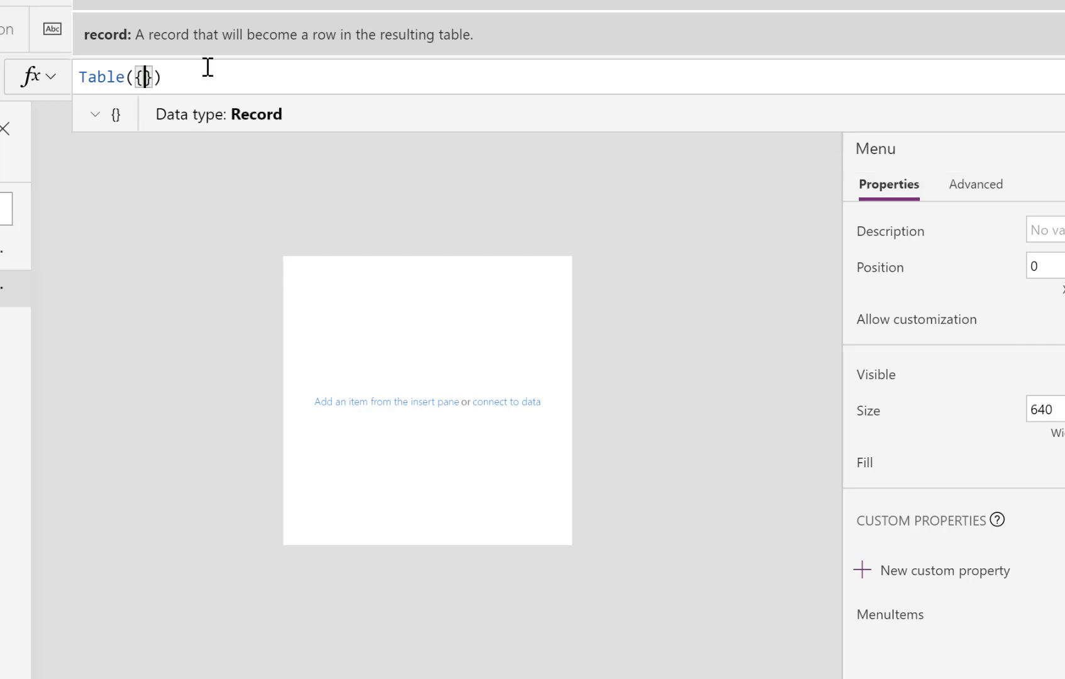
pyautogui.write('MenuTex')
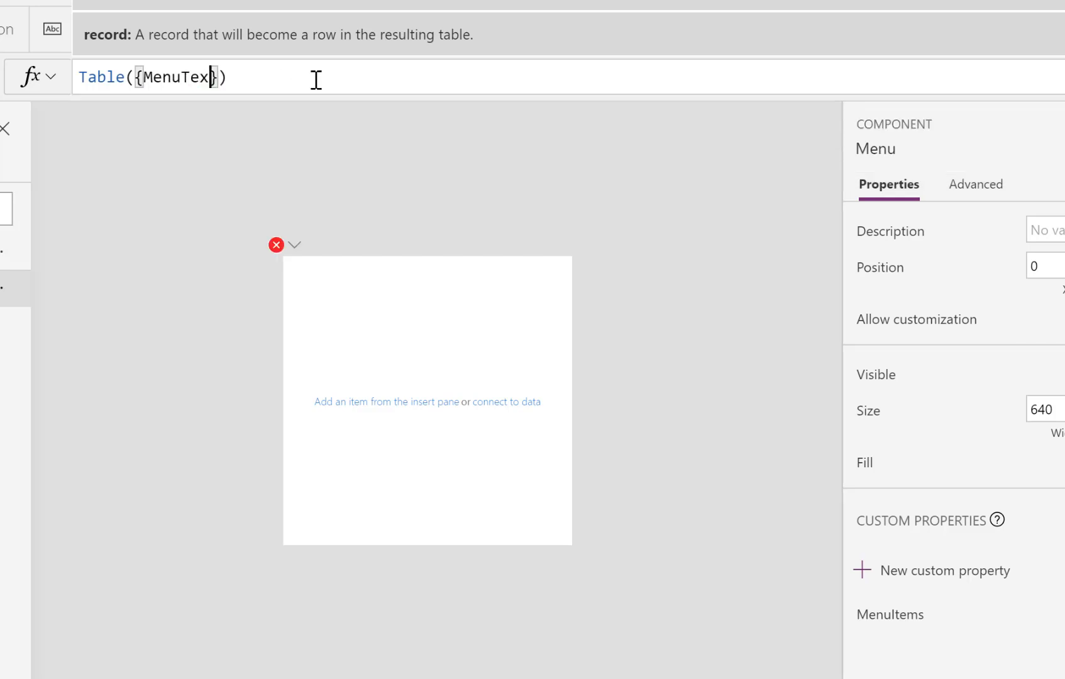
pyautogui.write('t:')
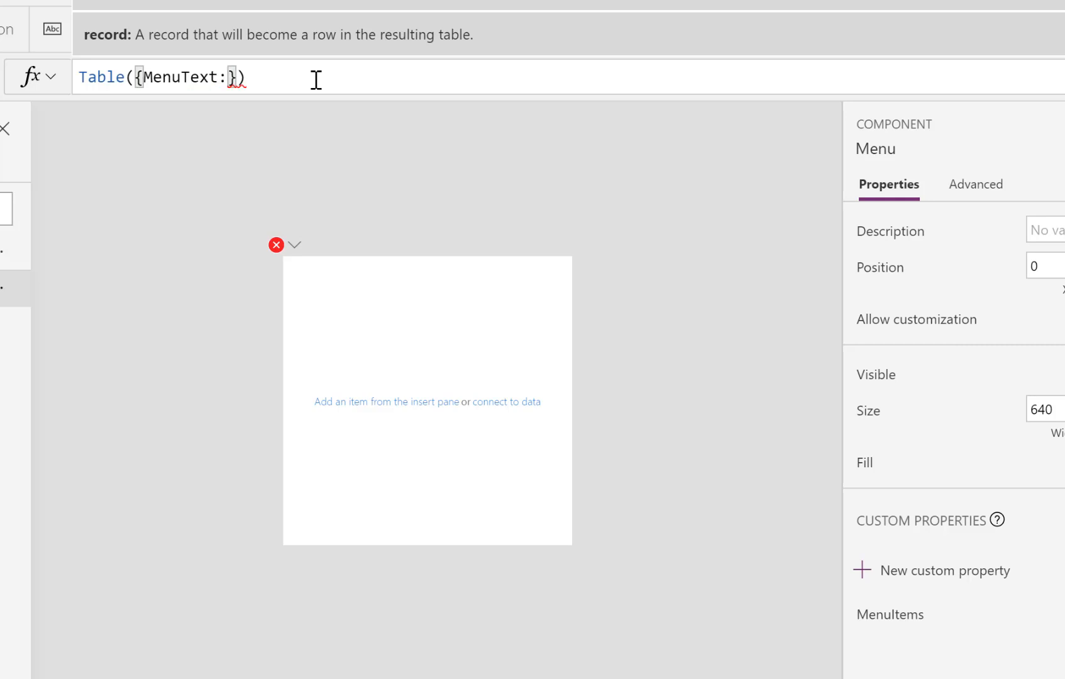
pyautogui.write('"Samp')
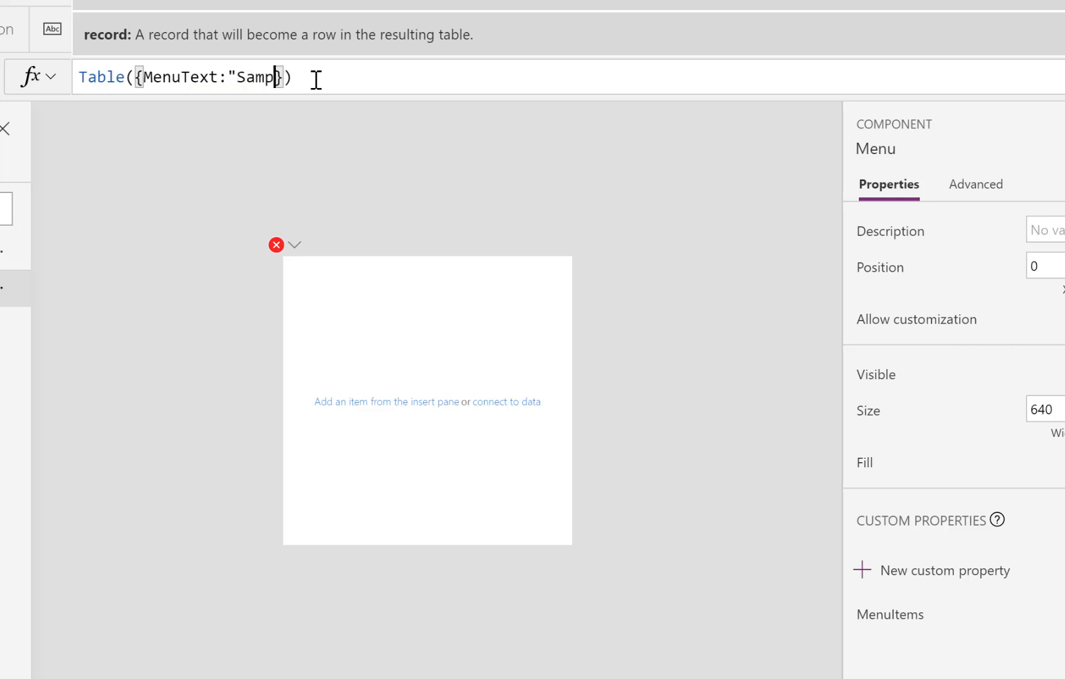
pyautogui.write('le",{')
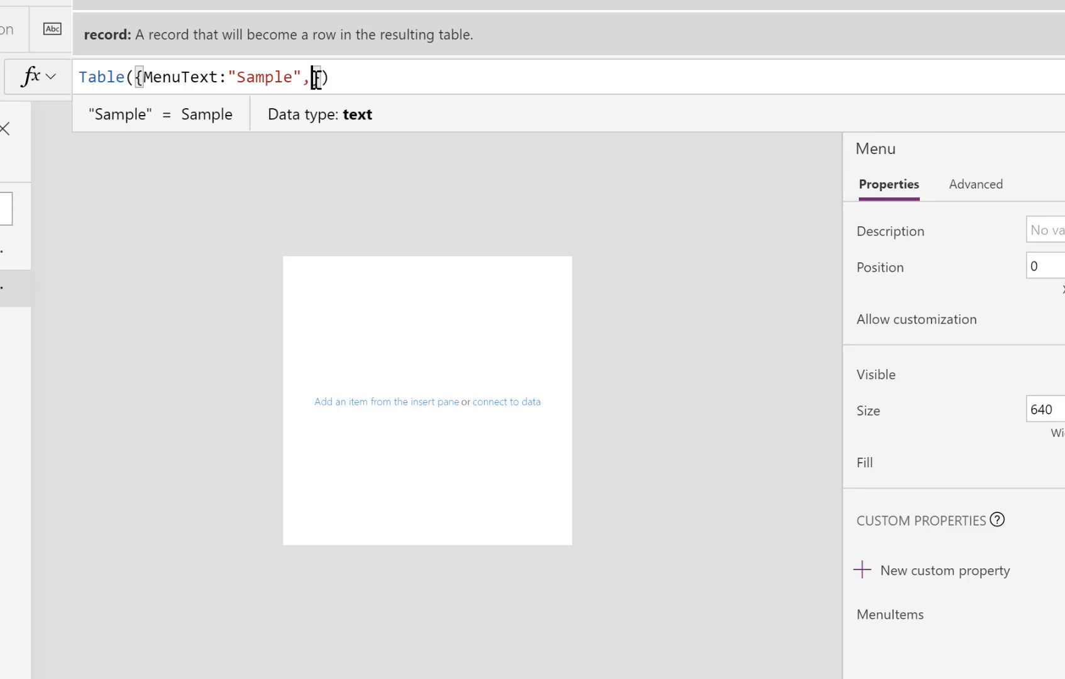
pyautogui.write('Menu')
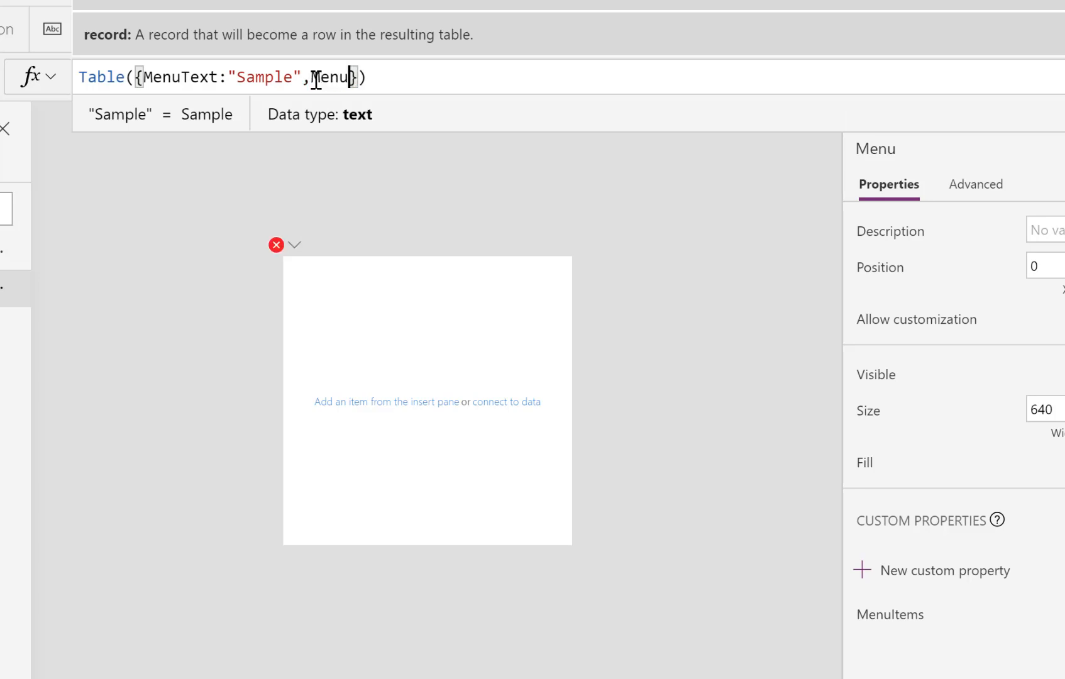
pyautogui.write('Screen')
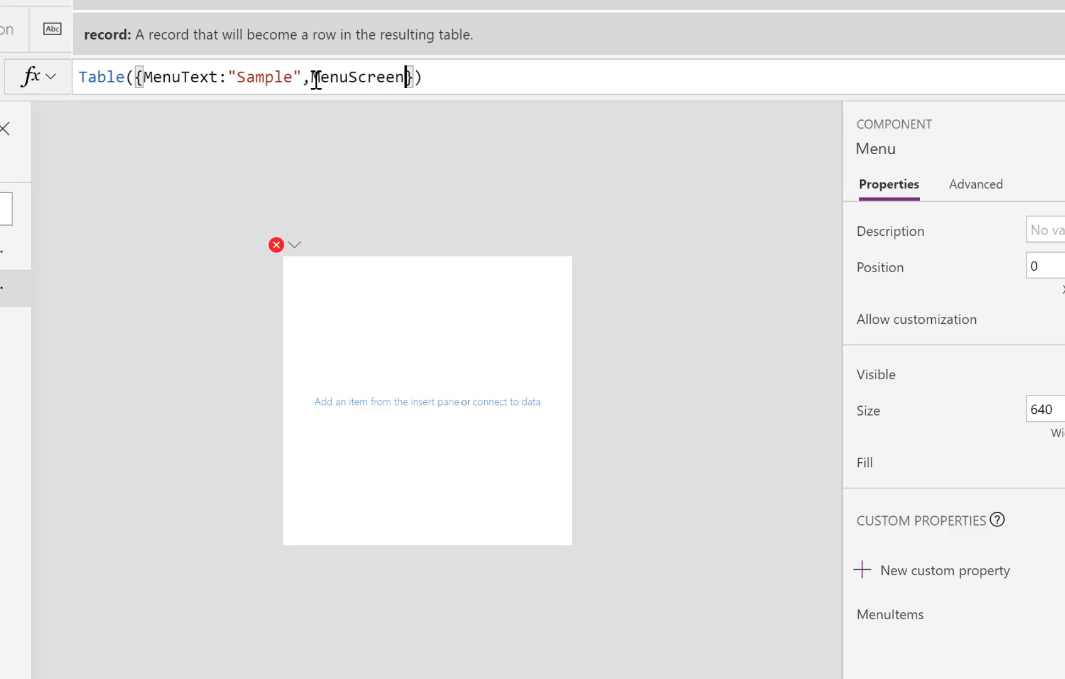
pyautogui.write(':')
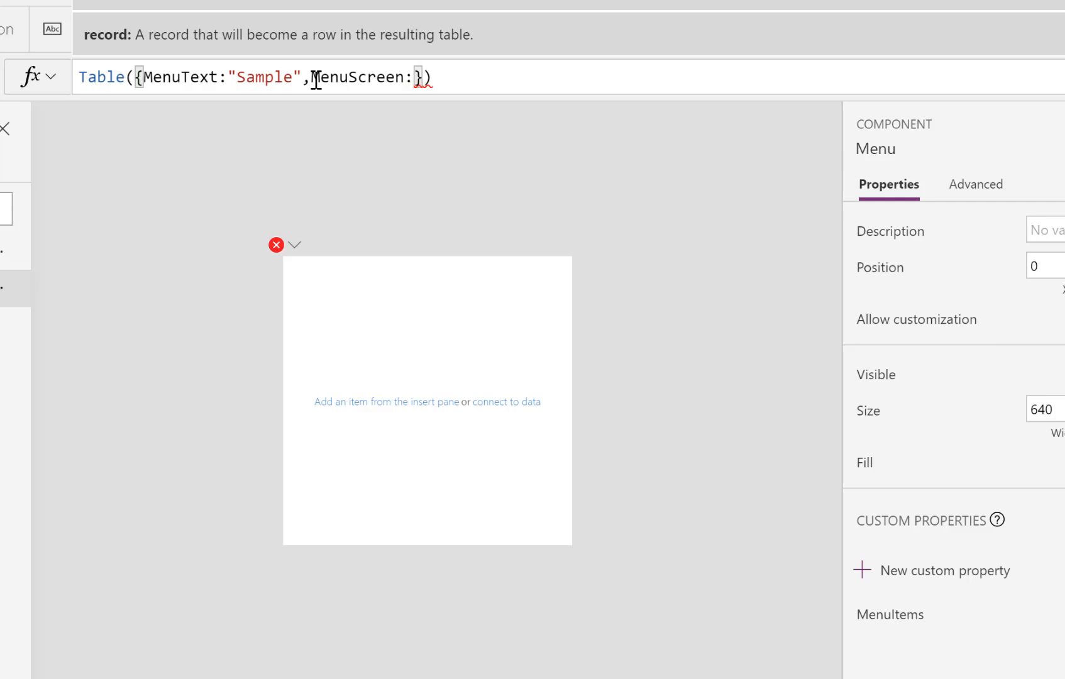
pyautogui.write('App')
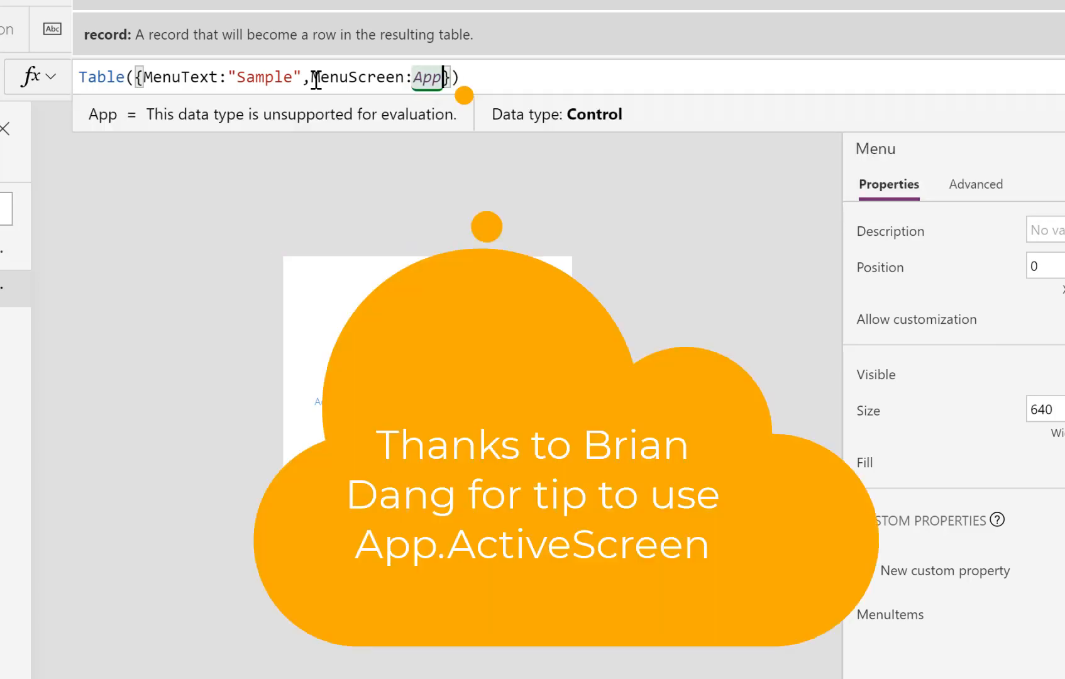
pyautogui.write('.')
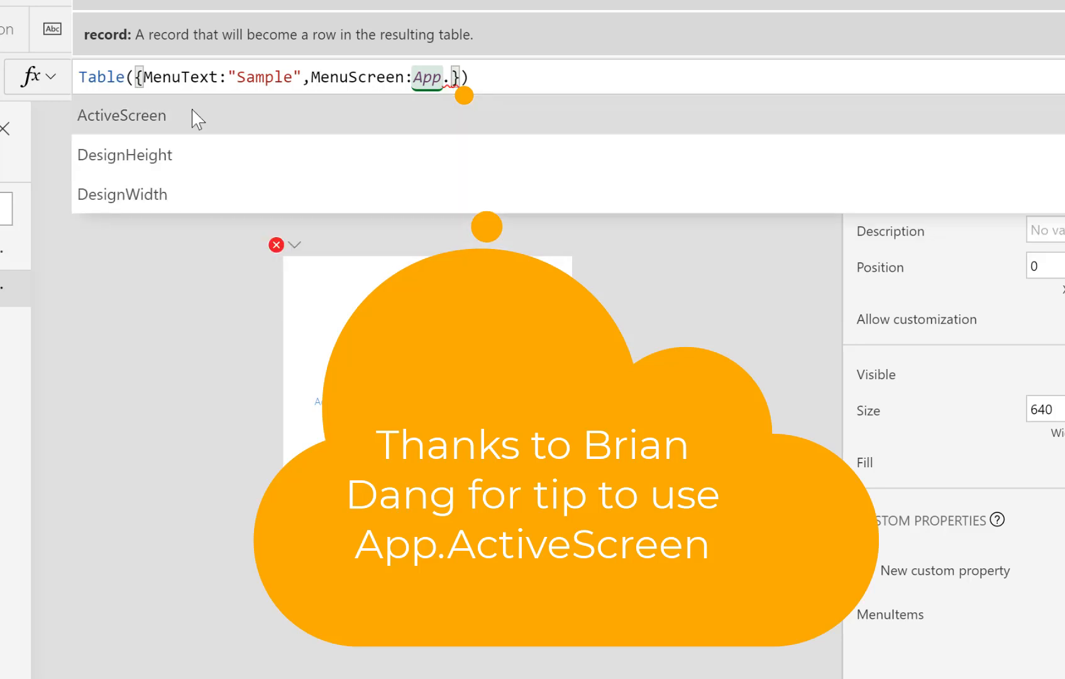
pyautogui.click(121, 115)
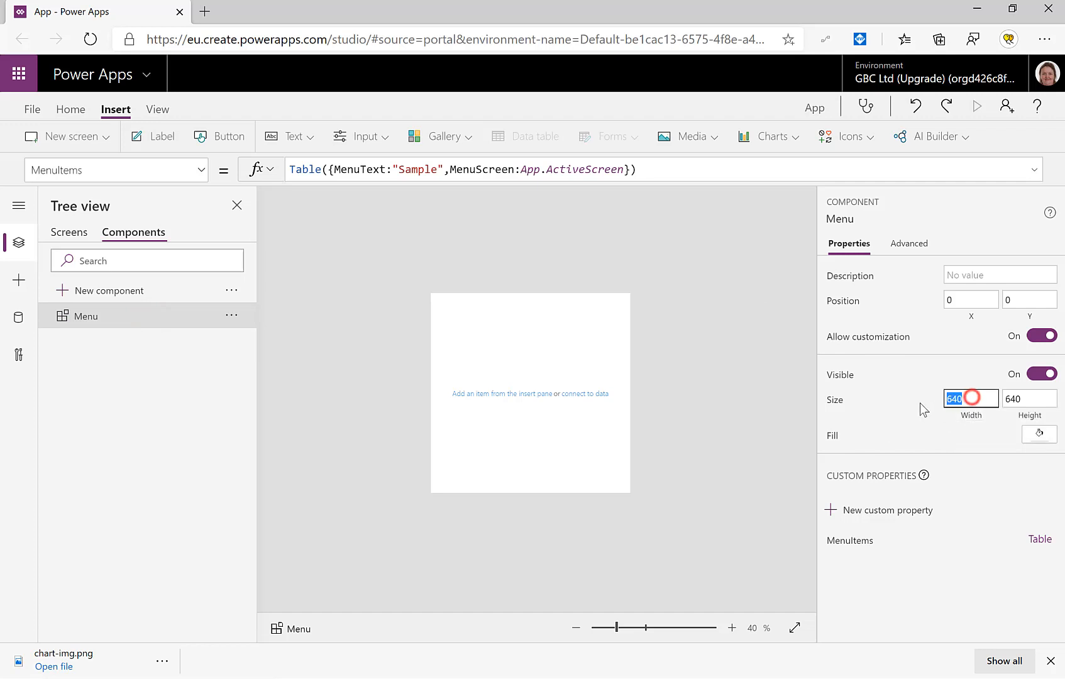
# Step: Set the Menu component width to 200, keeping height at 640
pyautogui.write('200')
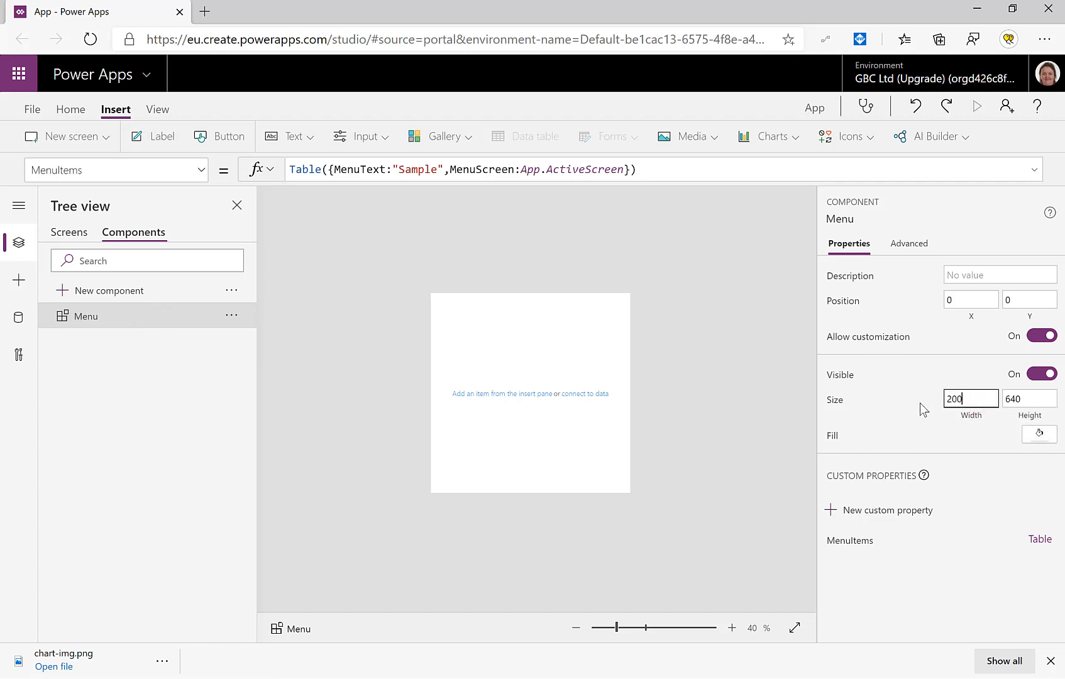
pyautogui.click(1029, 398)
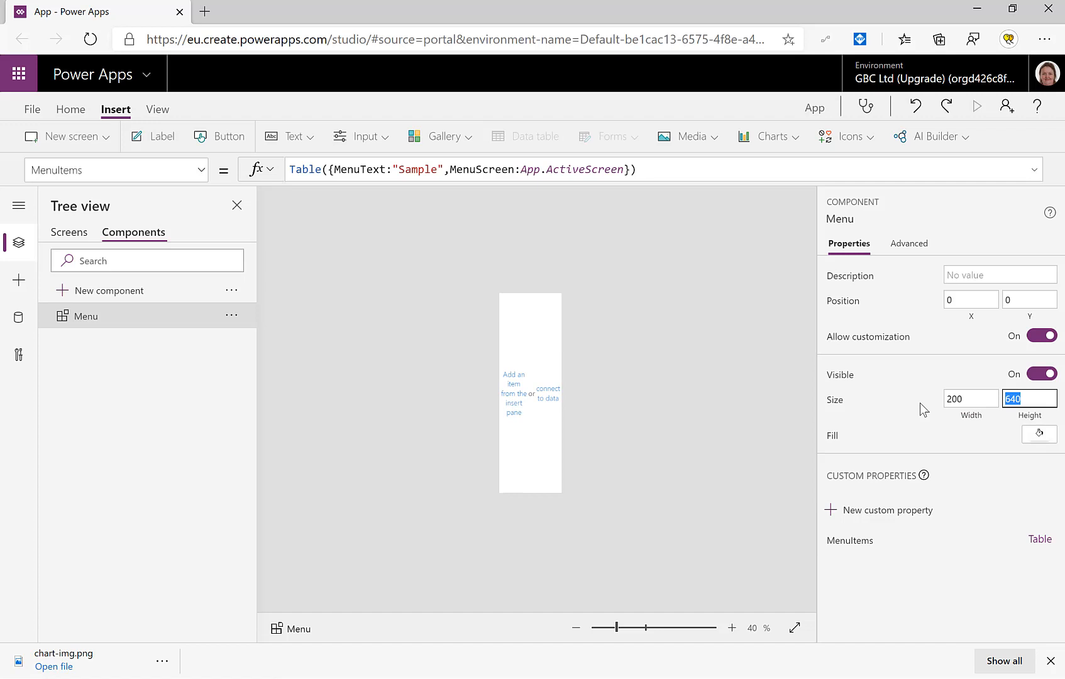
pyautogui.moveTo(325, 242)
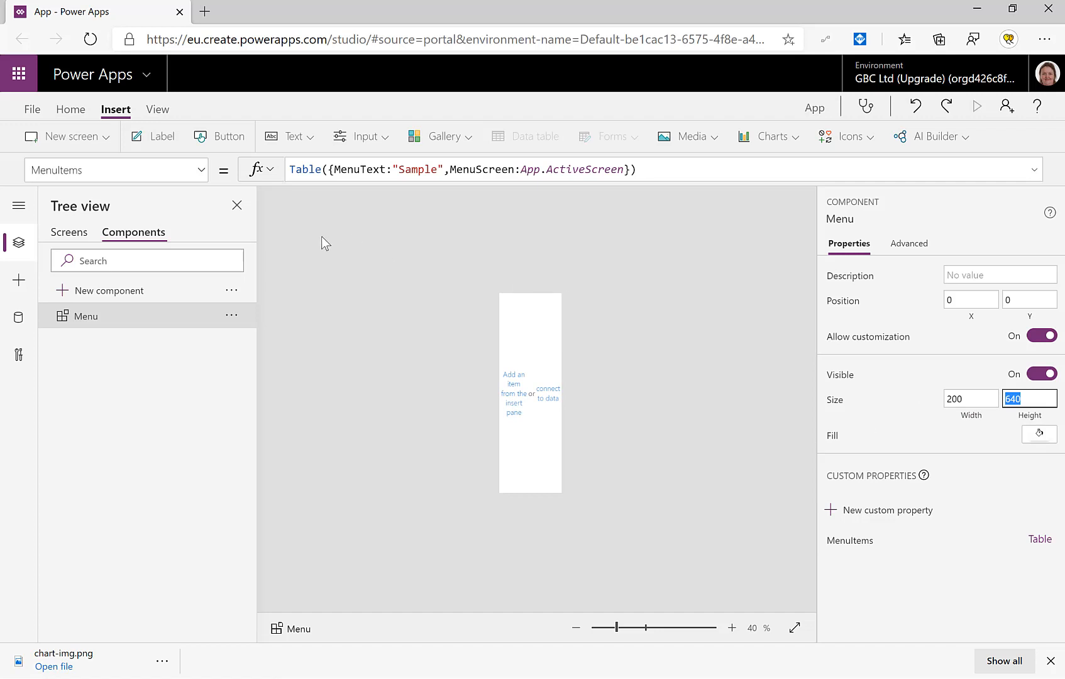
# Step: Add a blank vertical gallery, Gallery2, to Menu without choosing a data source
pyautogui.click(443, 137)
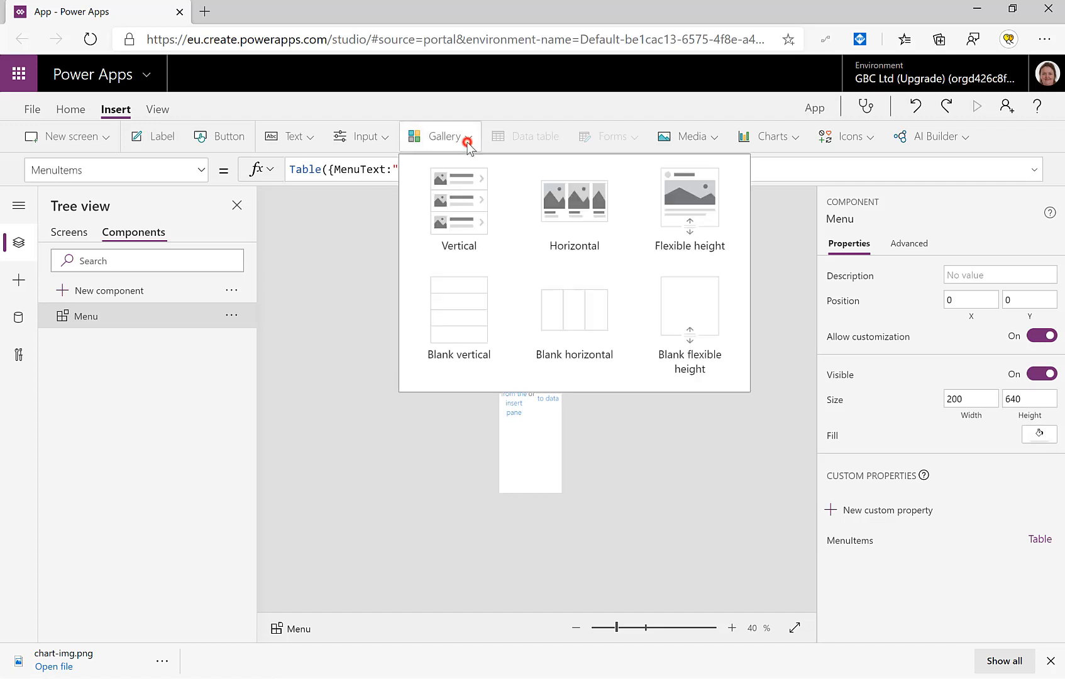
pyautogui.click(456, 313)
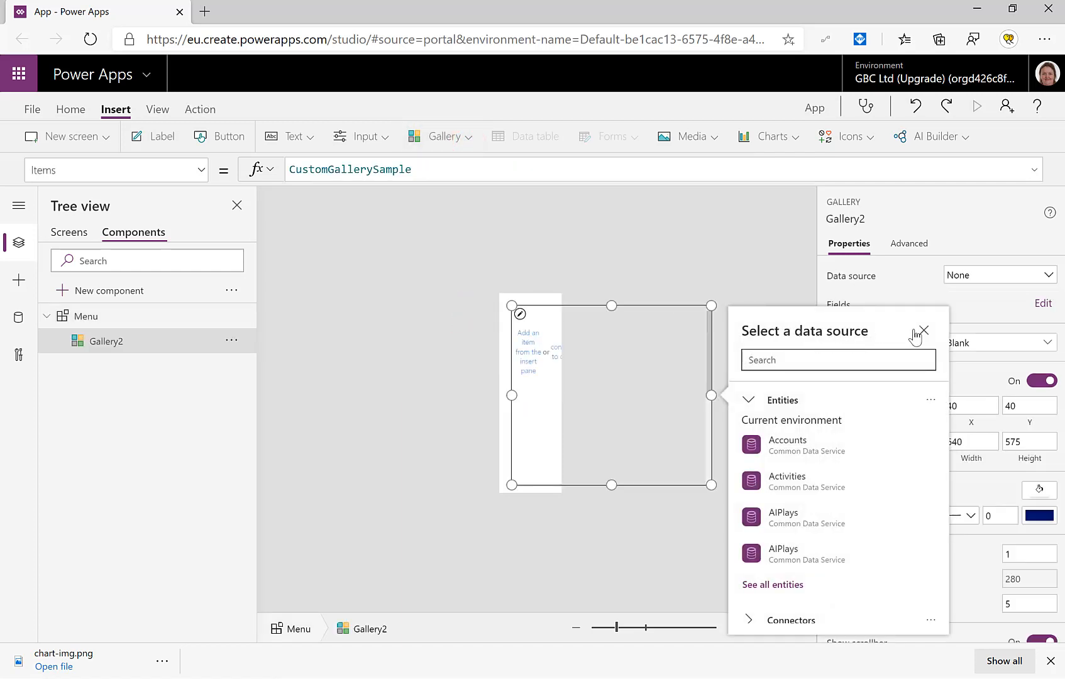
pyautogui.click(925, 330)
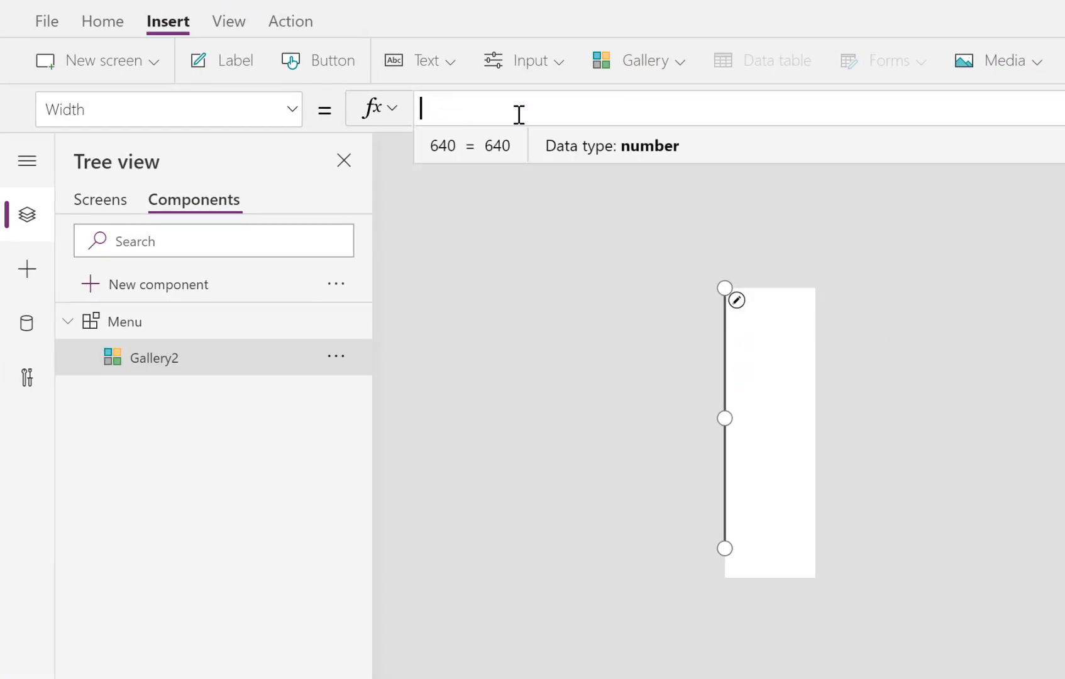
# Step: Set Gallery2 Width to Parent.Width and Height to Parent.Height
pyautogui.write('paren')
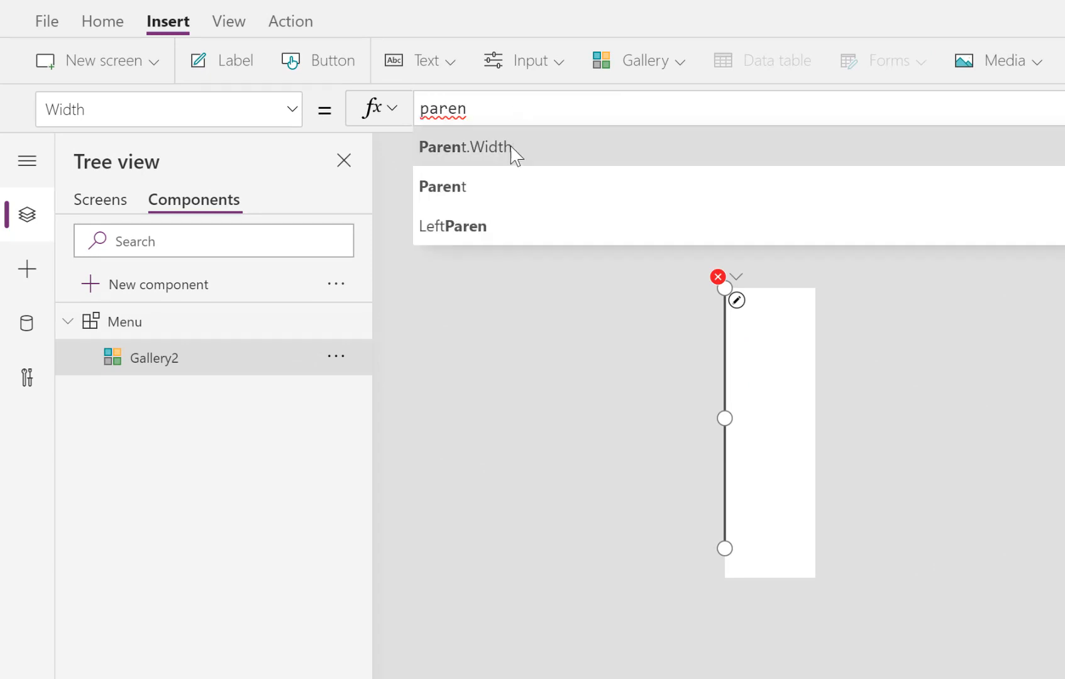
pyautogui.click(465, 147)
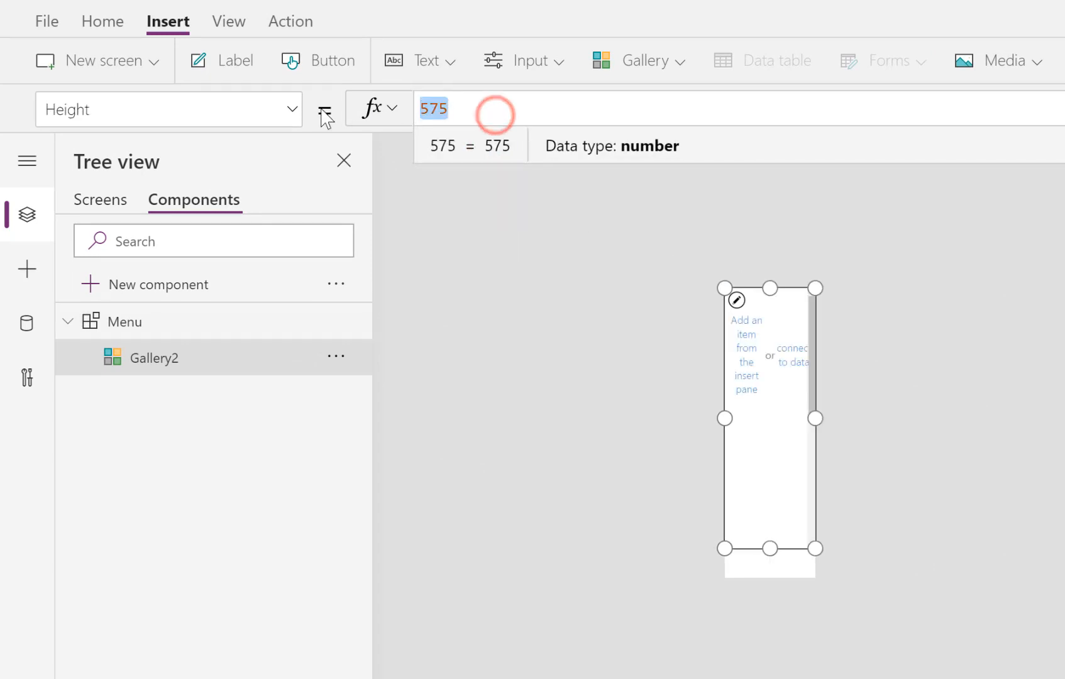
pyautogui.write('paren')
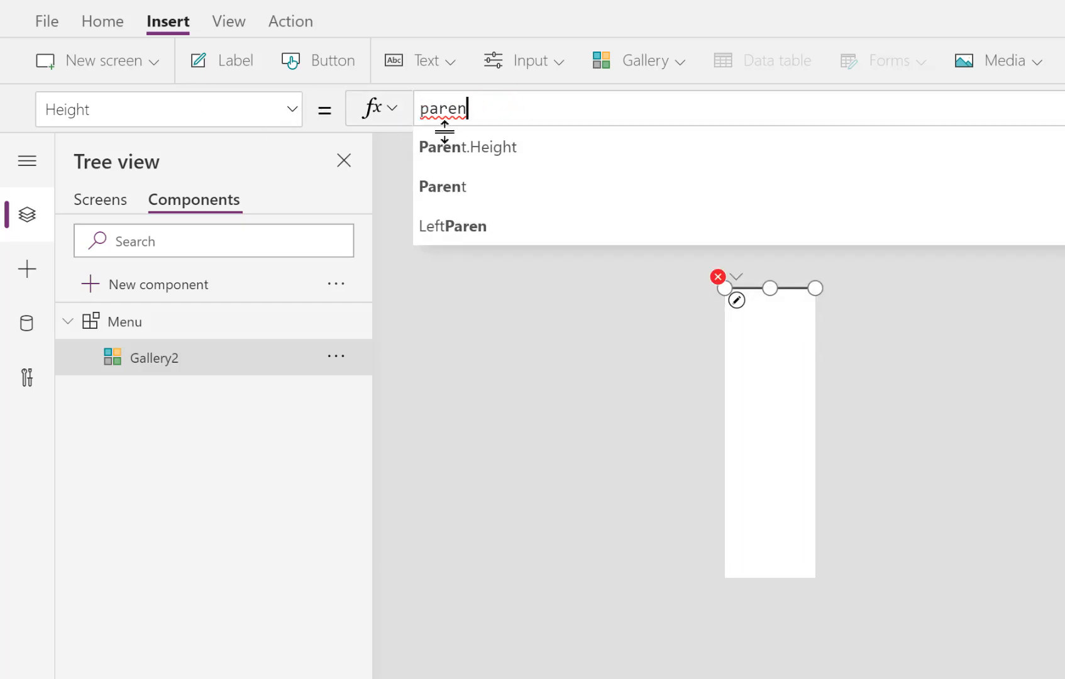
pyautogui.click(468, 148)
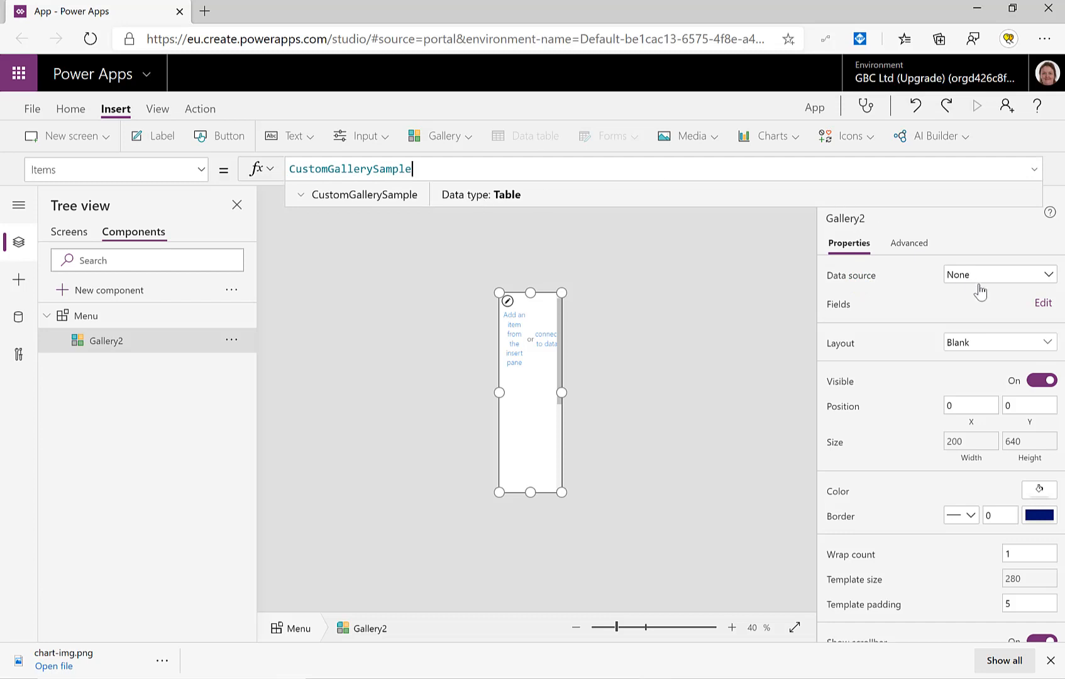
# Step: Set Gallery2's Items formula to Menu.MenuItems
pyautogui.click(1000, 274)
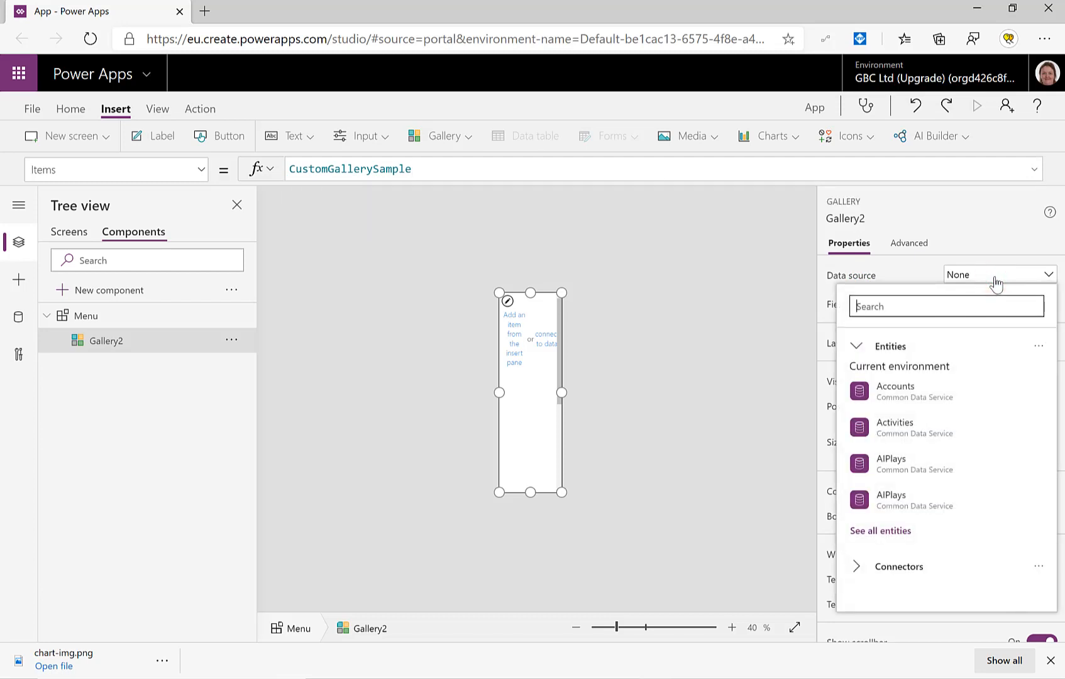
pyautogui.click(997, 282)
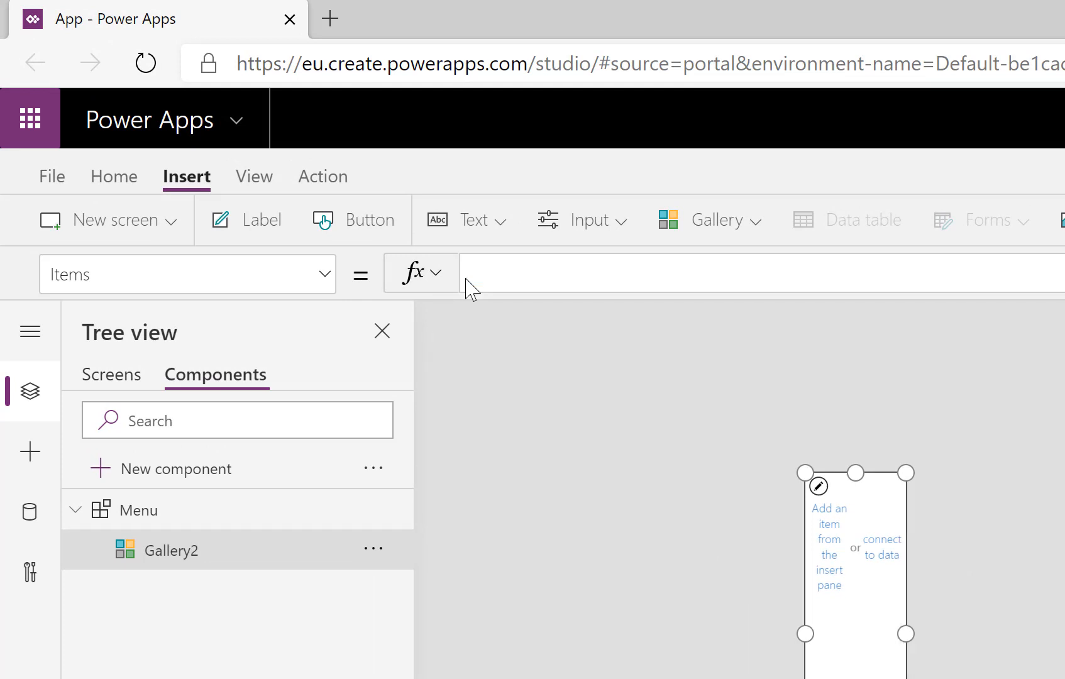
pyautogui.write('M')
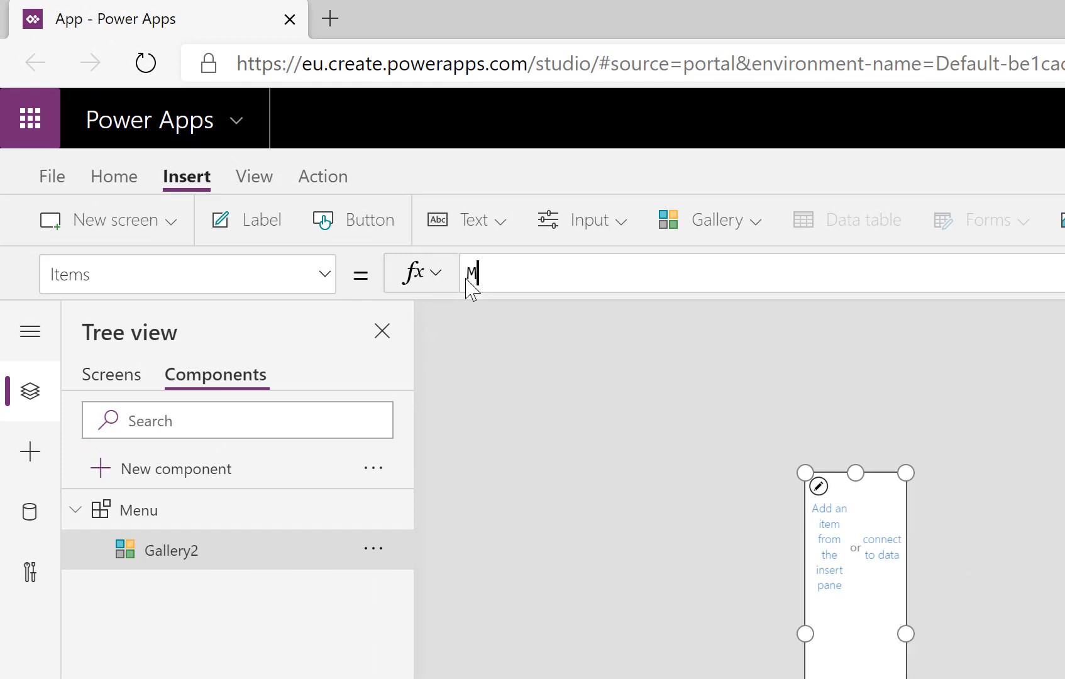
pyautogui.write('enu')
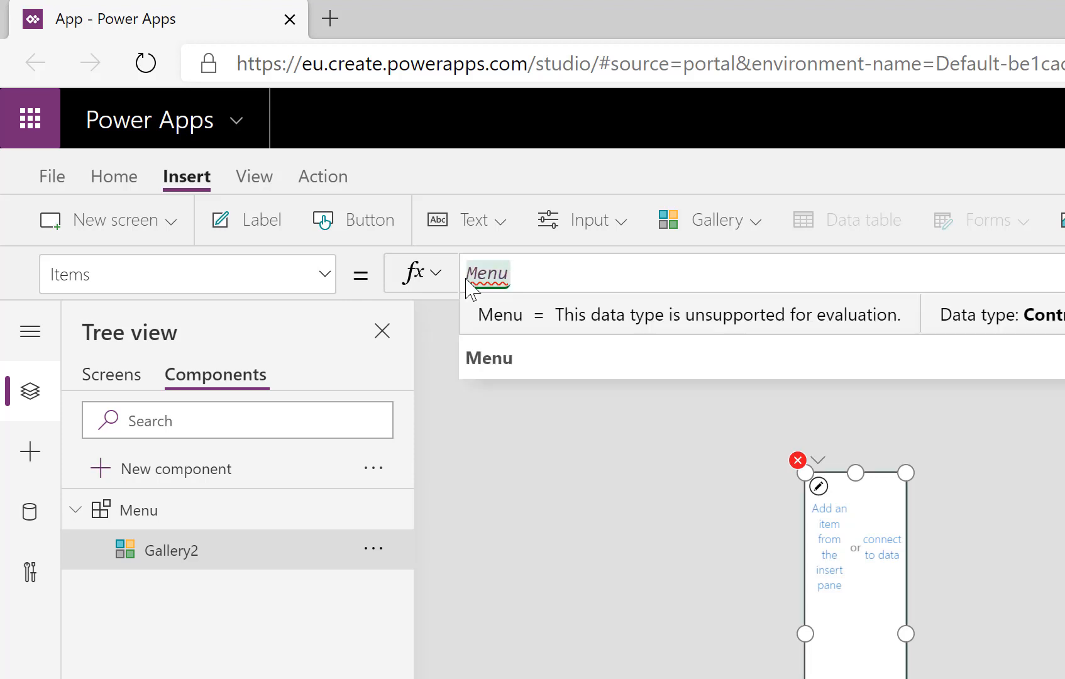
pyautogui.write('.')
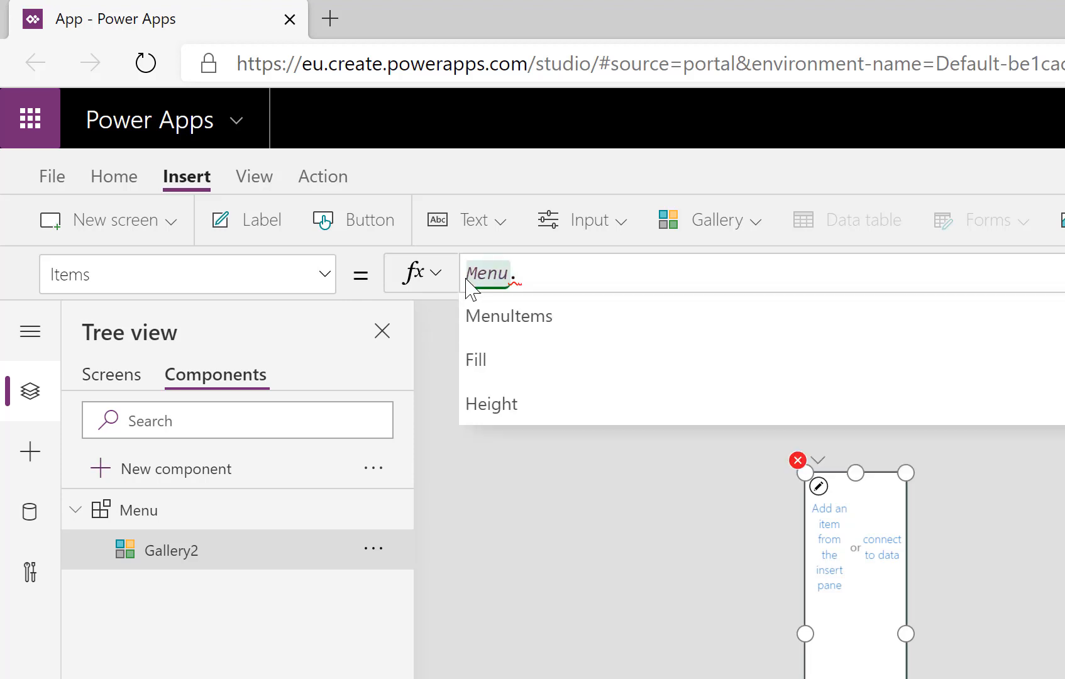
pyautogui.click(508, 317)
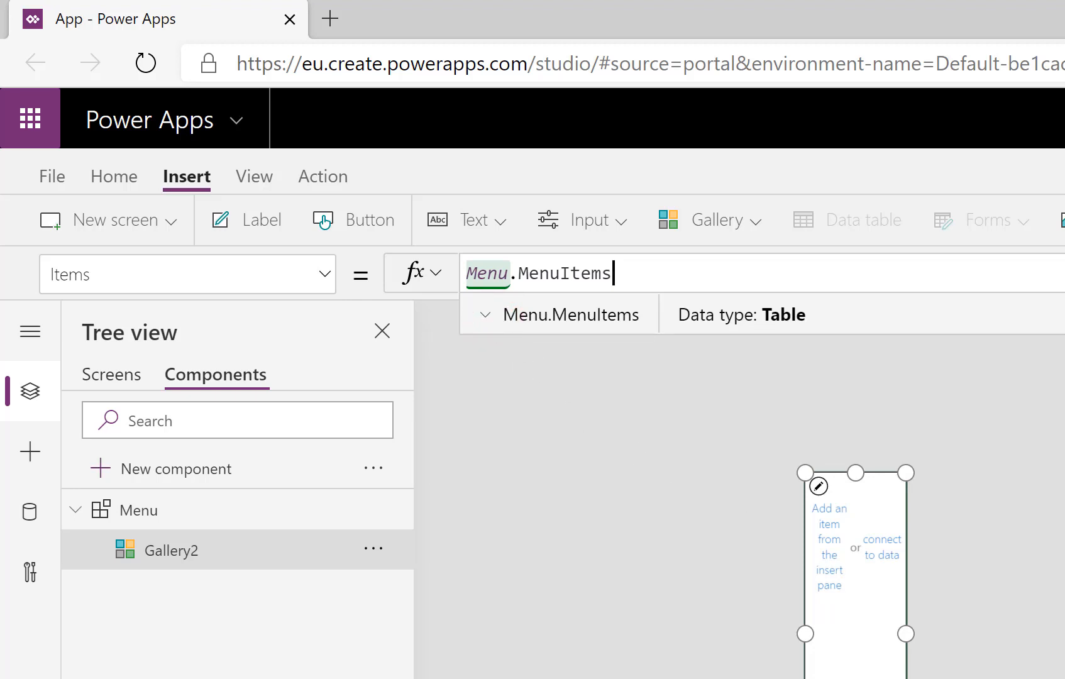
# Step: Commit the Menu.MenuItems formula so Gallery2's first row appears
pyautogui.press('Enter')
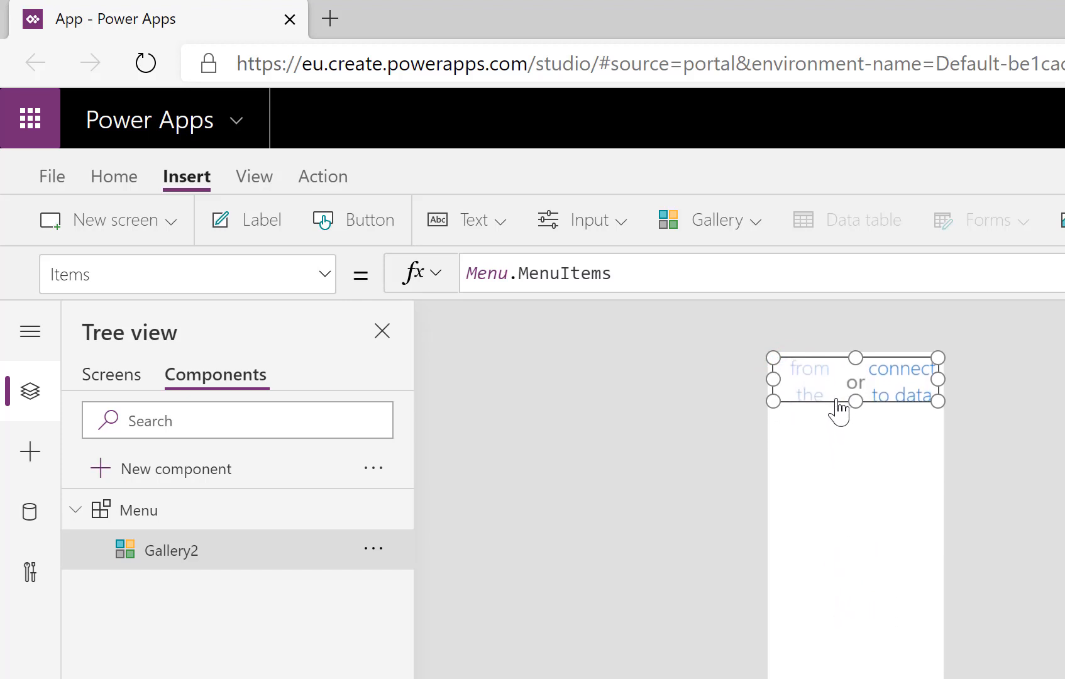
pyautogui.moveTo(796, 392)
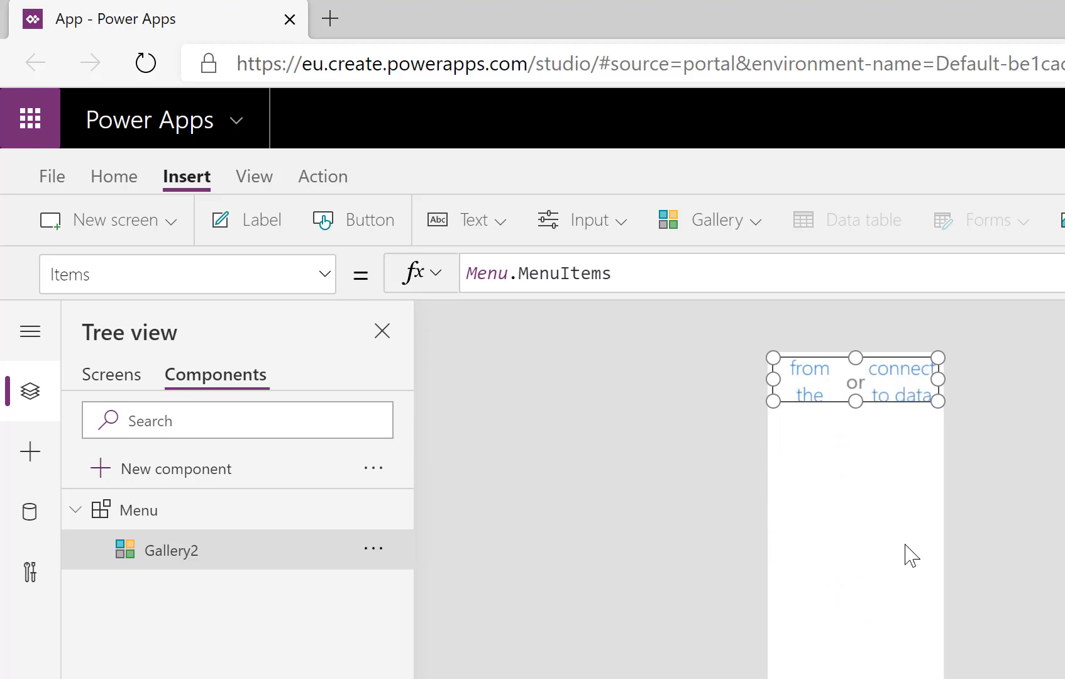
pyautogui.moveTo(895, 435)
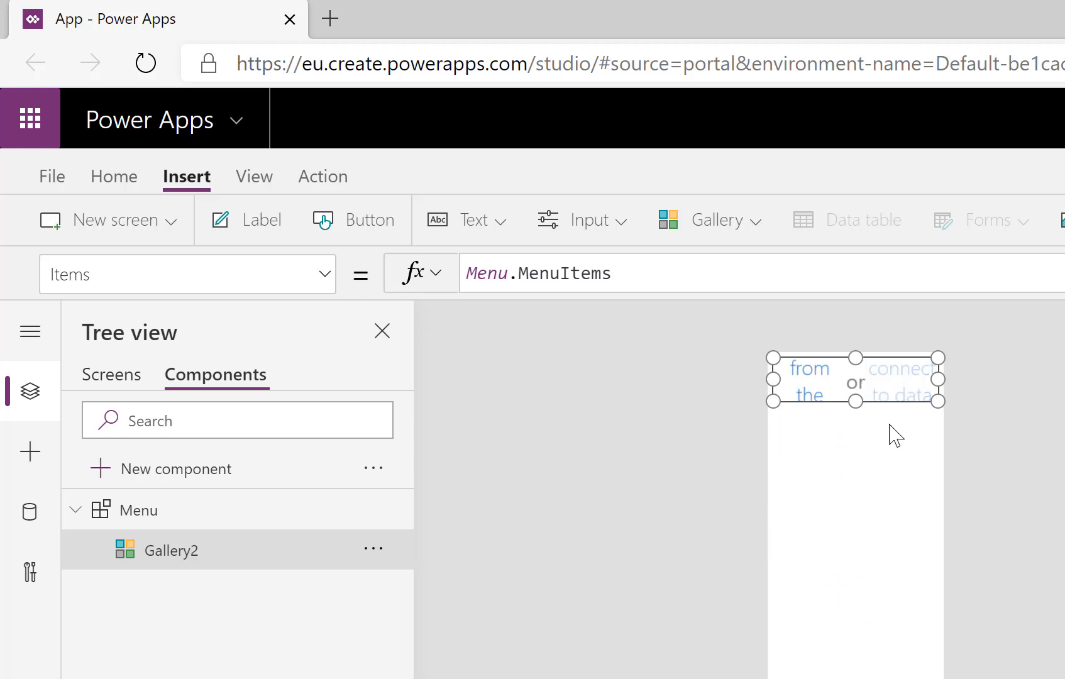
pyautogui.moveTo(930, 553)
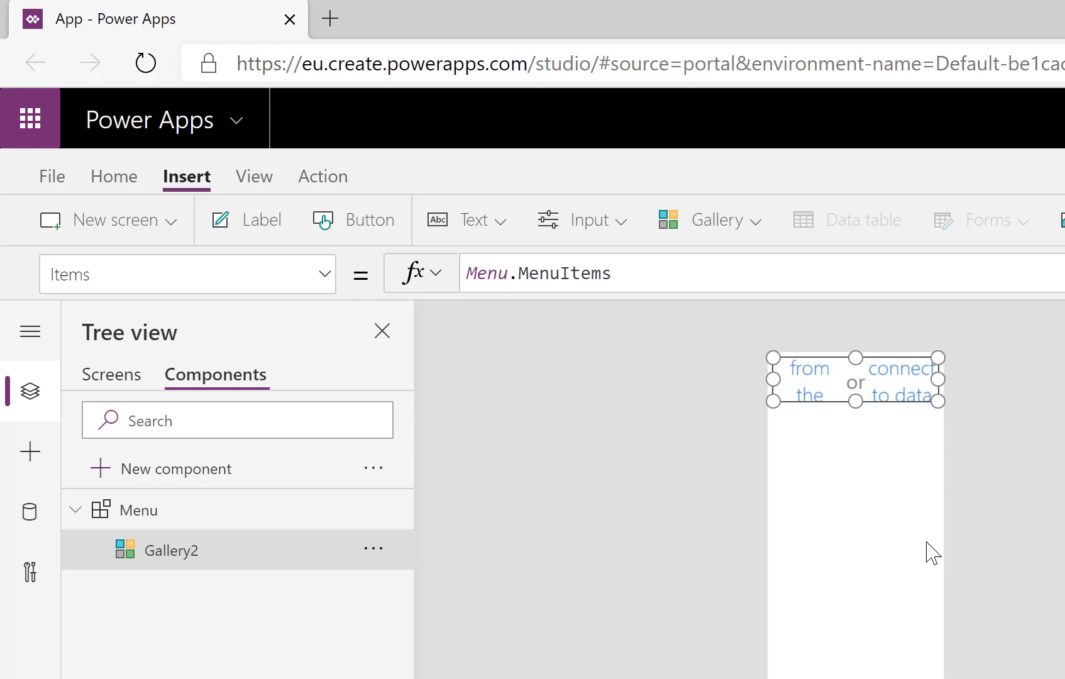
pyautogui.moveTo(841, 591)
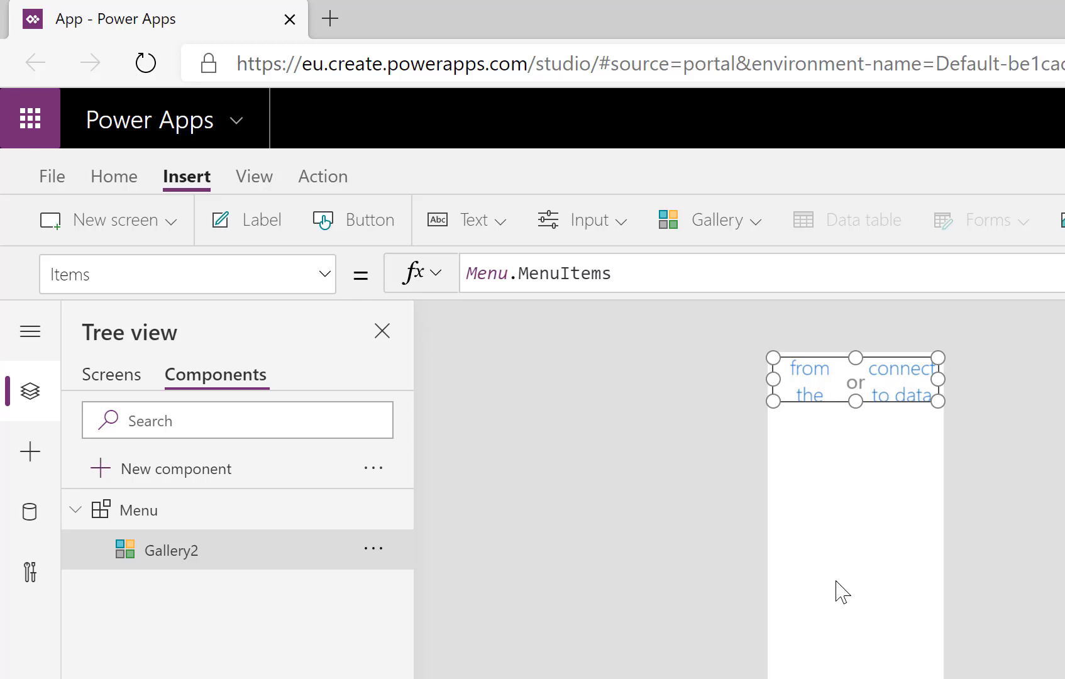
pyautogui.moveTo(92, 611)
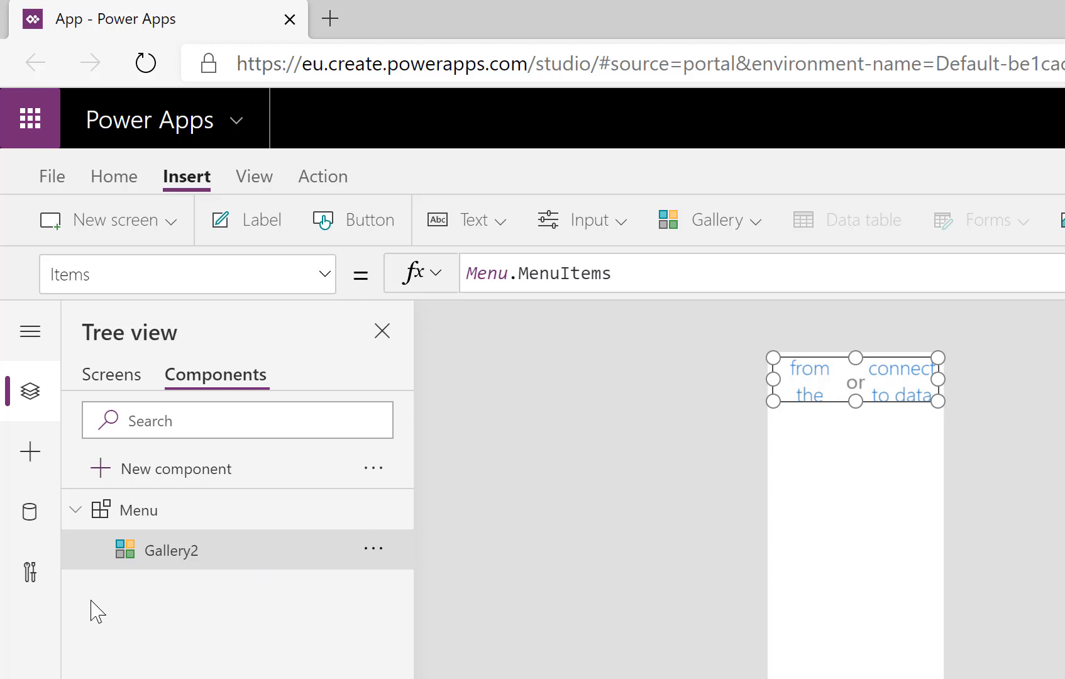
pyautogui.moveTo(29, 571)
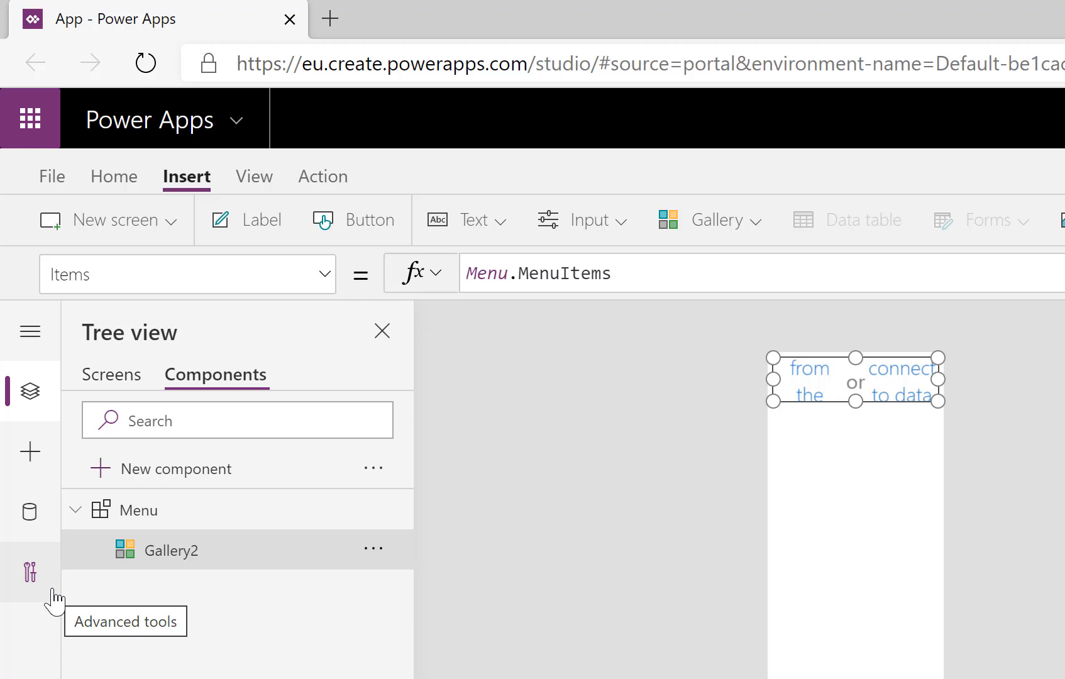
# Step: Add a text label, Label2, to the gallery template
pyautogui.click(29, 452)
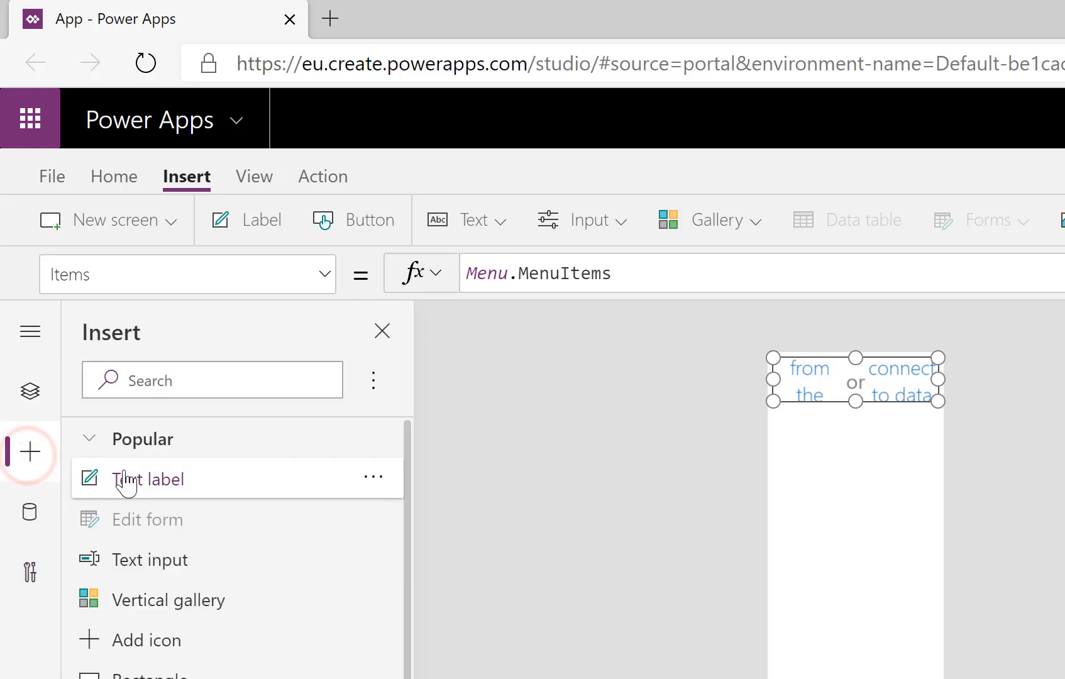
pyautogui.click(147, 479)
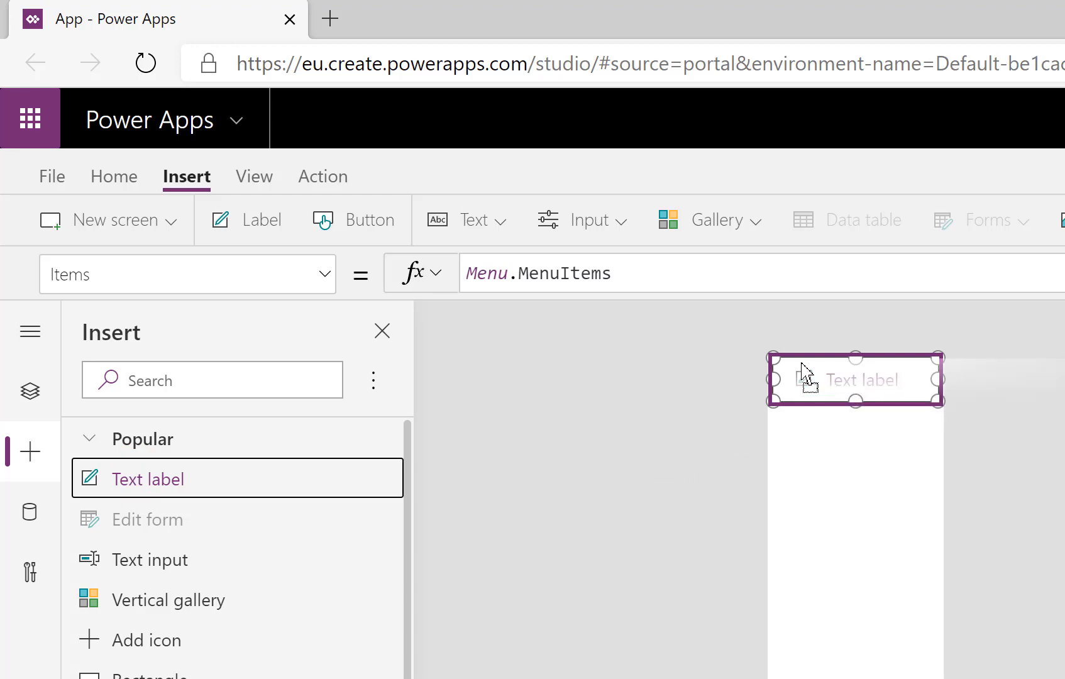
pyautogui.click(148, 478)
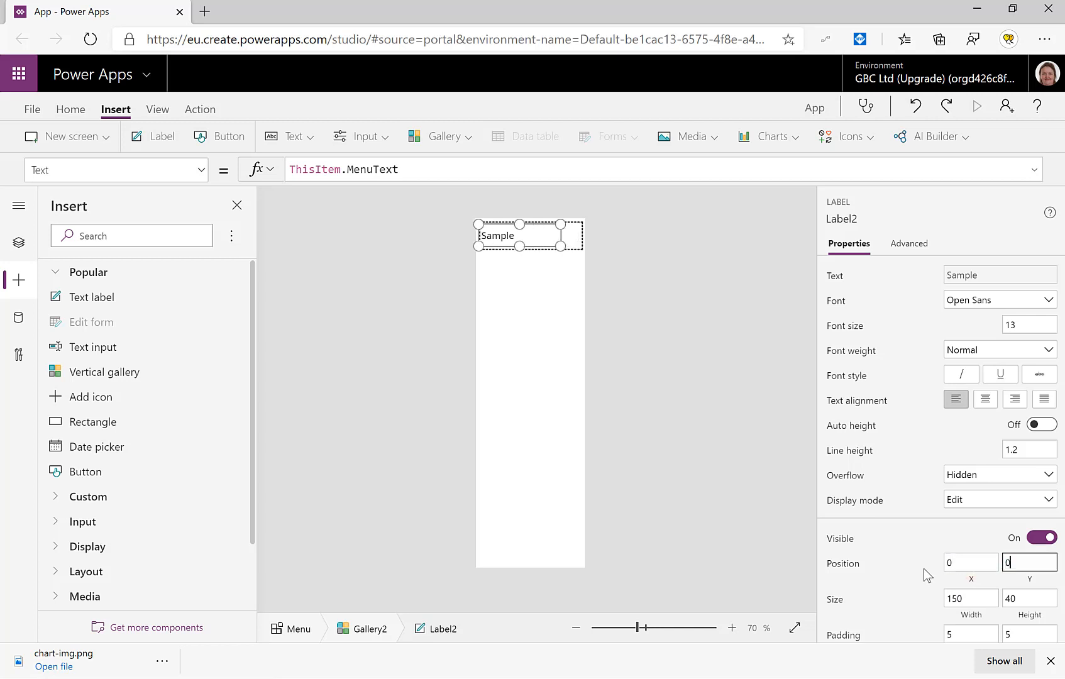
# Step: Size Label2 to Parent.TemplateWidth by Parent.TemplateHeight
pyautogui.click(971, 598)
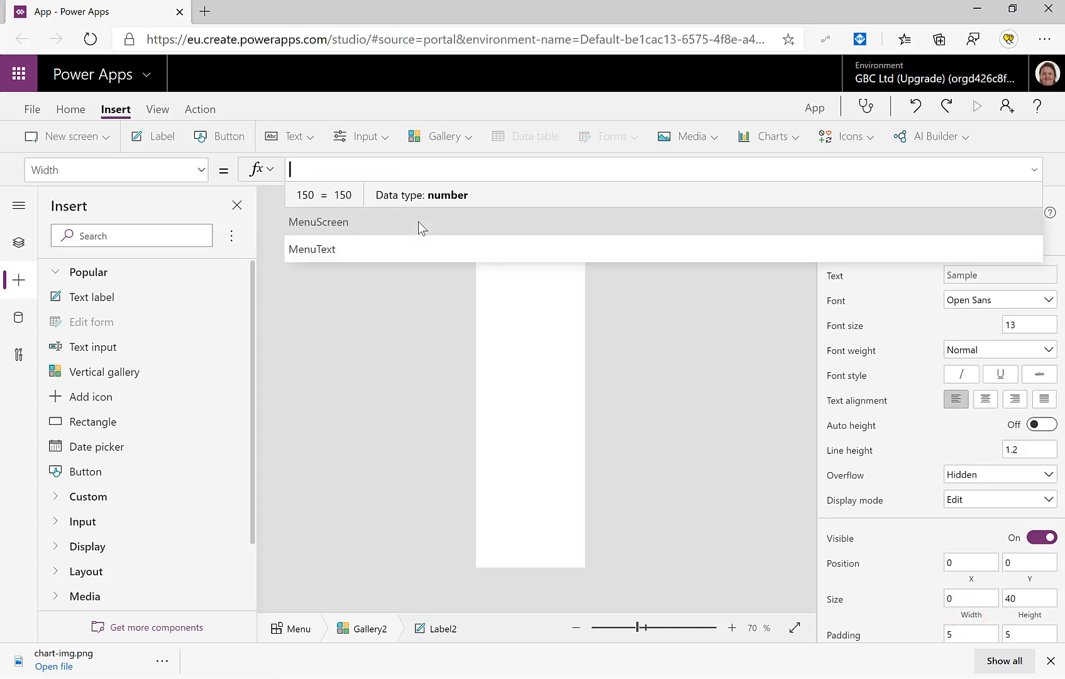
pyautogui.write('parent.')
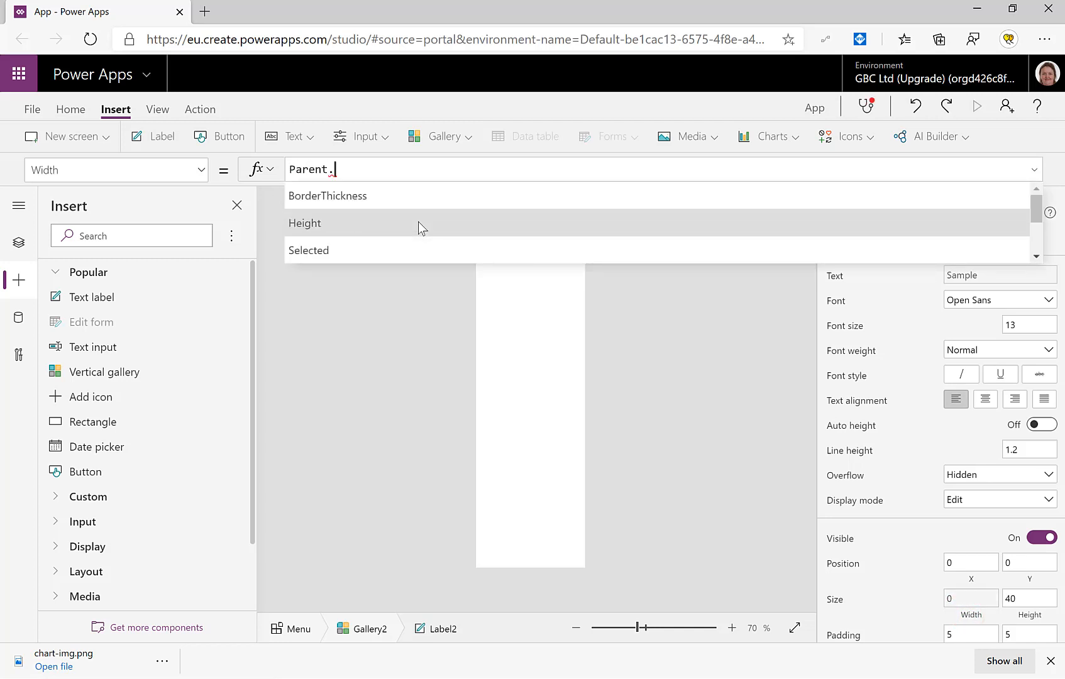
pyautogui.write('te')
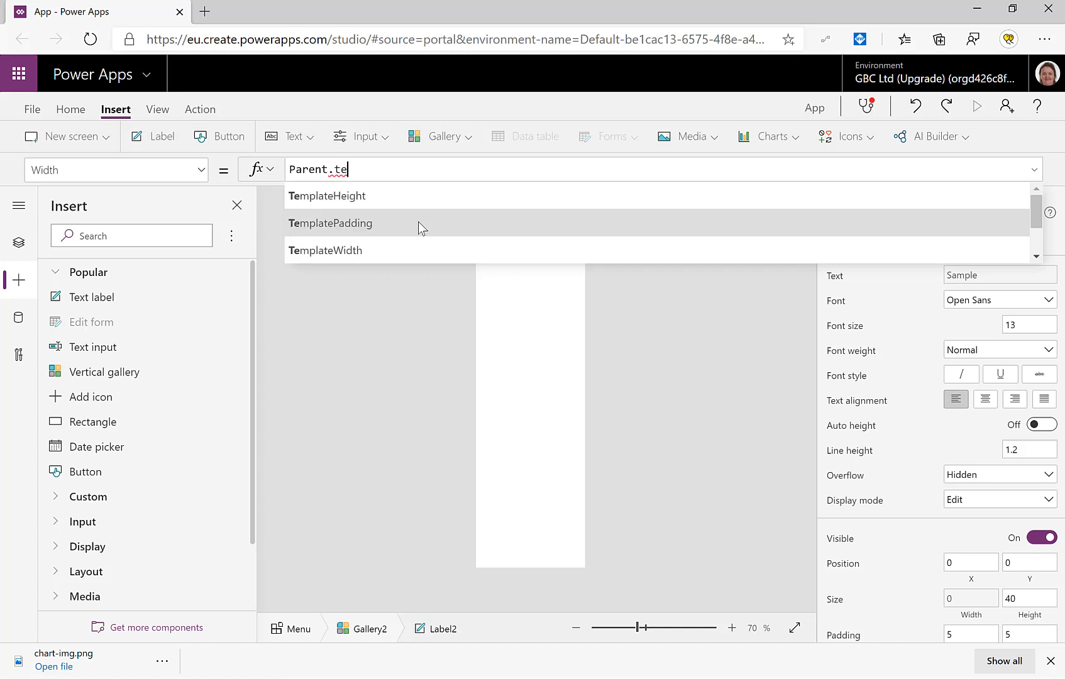
pyautogui.click(325, 250)
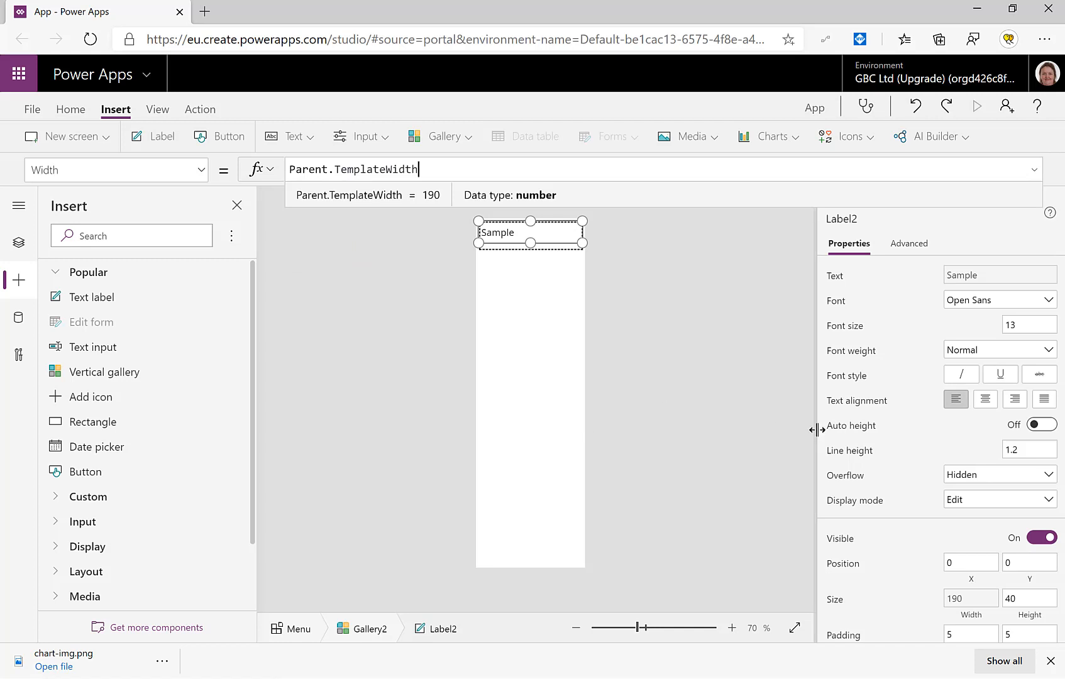
pyautogui.click(1031, 598)
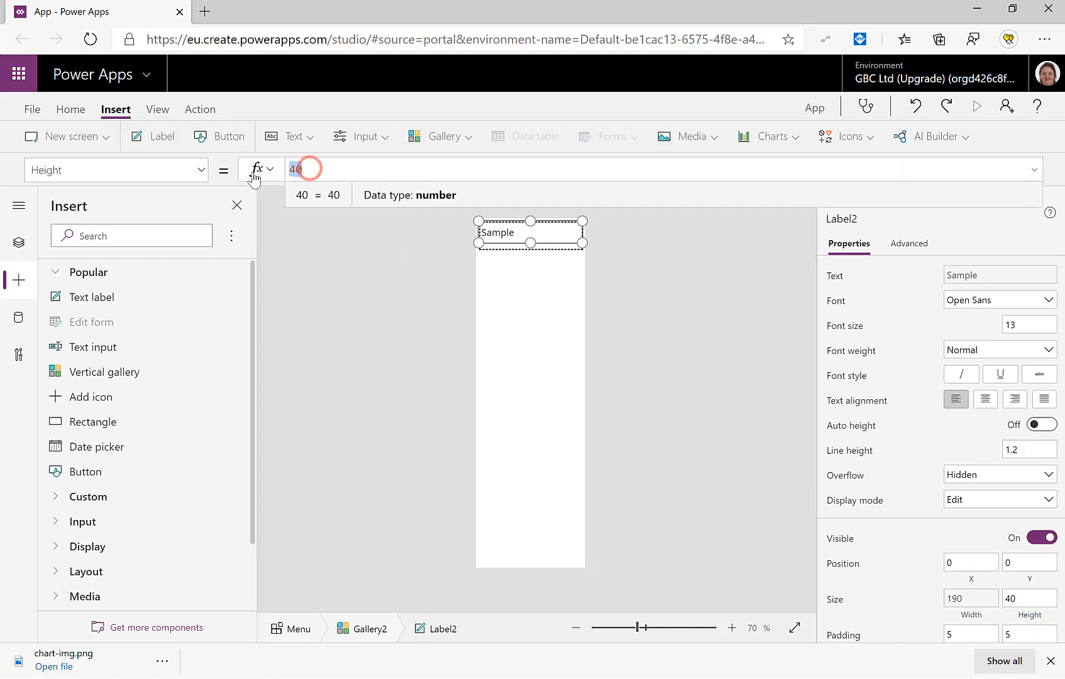
pyautogui.write('paren')
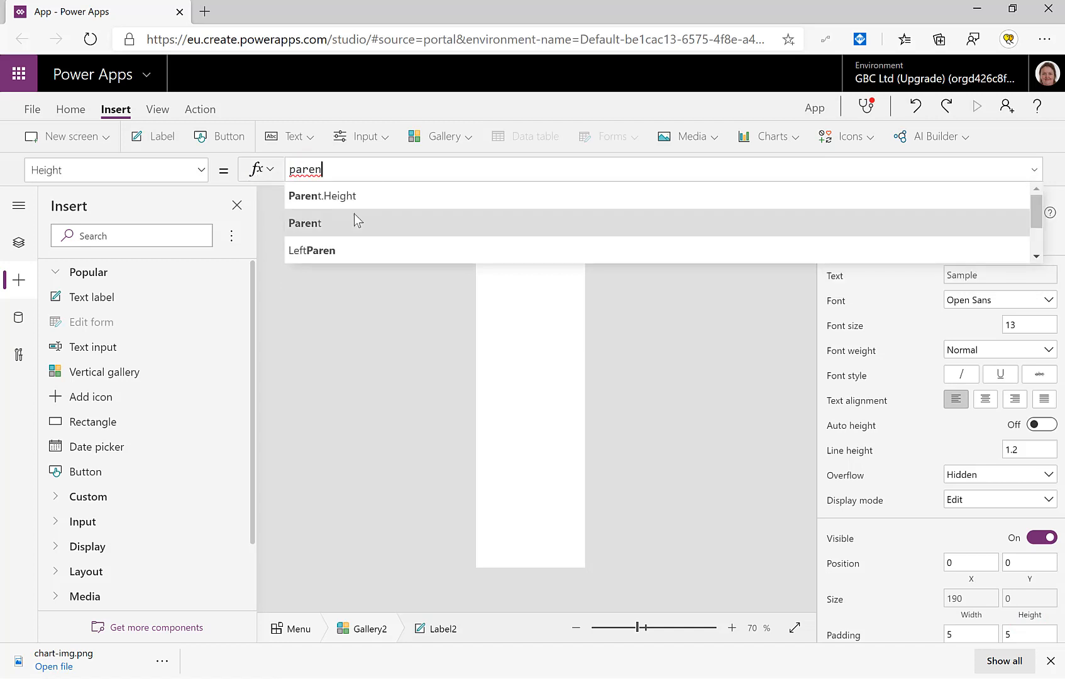
pyautogui.click(322, 195)
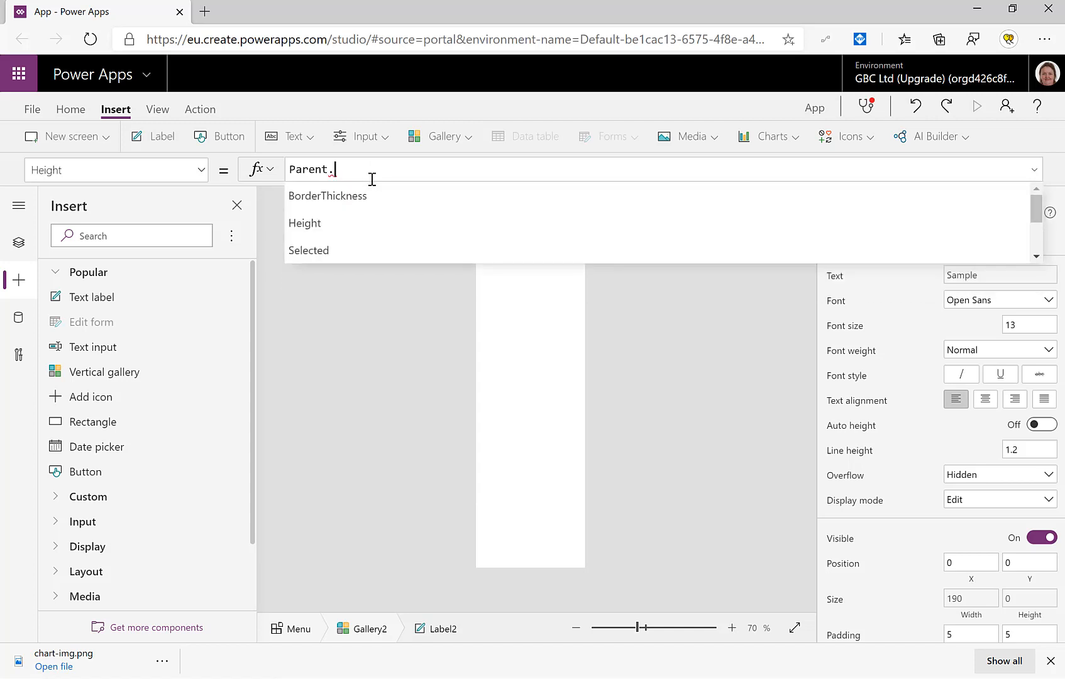
pyautogui.write('te')
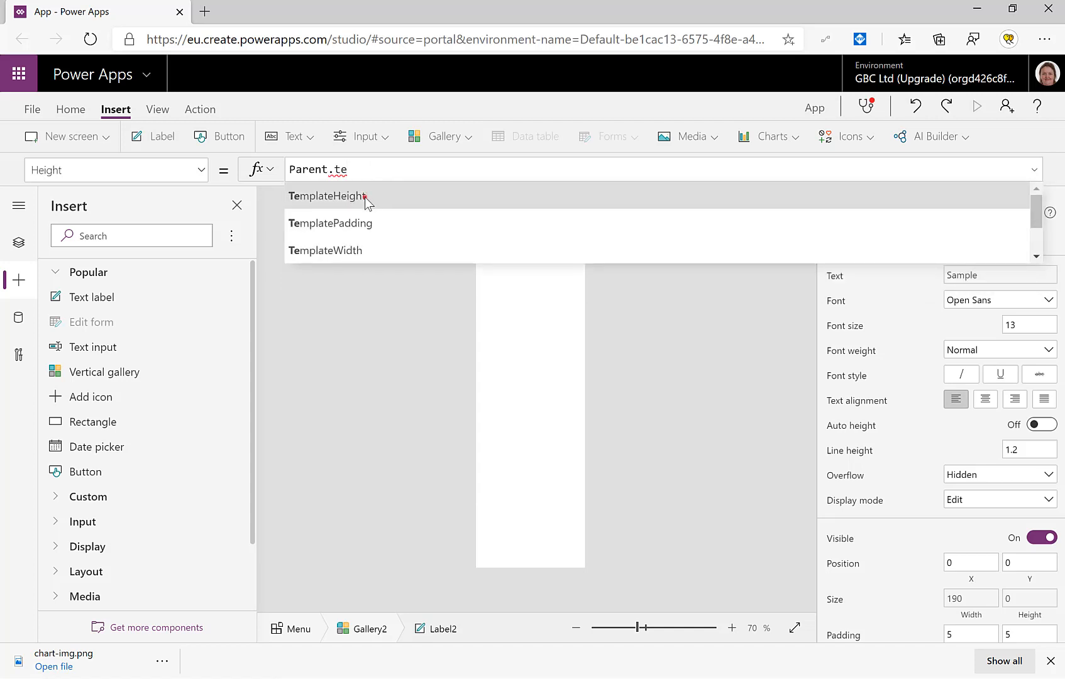
pyautogui.click(327, 195)
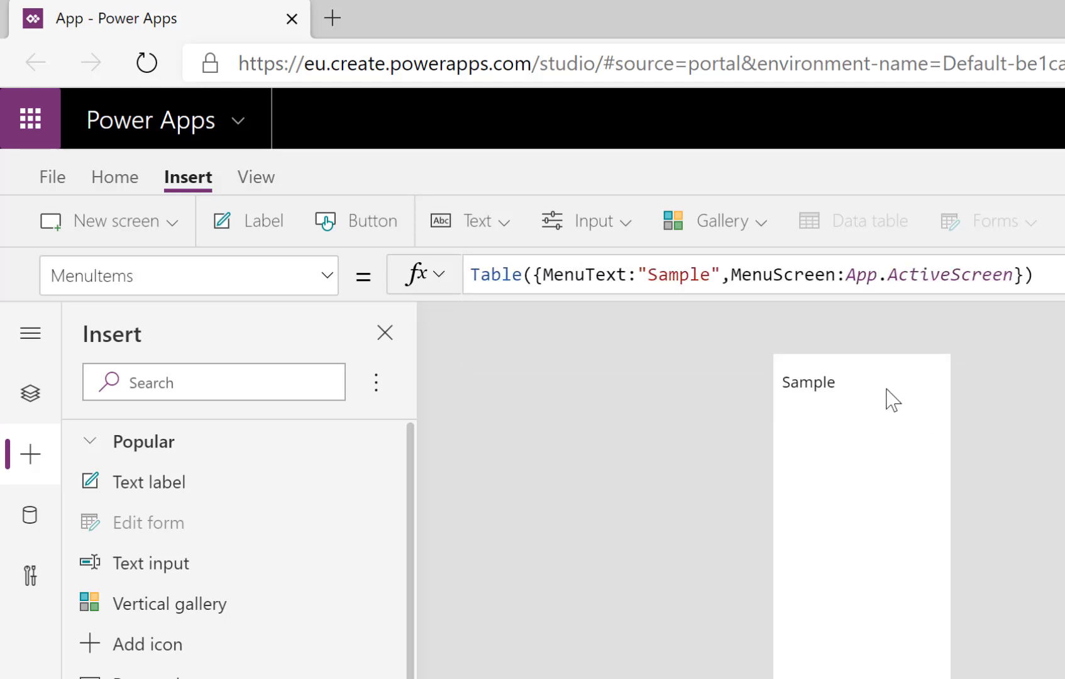
# Step: Select Label2 in Tree view and bring up its OnSelect formula
pyautogui.click(808, 382)
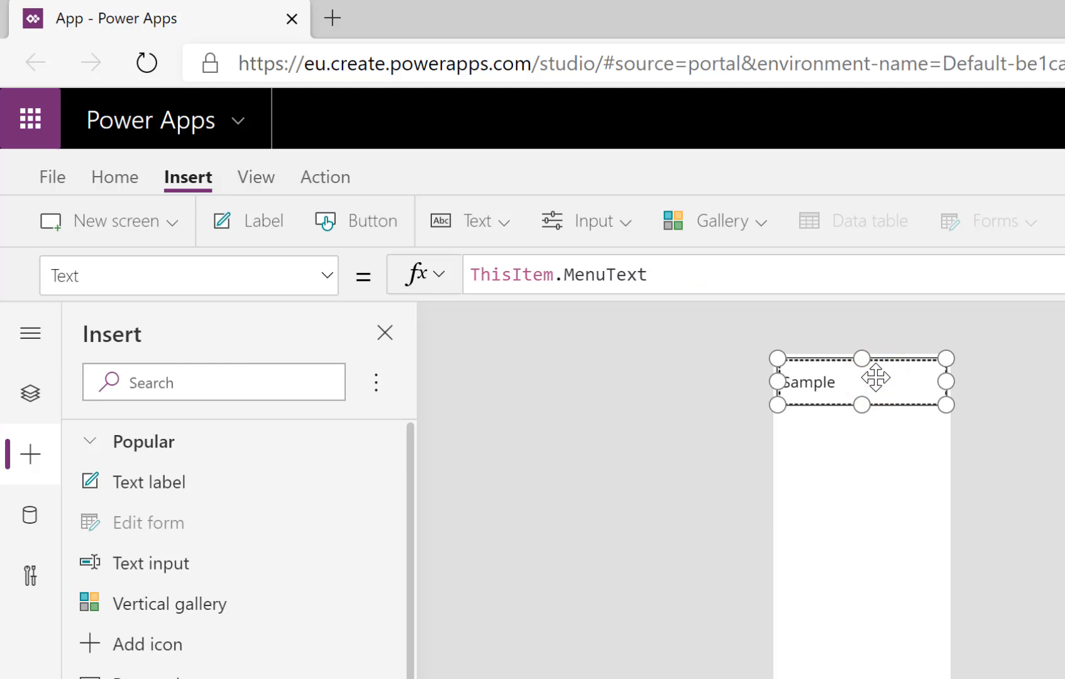
pyautogui.click(30, 394)
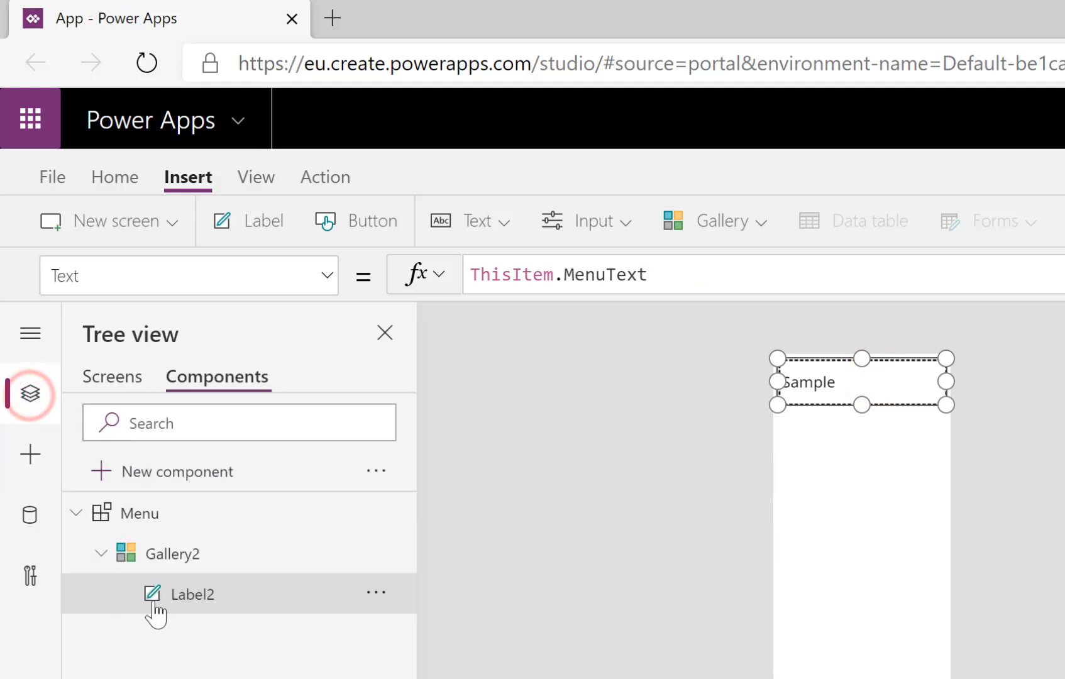
pyautogui.moveTo(220, 616)
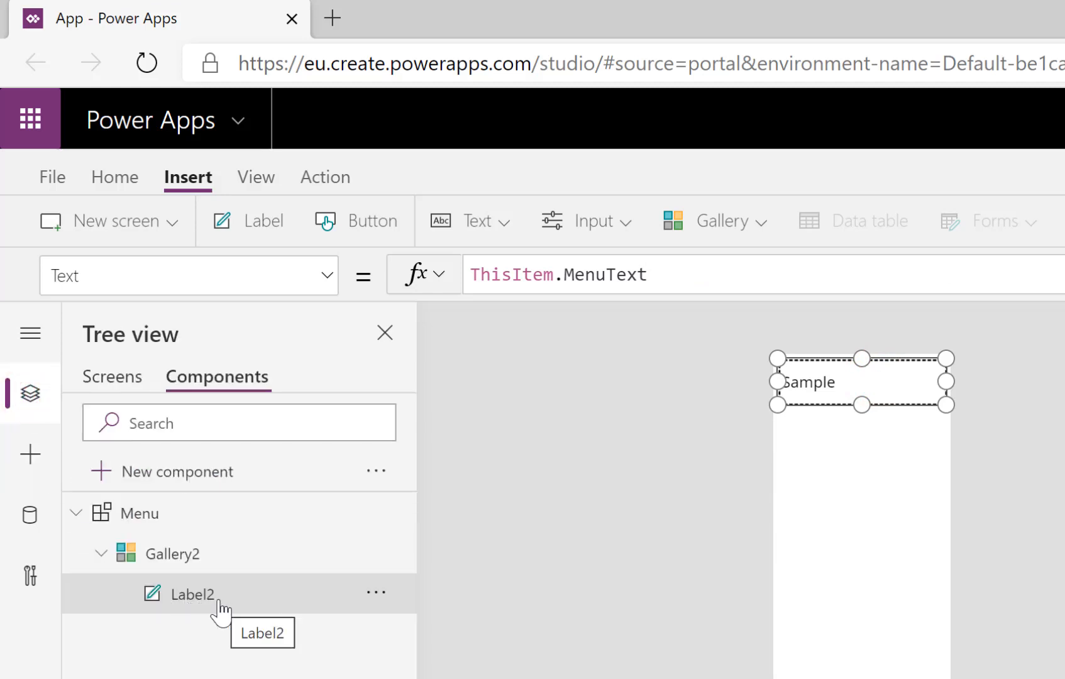
pyautogui.click(324, 177)
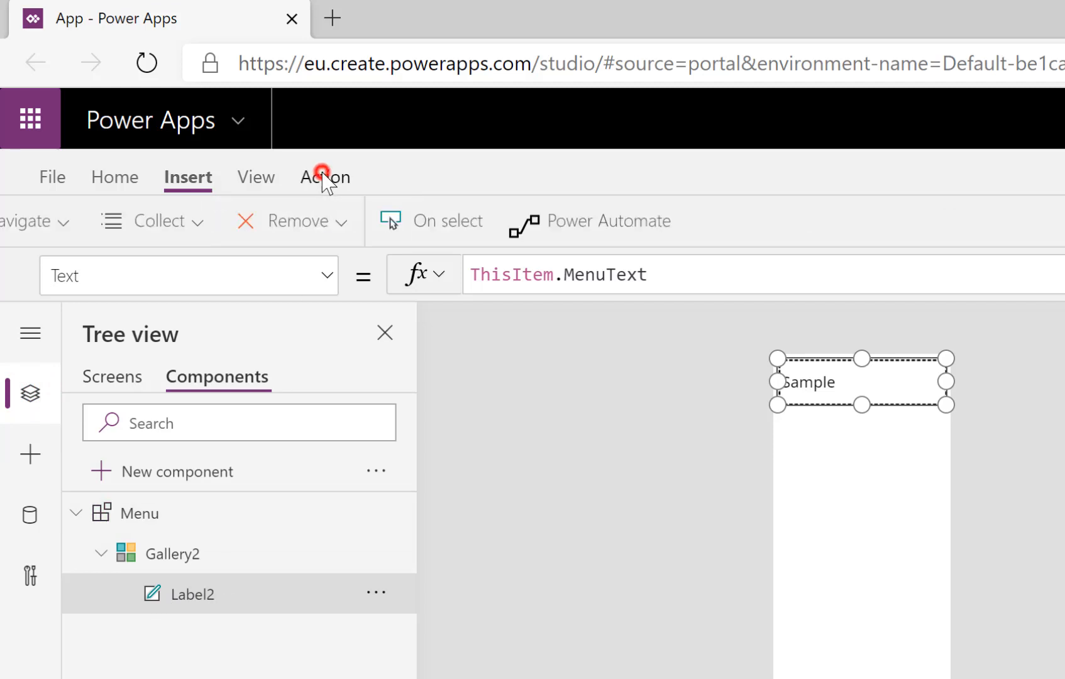
pyautogui.click(325, 178)
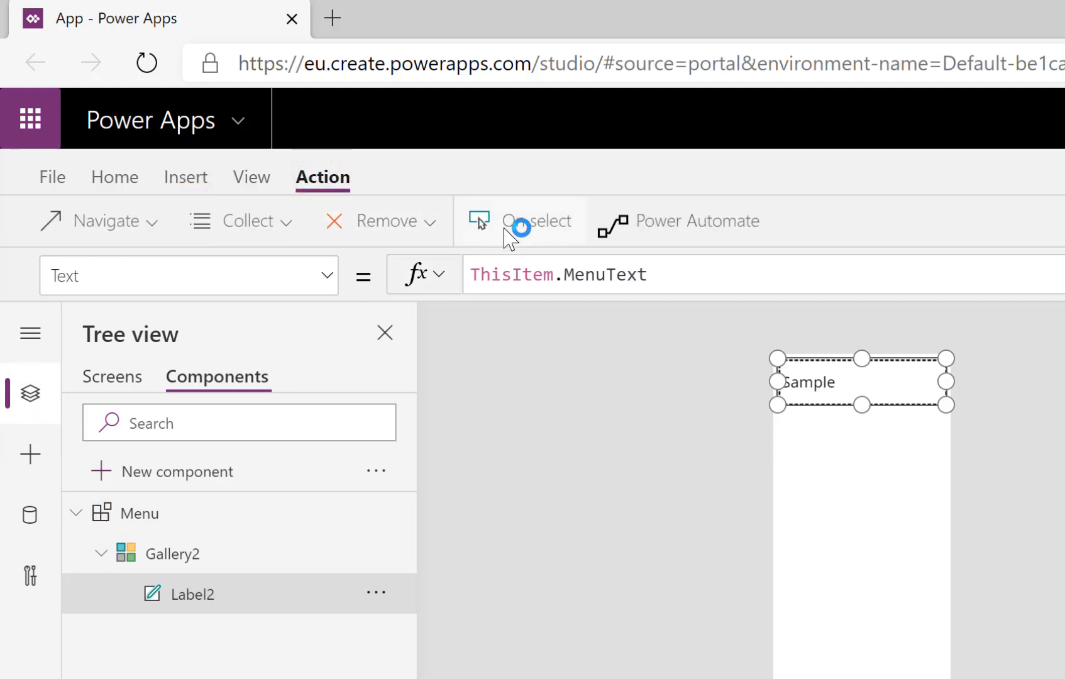
pyautogui.click(535, 221)
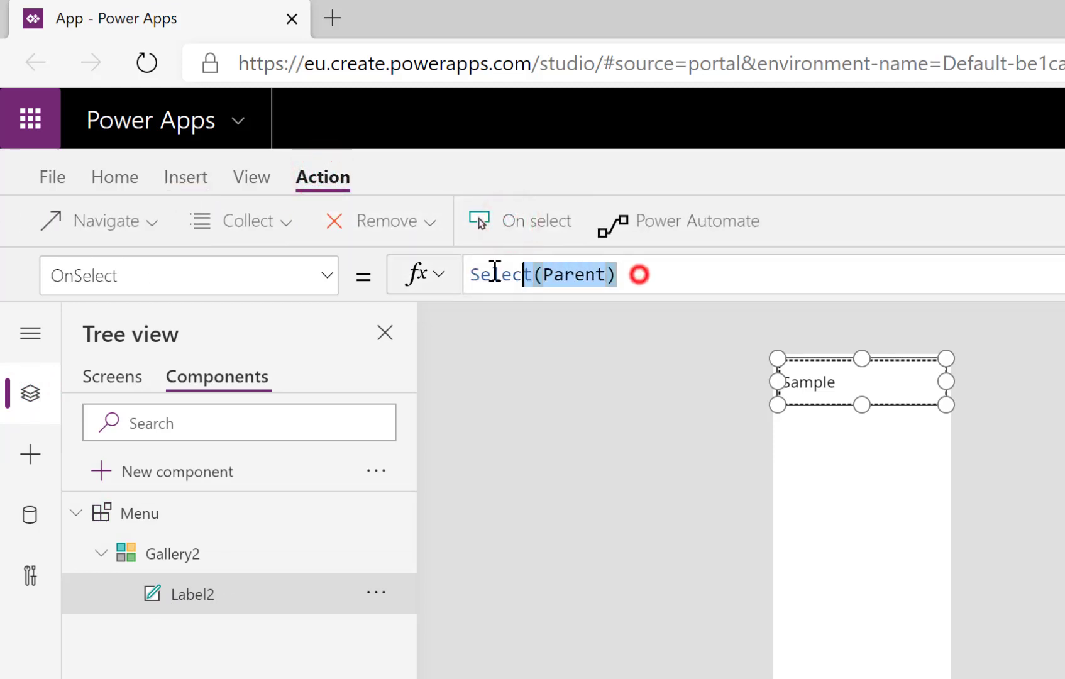
# Step: Set Label2's OnSelect to Navigate(ThisItem.MenuScreen, ScreenTransition.None), returning to the app screens
pyautogui.write('Nav')
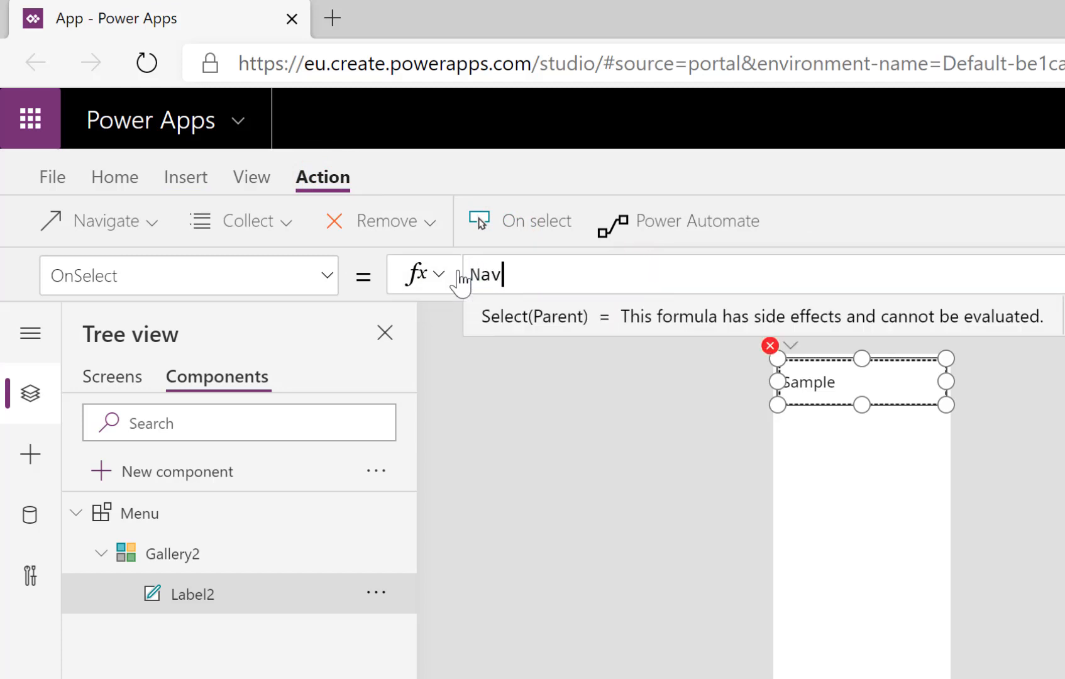
pyautogui.write('igate')
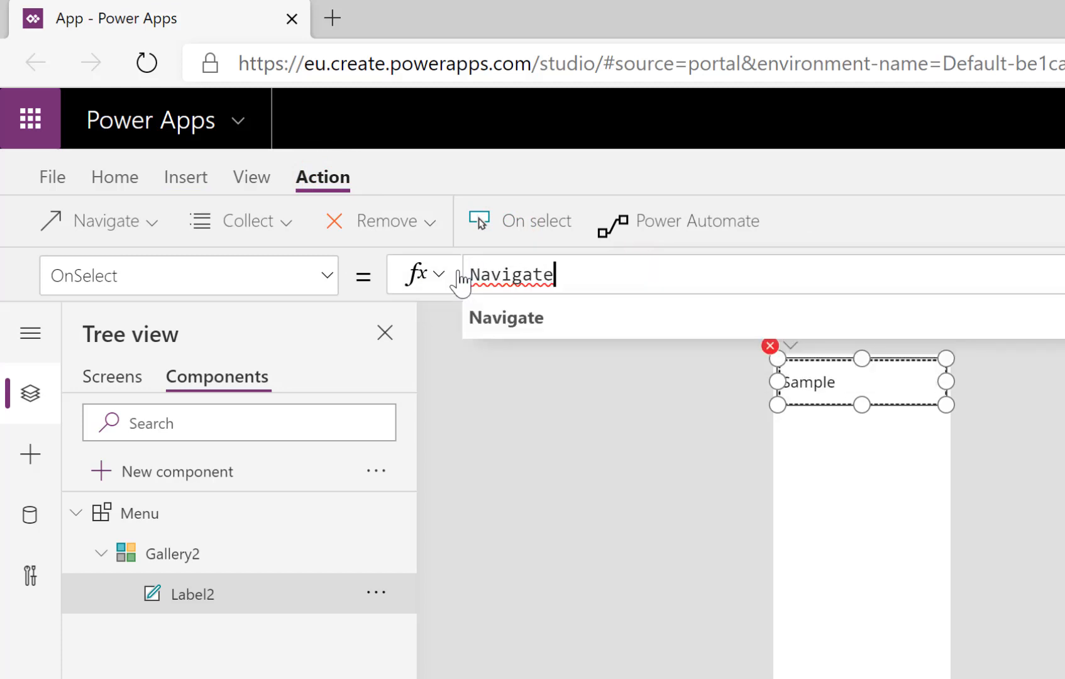
pyautogui.write('(')
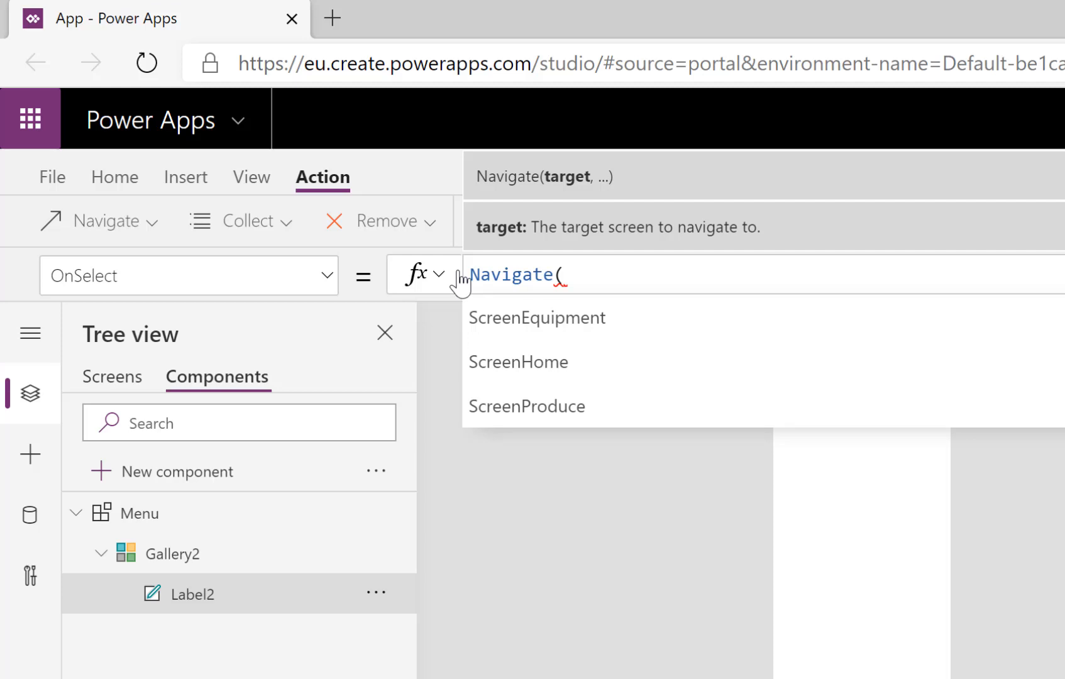
pyautogui.write('th')
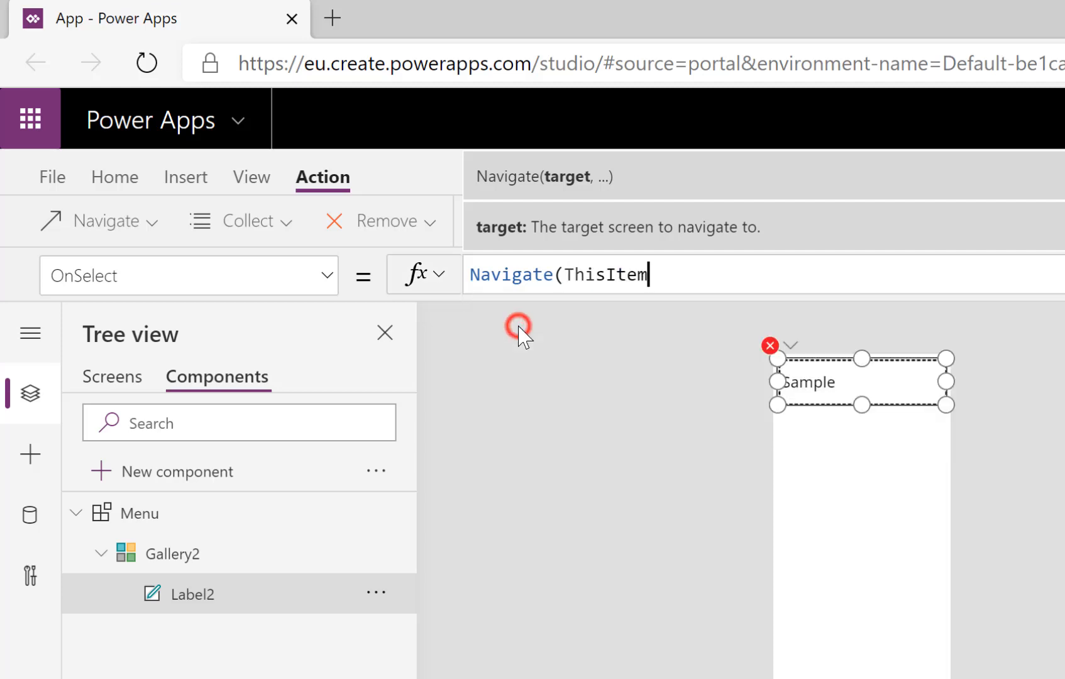
pyautogui.write('.')
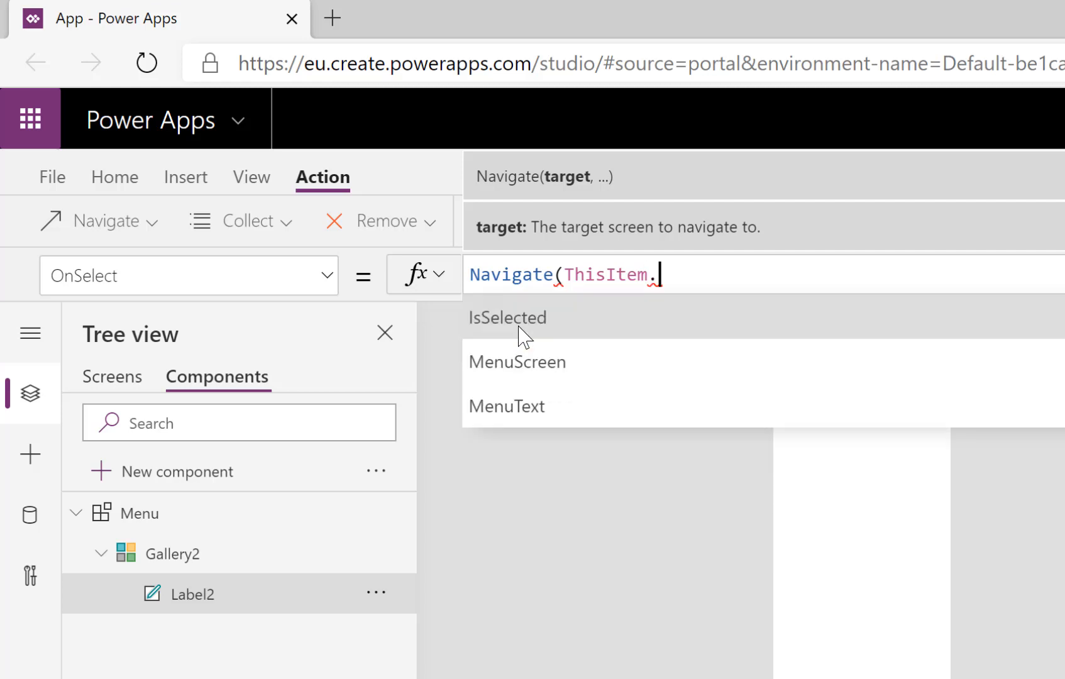
pyautogui.click(518, 362)
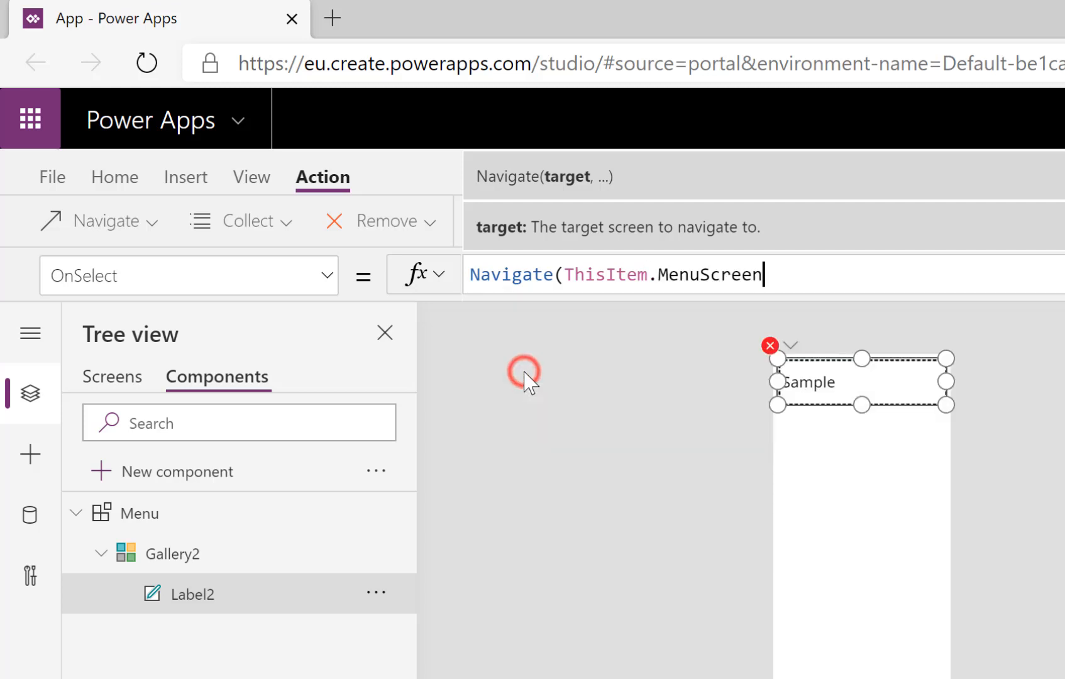
pyautogui.write(',')
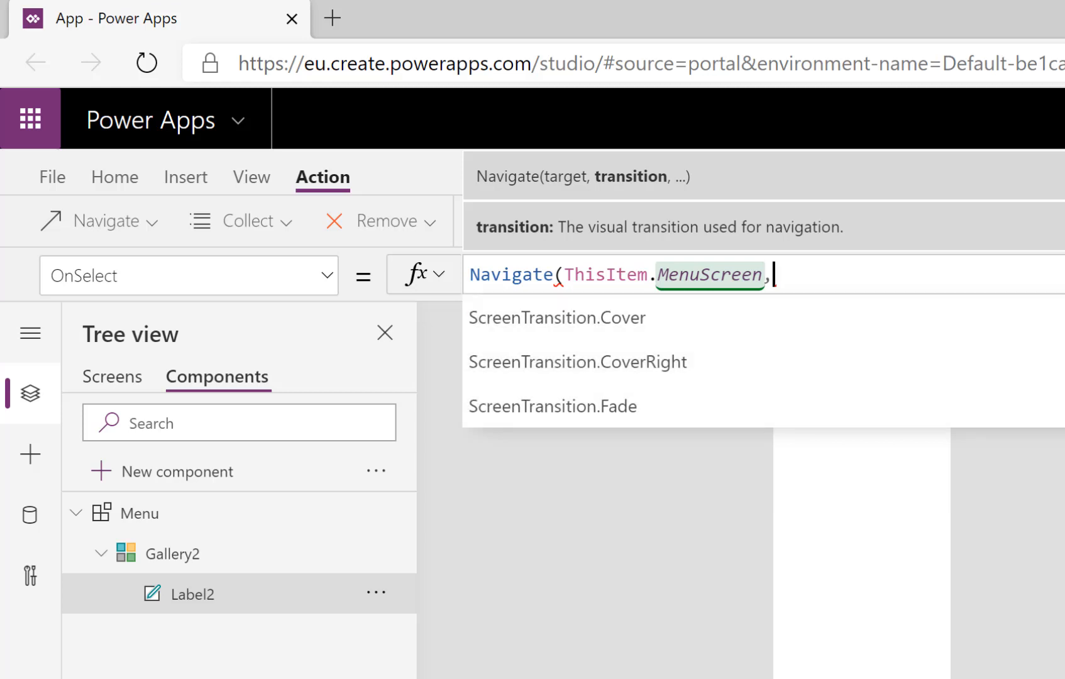
pyautogui.scroll(-3)
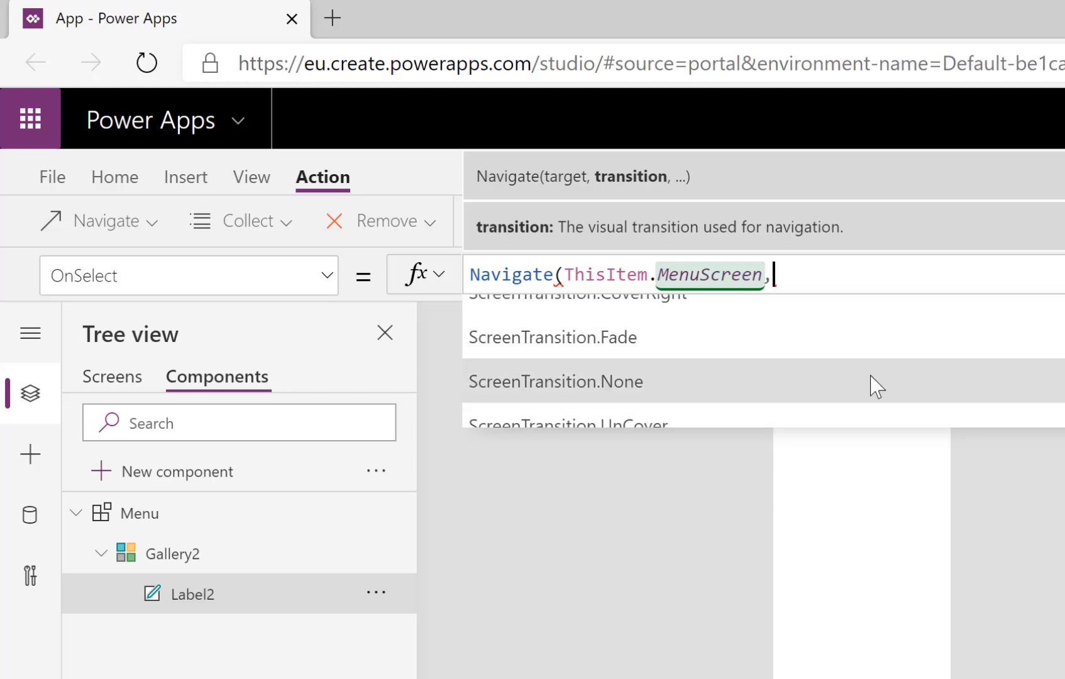
pyautogui.click(555, 381)
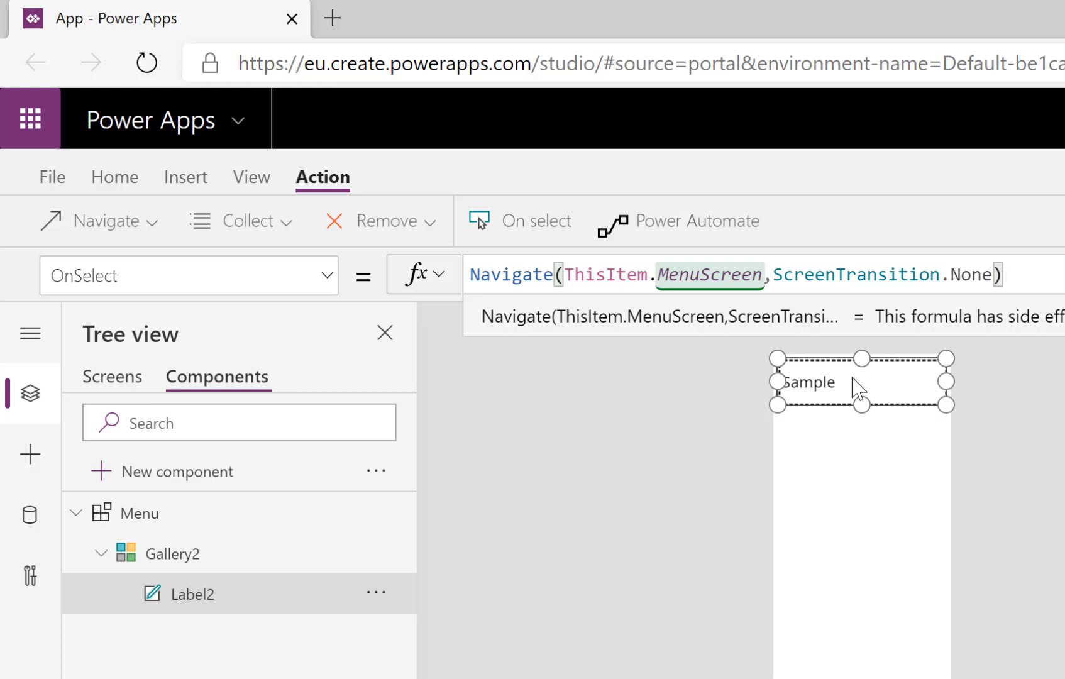
pyautogui.moveTo(281, 397)
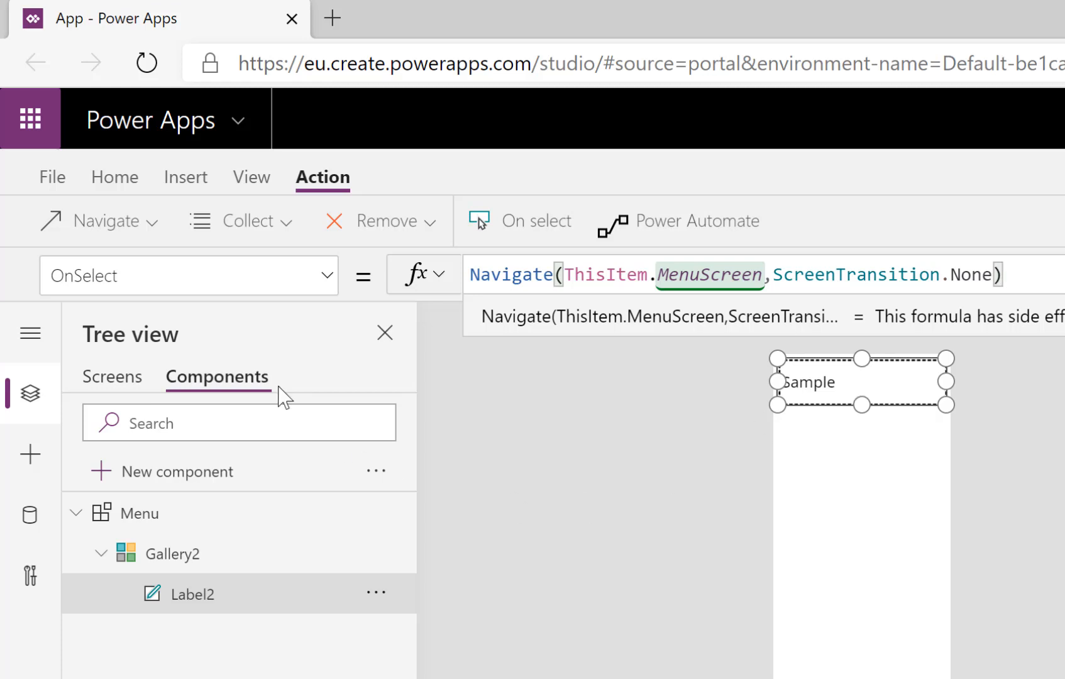
pyautogui.click(73, 244)
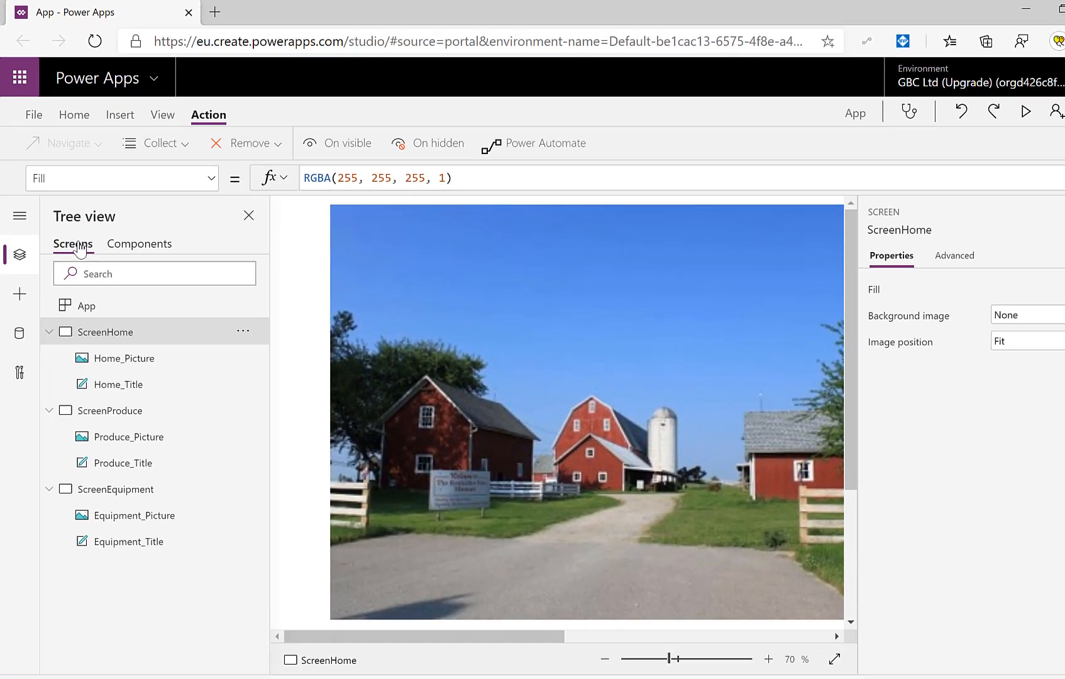
# Step: Insert Menu_1 from the custom components, move it below the header and stretch it to 704 tall
pyautogui.click(573, 627)
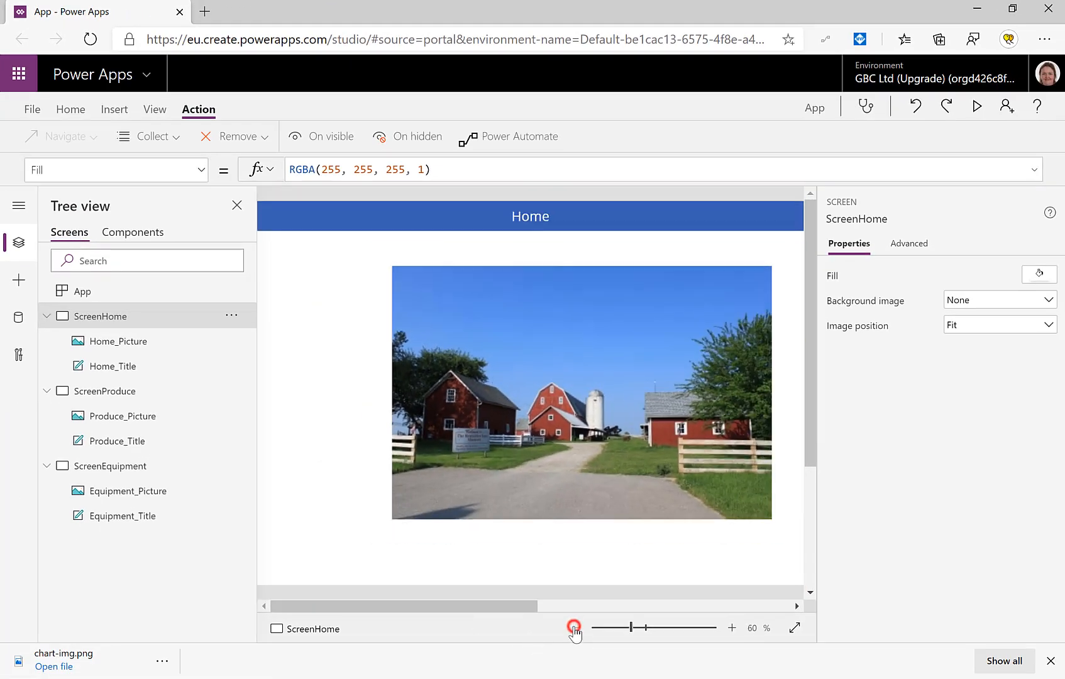
pyautogui.click(575, 627)
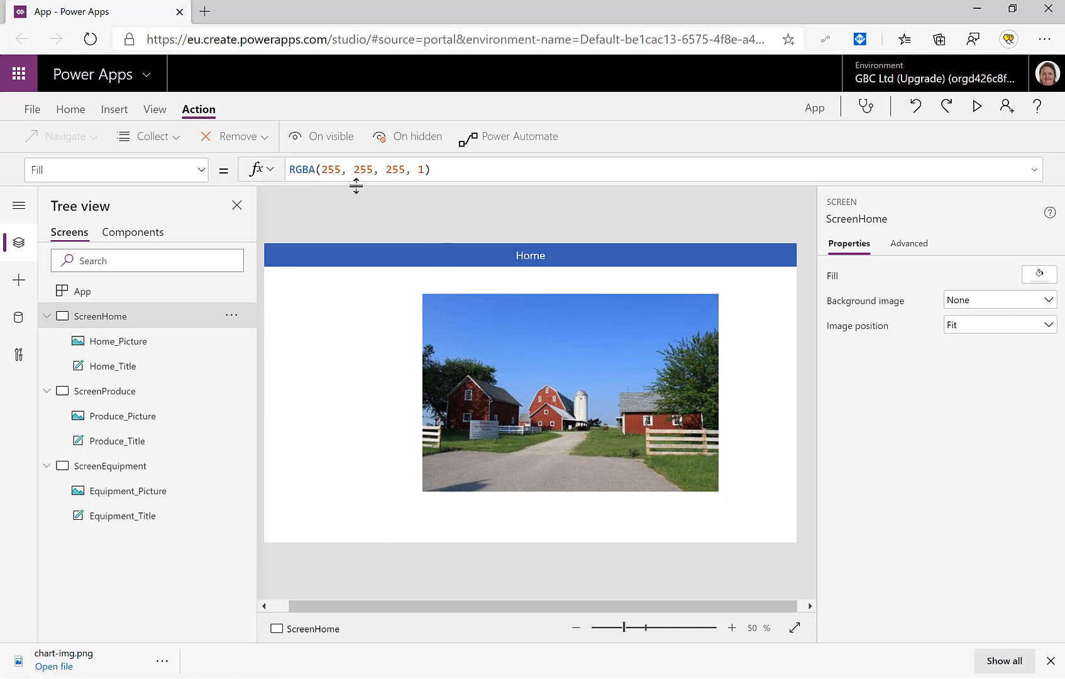
pyautogui.click(115, 109)
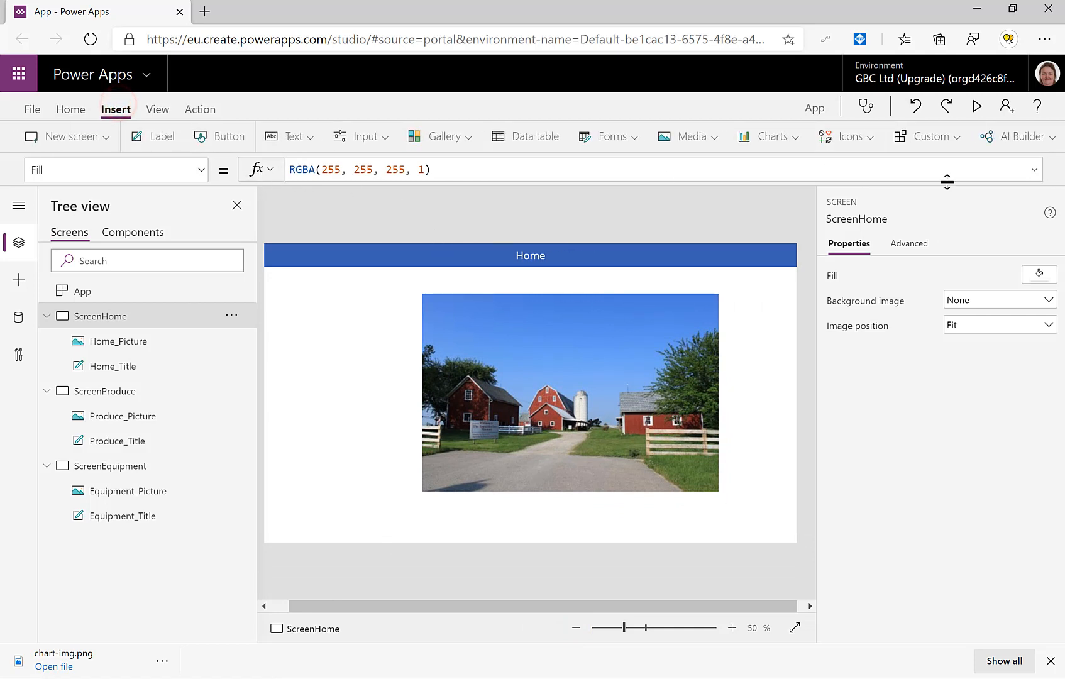
pyautogui.click(931, 136)
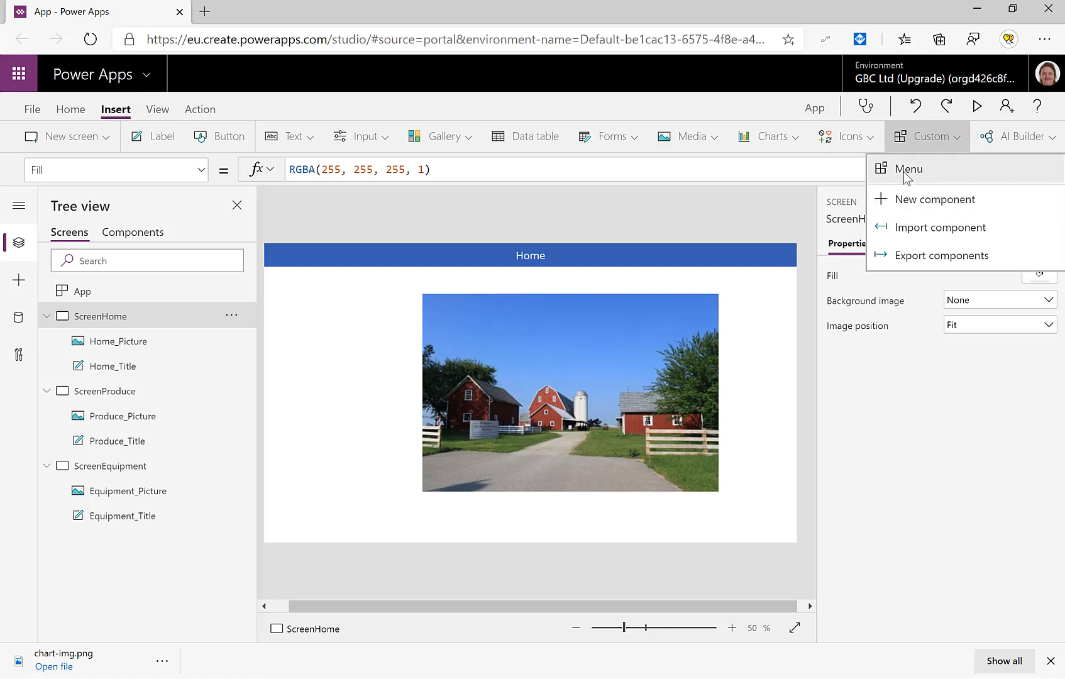
pyautogui.click(908, 169)
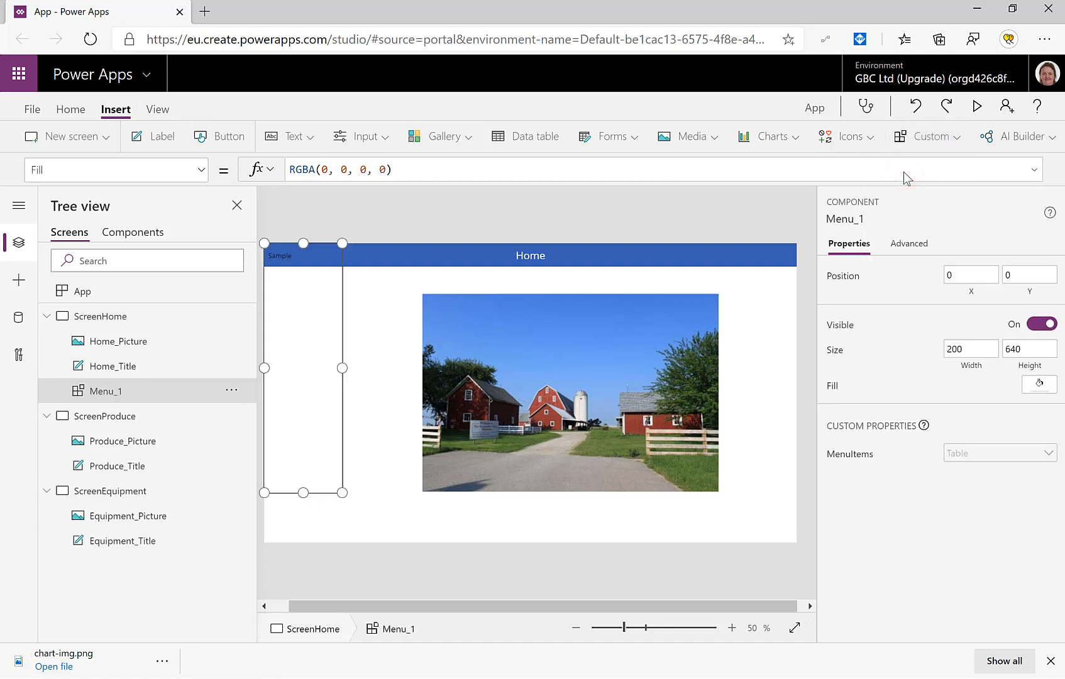
pyautogui.moveTo(321, 334)
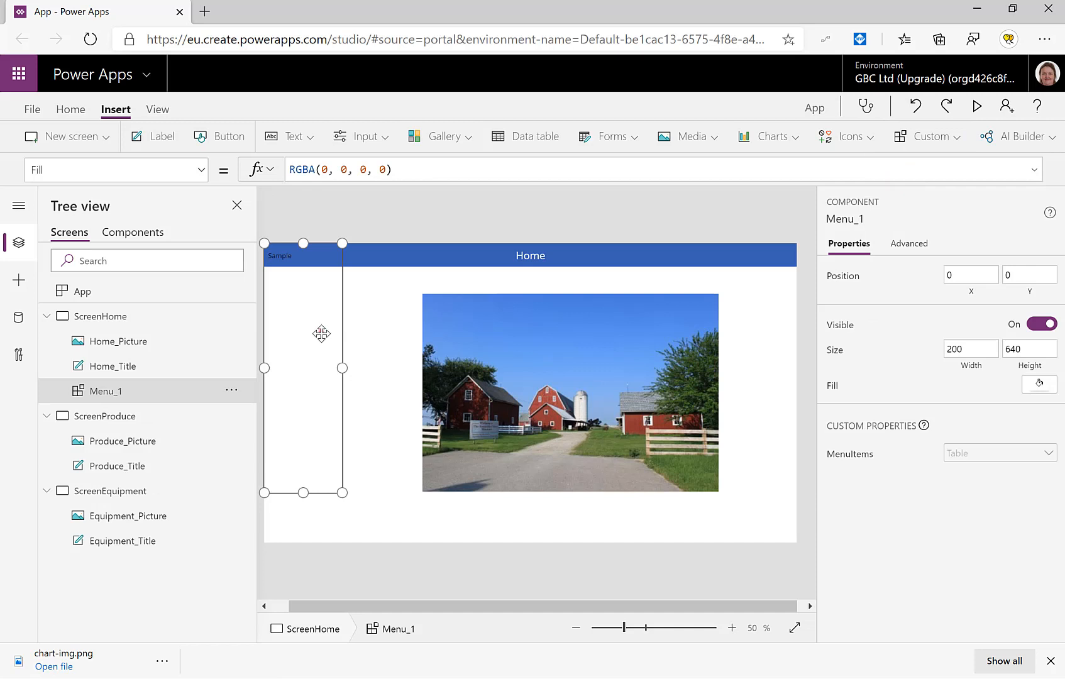
pyautogui.moveTo(322, 333); pyautogui.dragTo(318, 358)
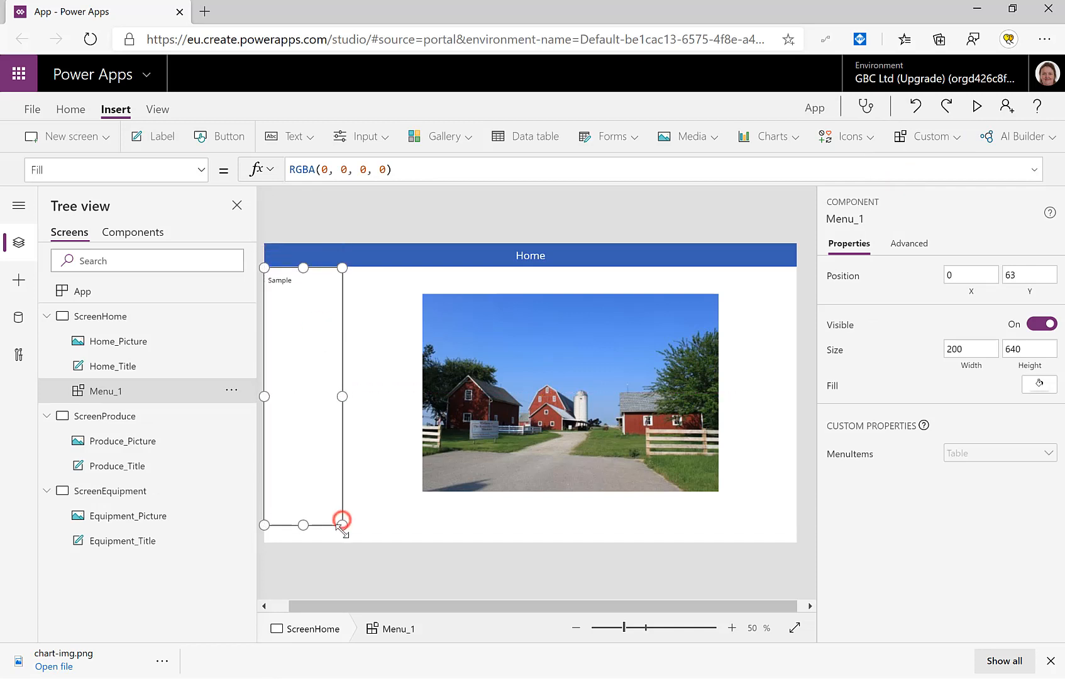
pyautogui.moveTo(341, 524); pyautogui.dragTo(341, 543)
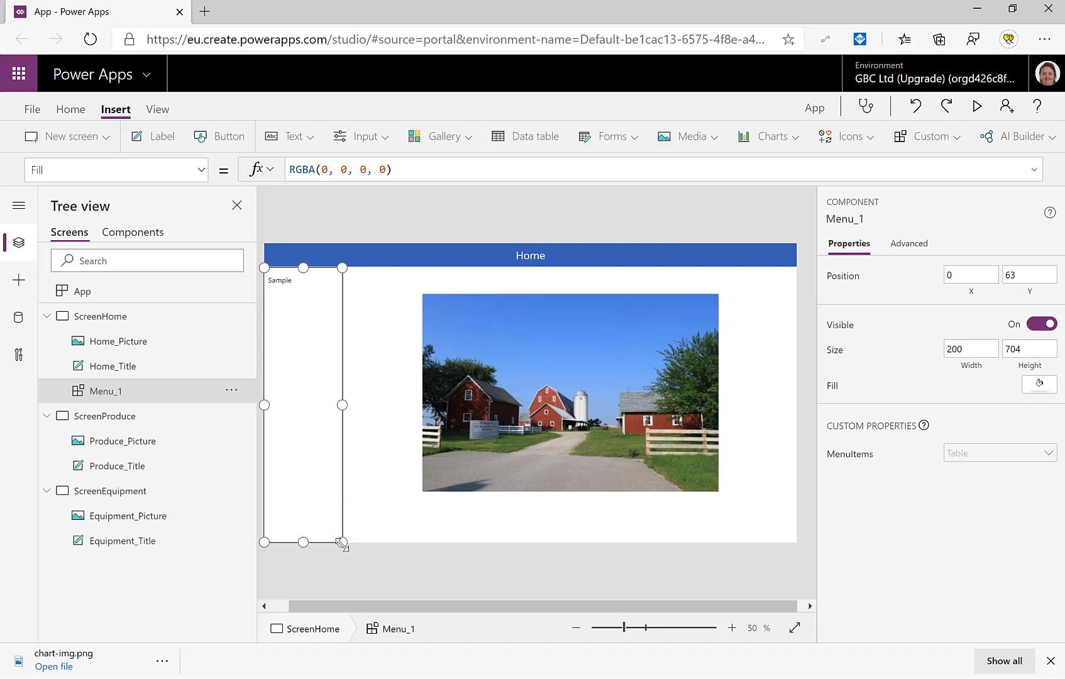
pyautogui.moveTo(207, 354)
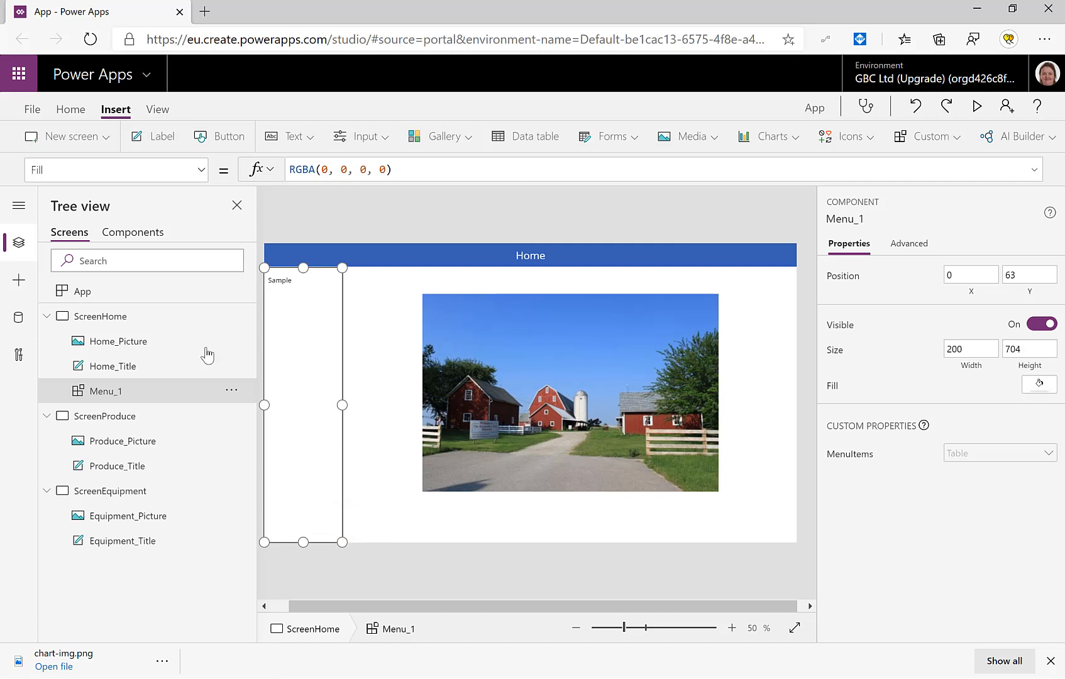
# Step: Set the App's OnStart to ClearCollect(ccMenu) with Home, Produce and Equipment MenuText/MenuScreen records
pyautogui.click(81, 291)
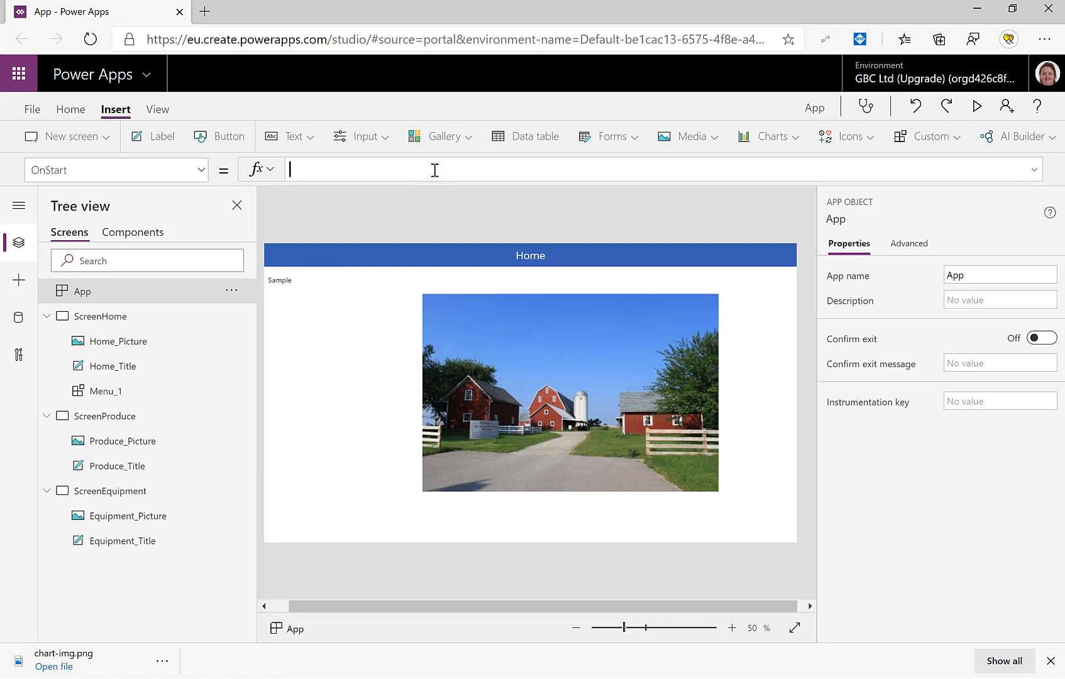
pyautogui.click(1035, 171)
pyautogui.write('c')
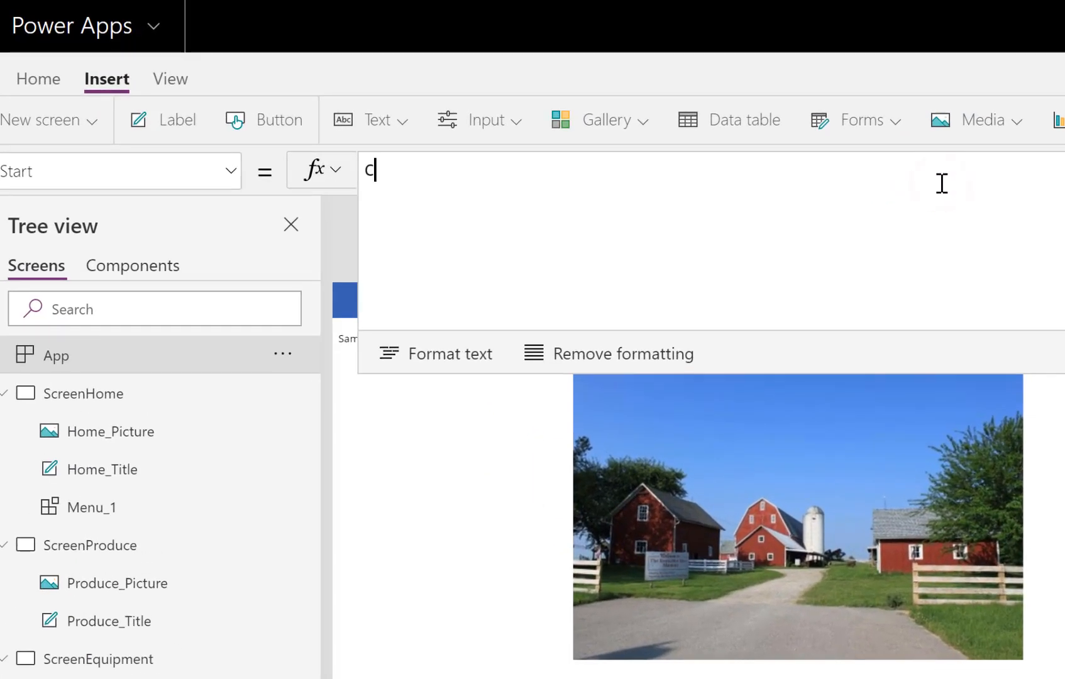
pyautogui.write('learCollect(ccMenu,{"Home')
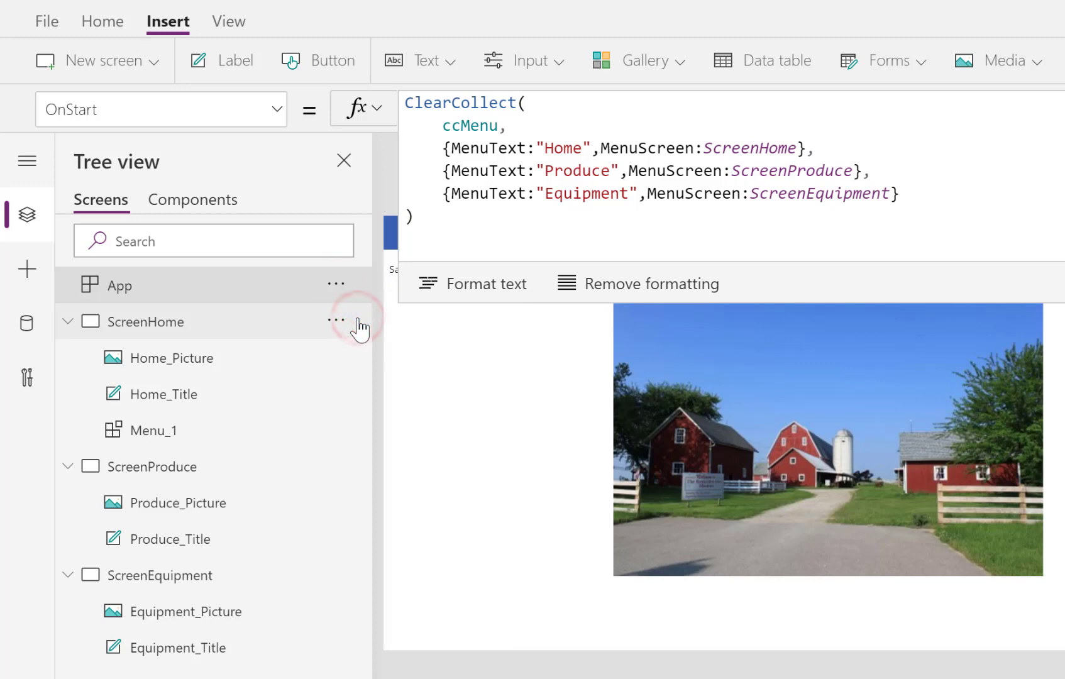
pyautogui.moveTo(431, 439)
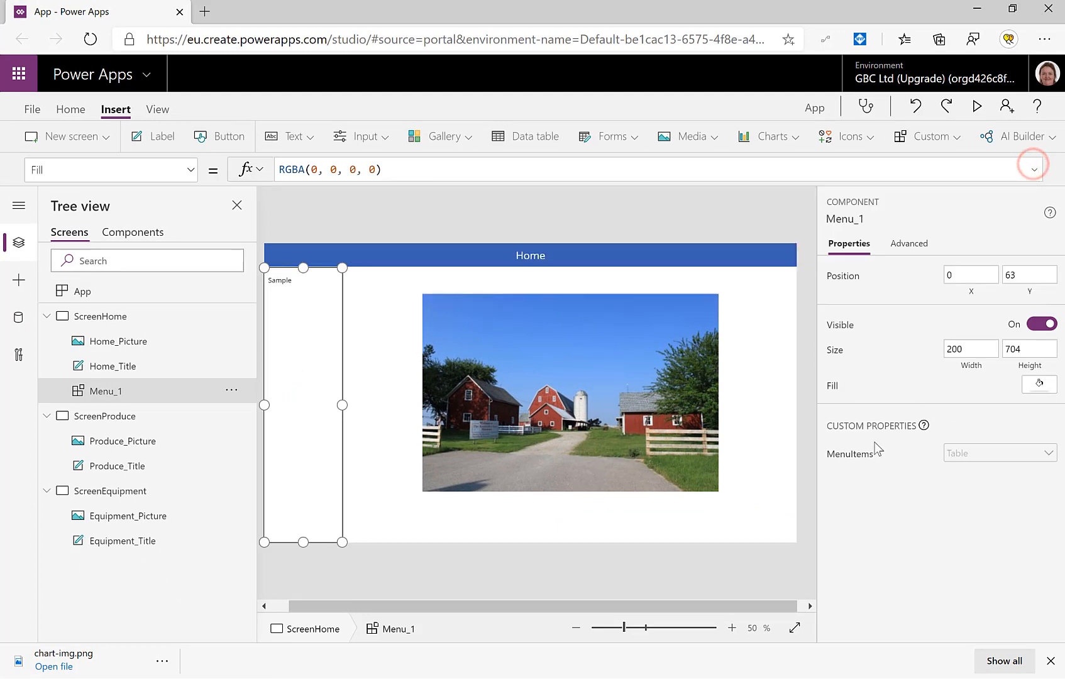
# Step: Set Menu_1's MenuItems to ccMenu, preview and open Produce, then return to ScreenHome
pyautogui.click(110, 170)
pyautogui.write('ccMenu')
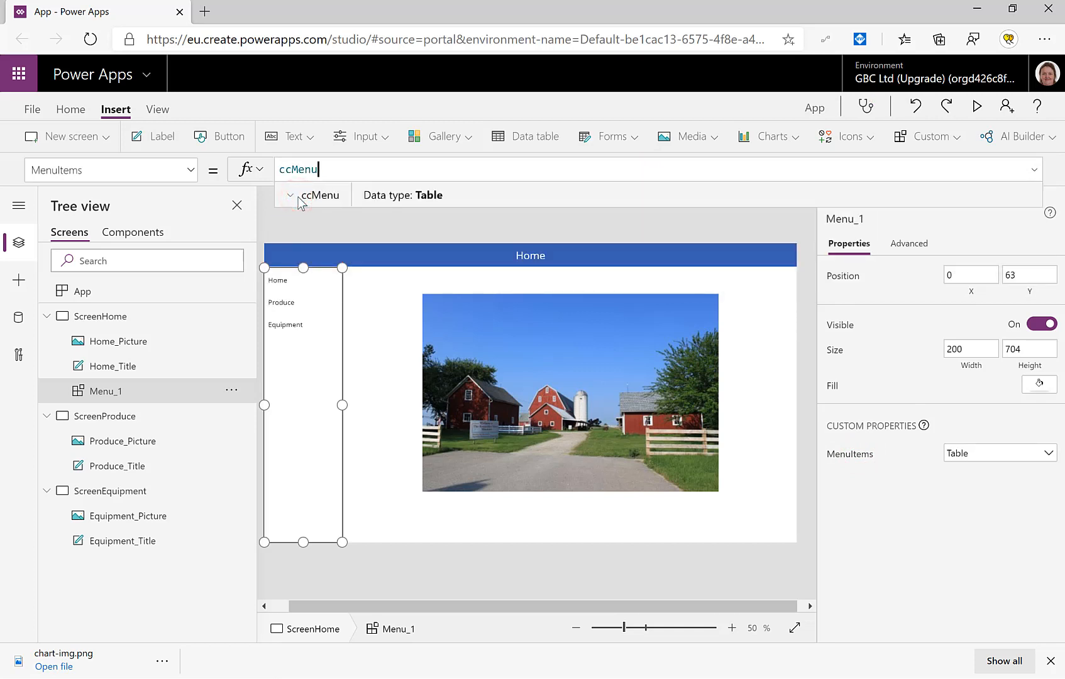
pyautogui.click(978, 107)
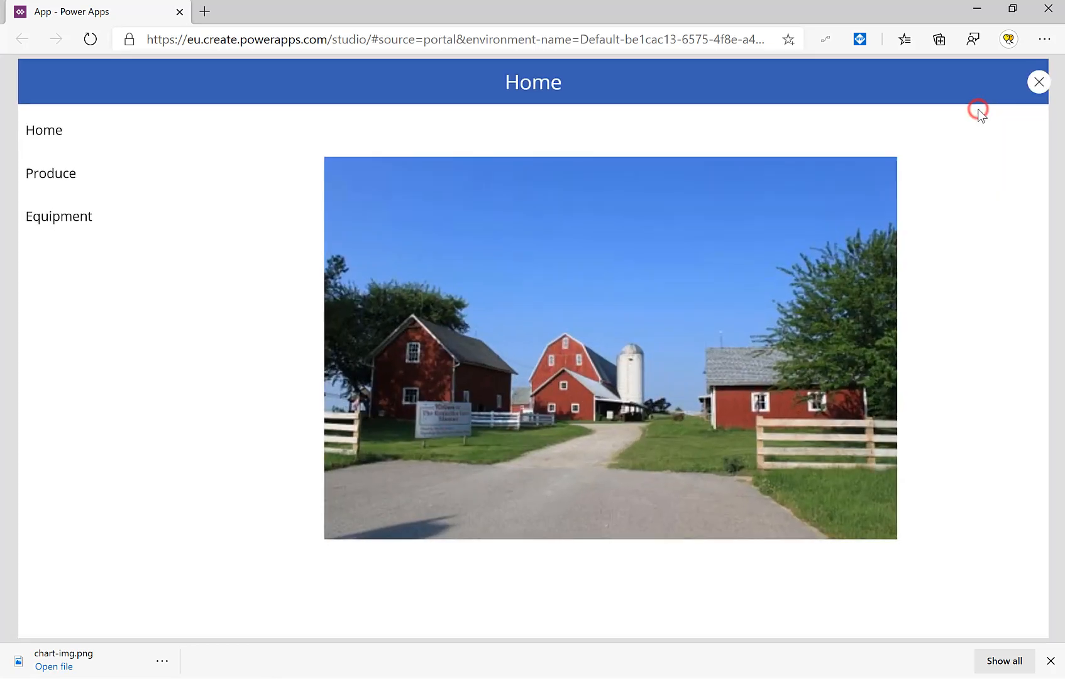
pyautogui.click(50, 173)
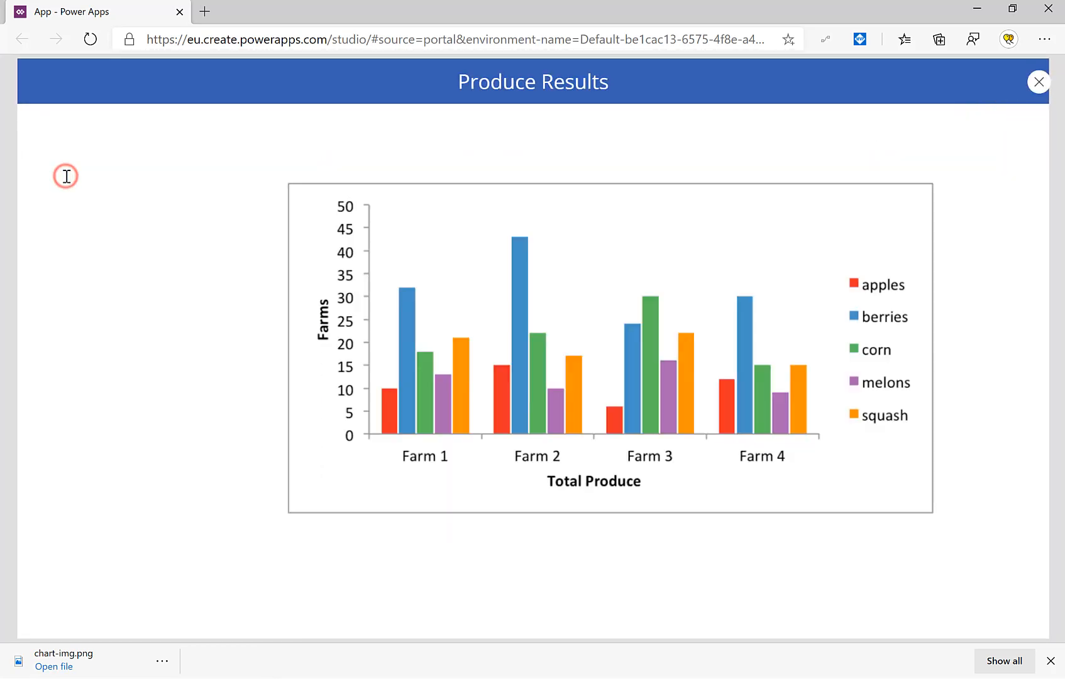
pyautogui.moveTo(1038, 80)
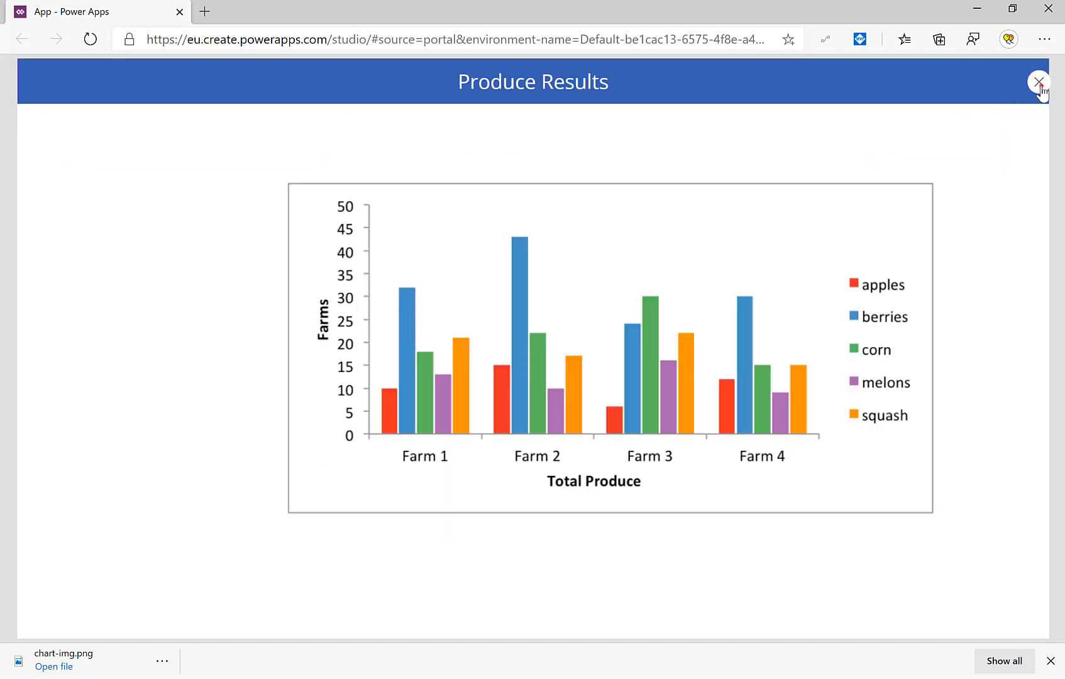
pyautogui.click(1039, 81)
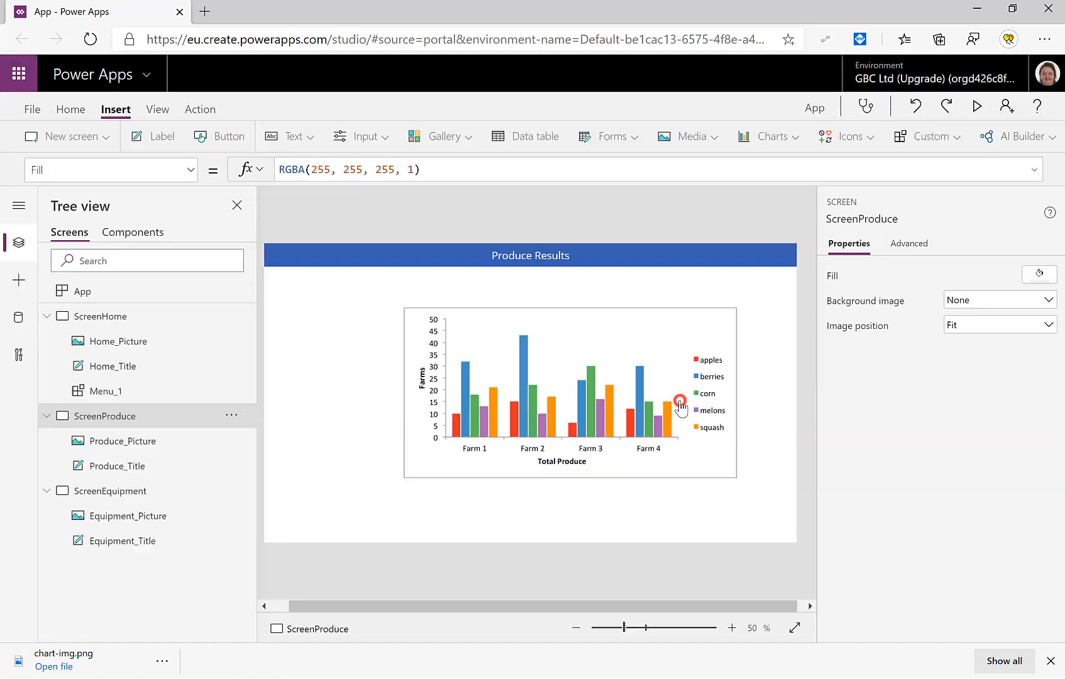
pyautogui.click(100, 316)
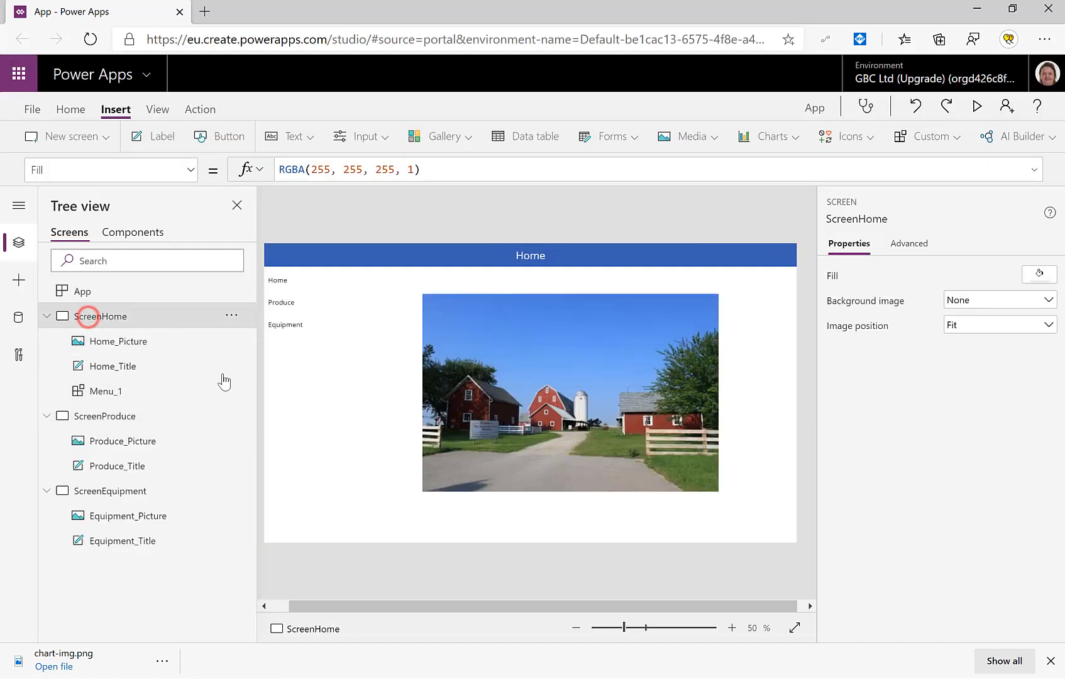
# Step: Set Menu_1 X to 0*1 and Y to 63*1, and paste a copy onto ScreenProduce
pyautogui.click(106, 391)
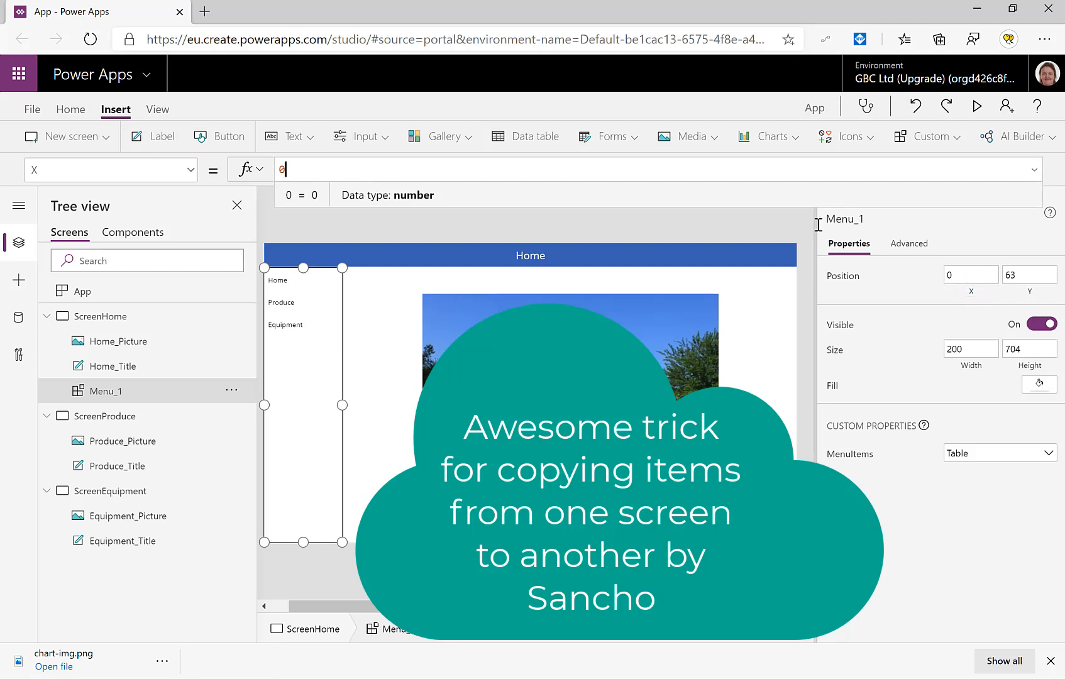
pyautogui.write('*')
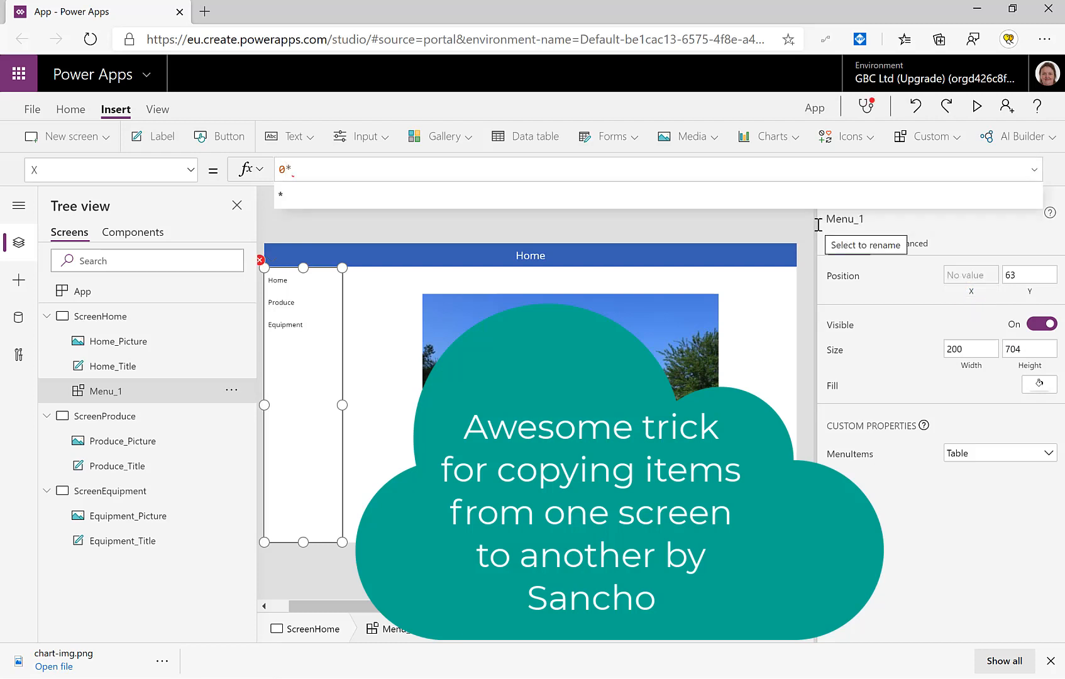
pyautogui.write('1')
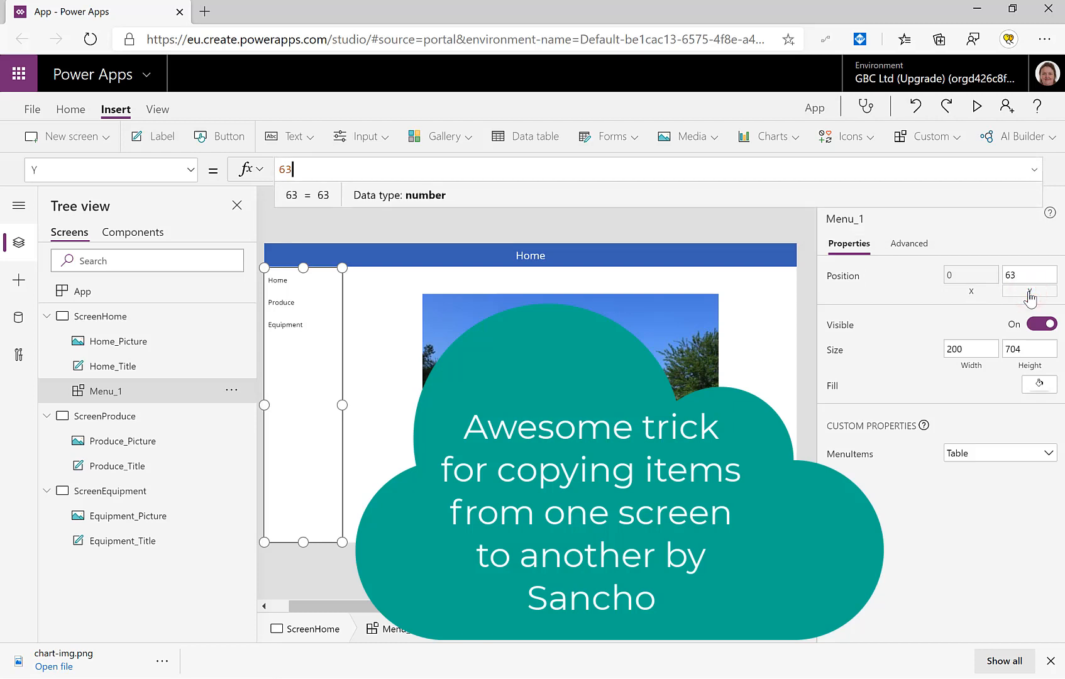
pyautogui.write('*1')
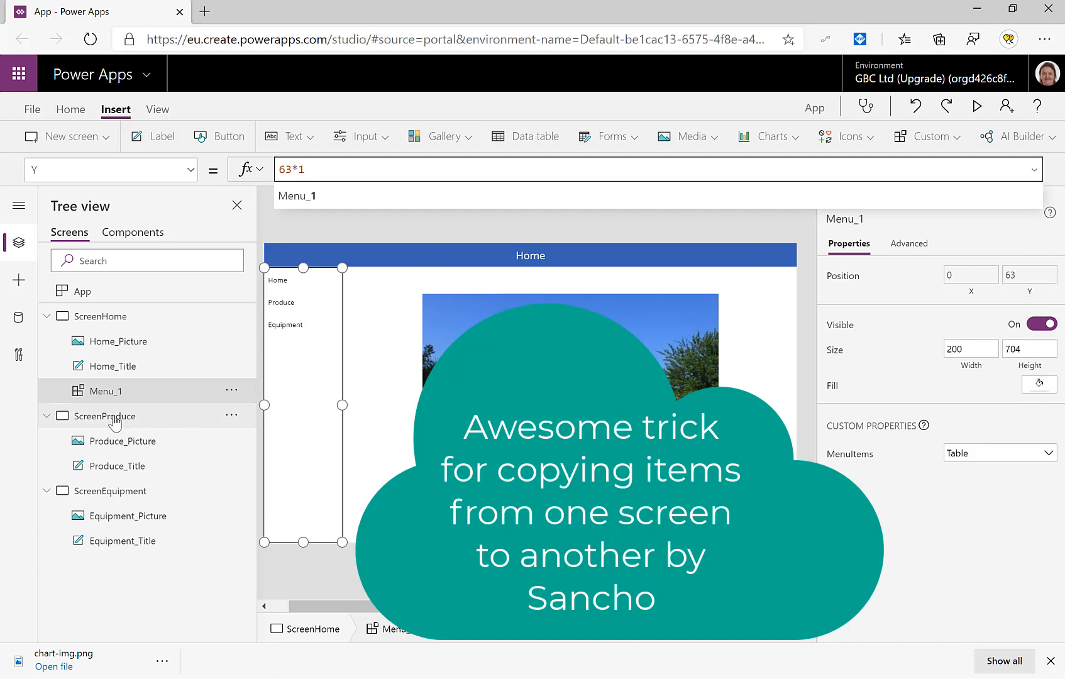
pyautogui.click(105, 416)
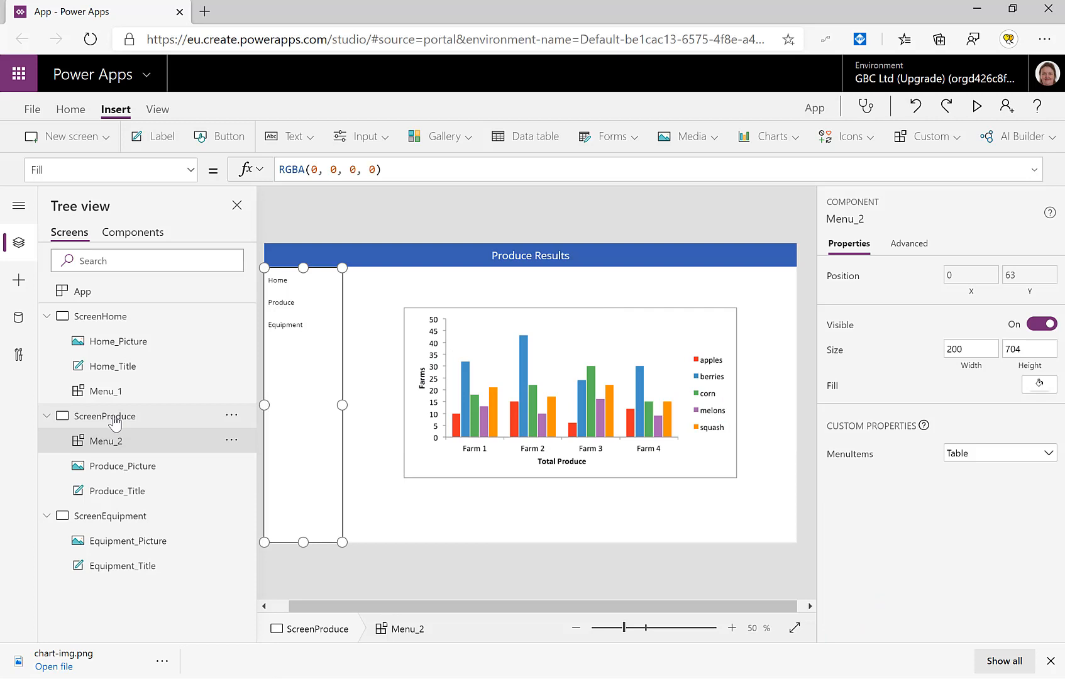
pyautogui.click(100, 516)
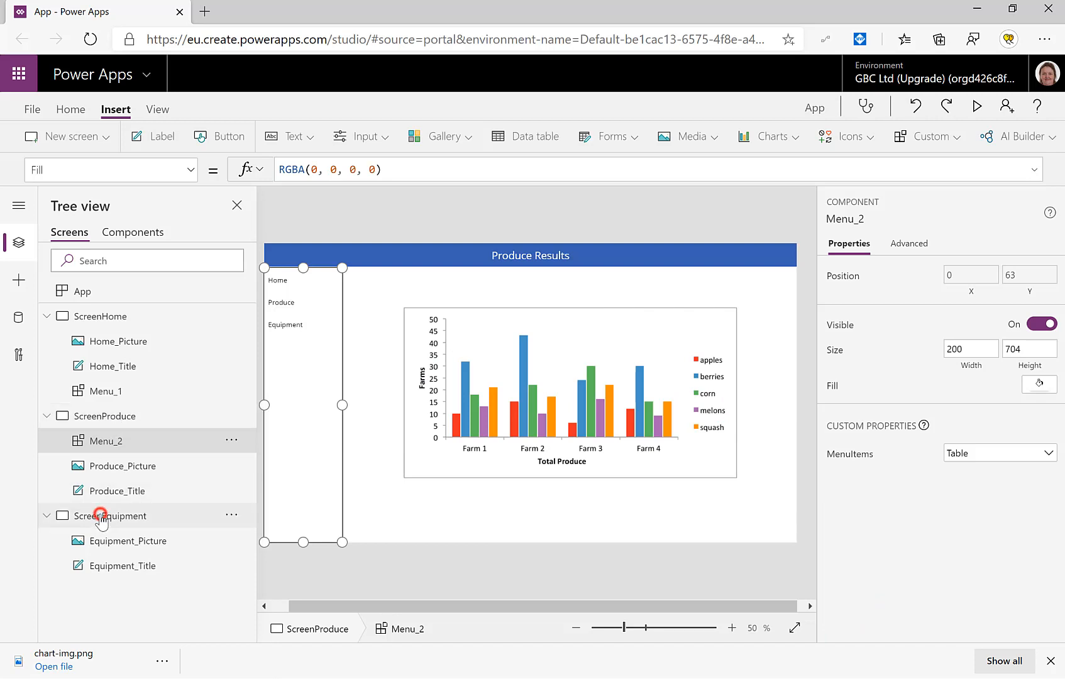
pyautogui.click(101, 517)
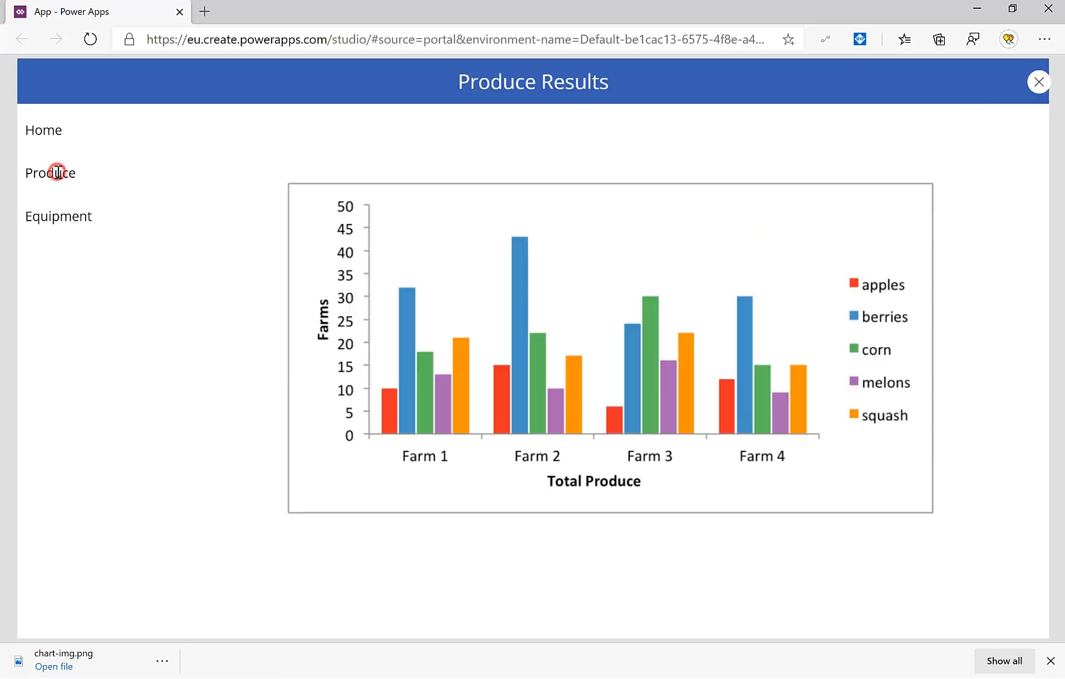
# Step: Test menu navigation between Equipment and Produce in preview, then close it and dismiss the tip
pyautogui.click(58, 216)
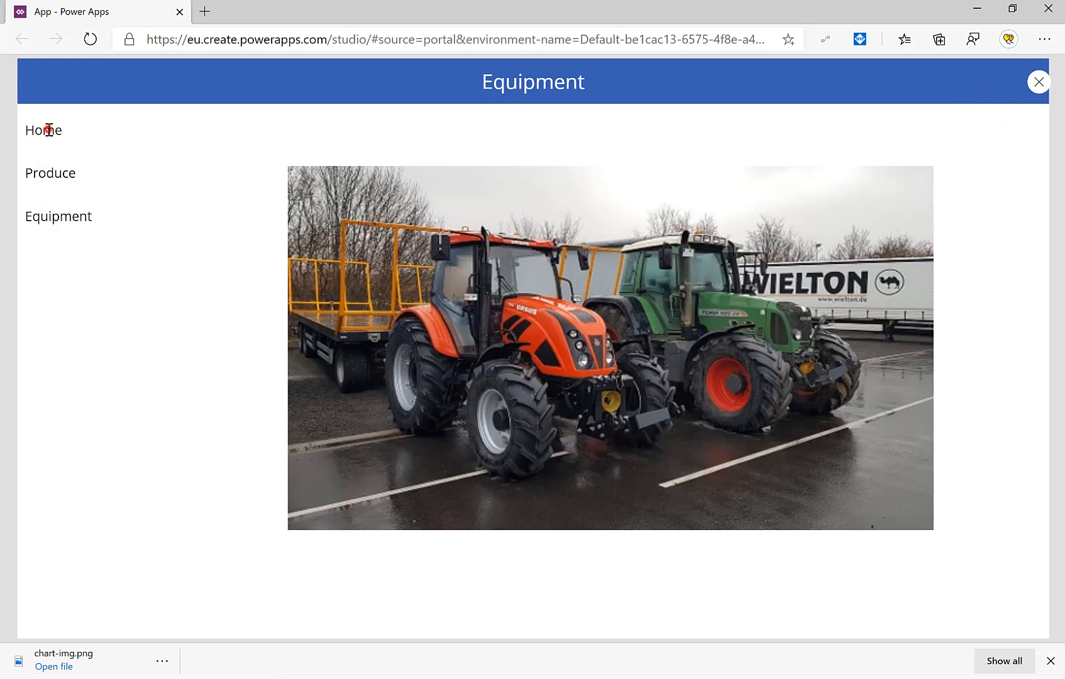
pyautogui.click(50, 173)
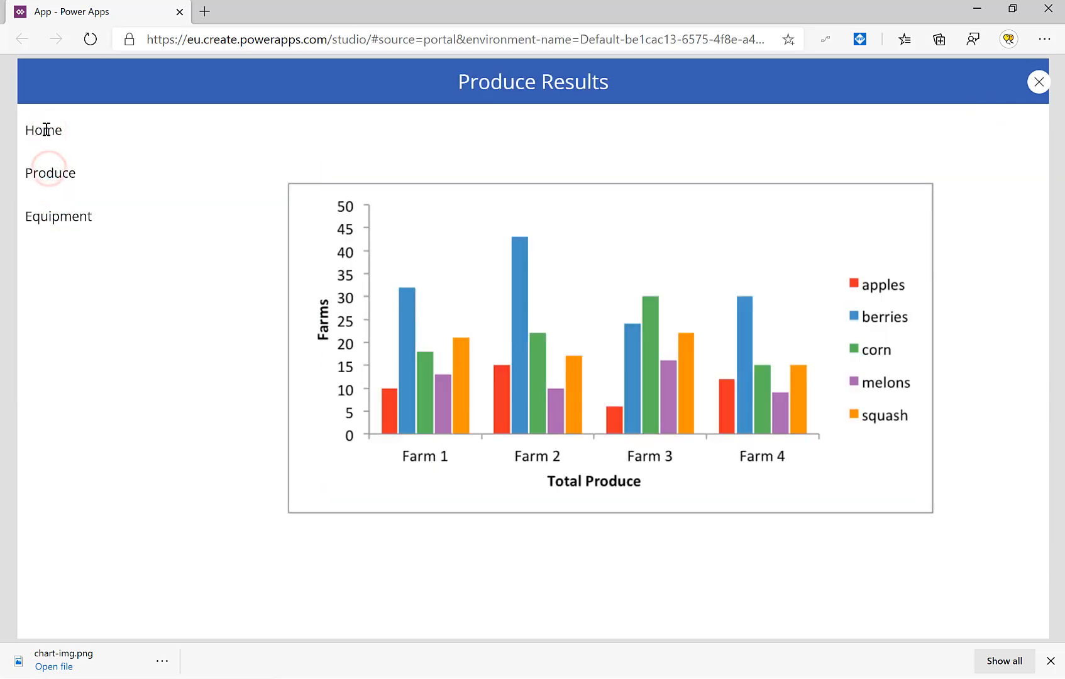
pyautogui.click(48, 217)
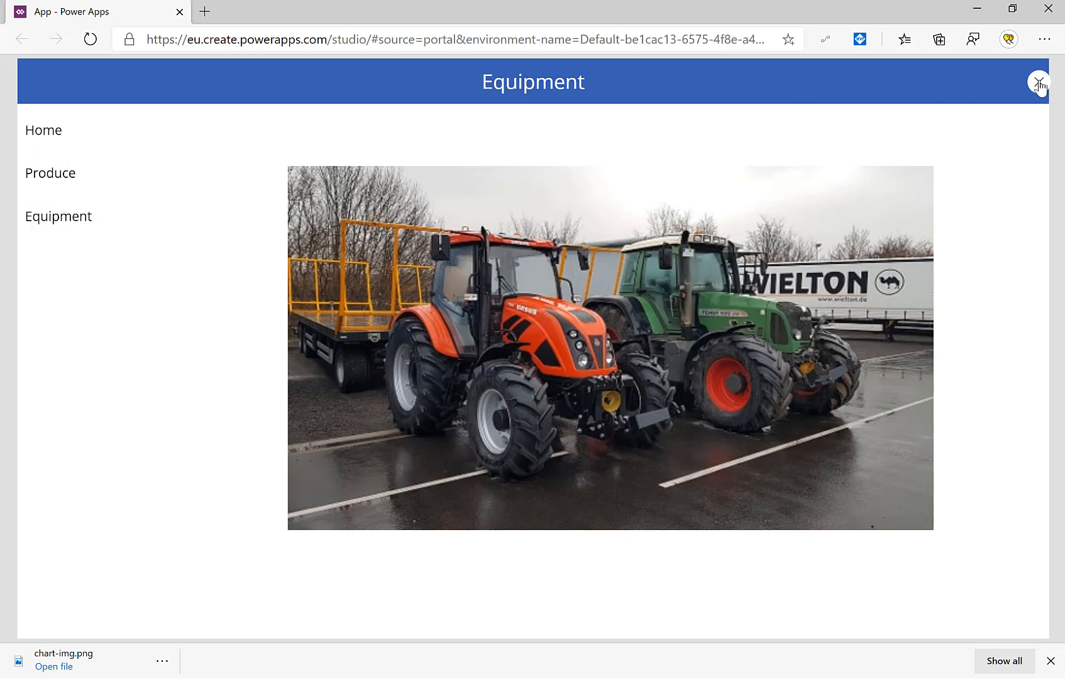
pyautogui.click(1039, 82)
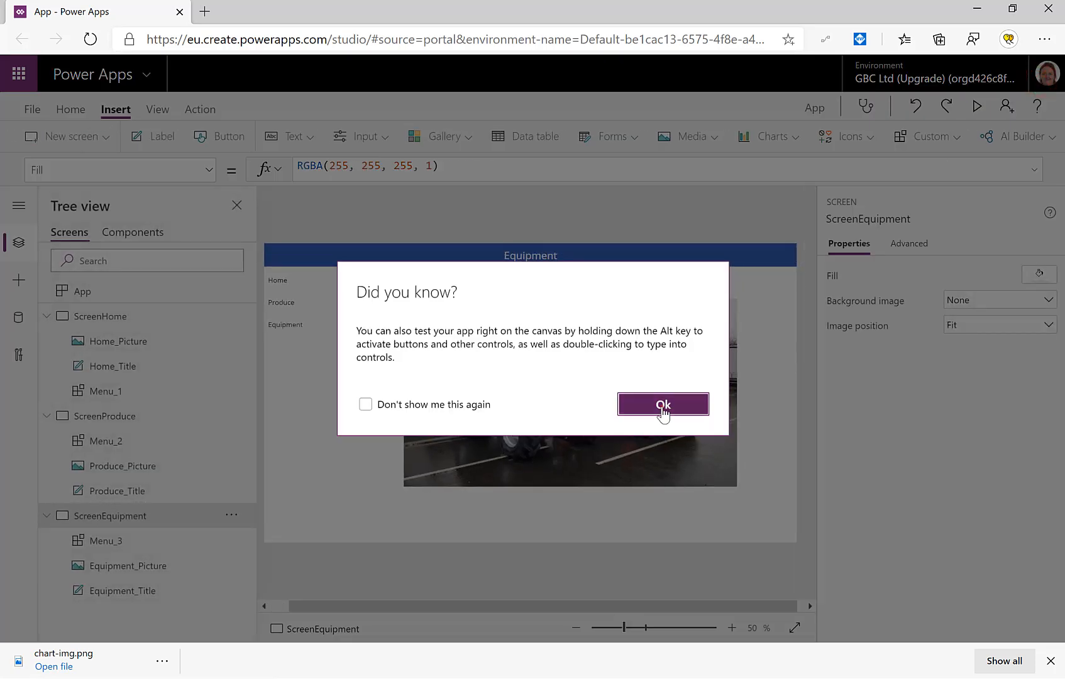
pyautogui.click(663, 403)
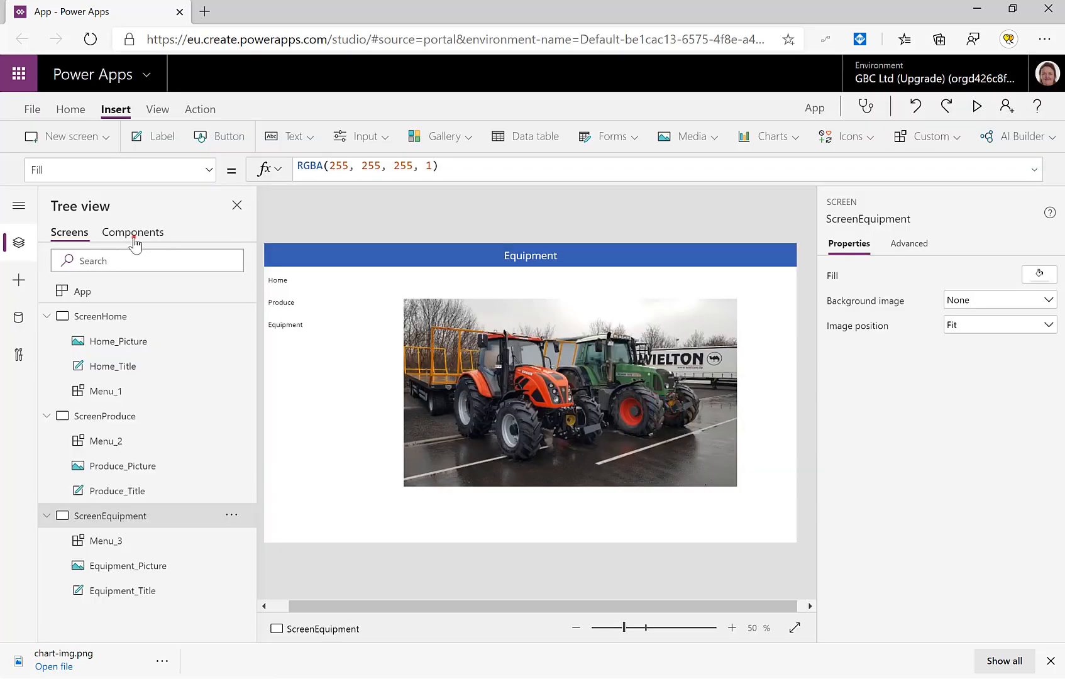
# Step: Switch the Tree view to the Components list
pyautogui.click(132, 232)
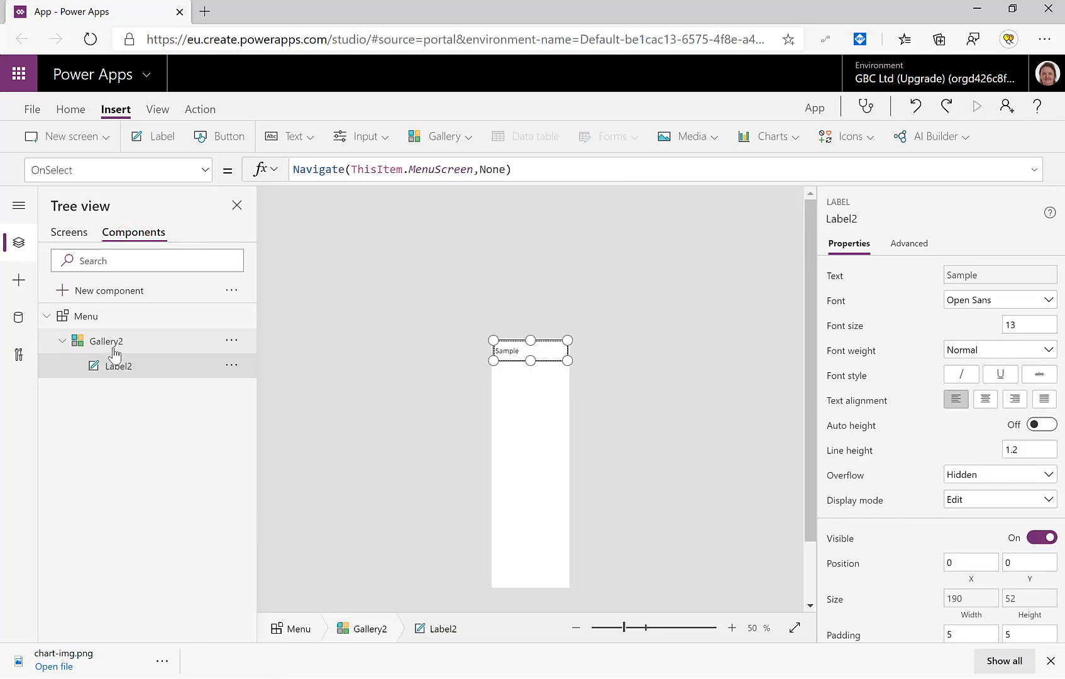
pyautogui.moveTo(173, 373)
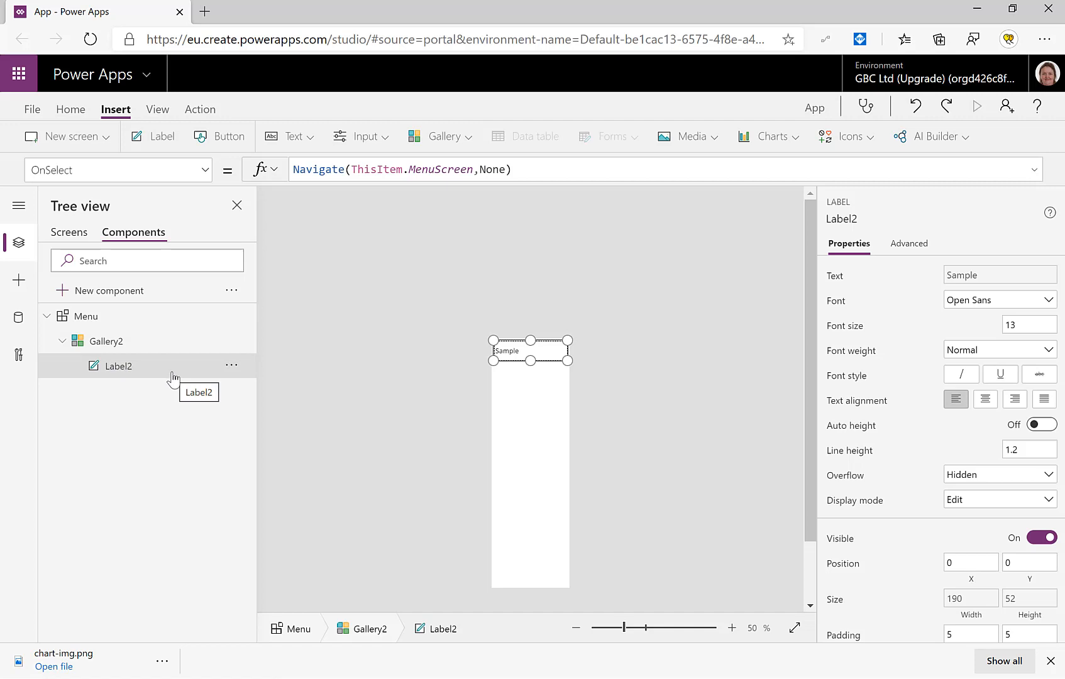
pyautogui.moveTo(512, 374)
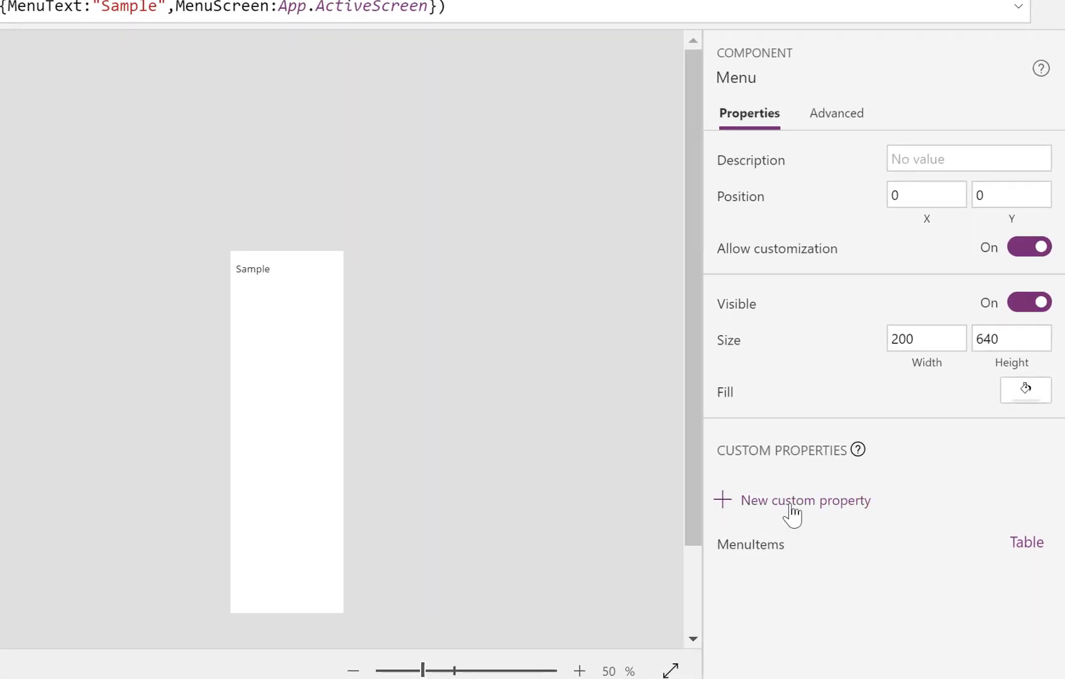
# Step: Create input custom property BrandColour, with matching display name and description, of Color data type
pyautogui.click(806, 501)
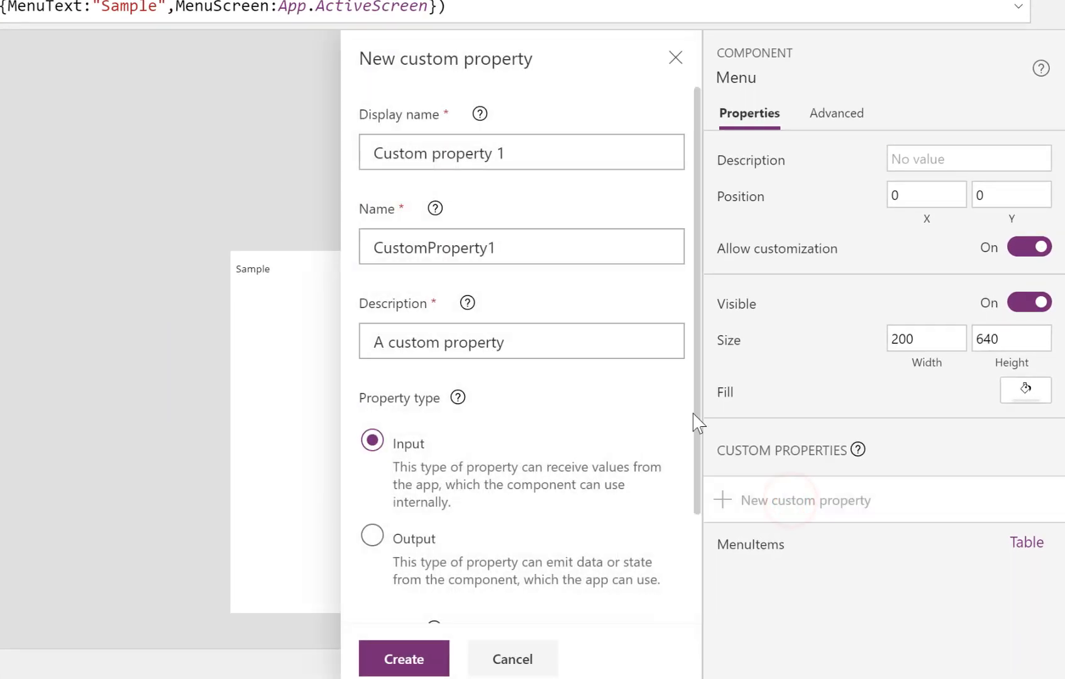
pyautogui.tripleClick(438, 153)
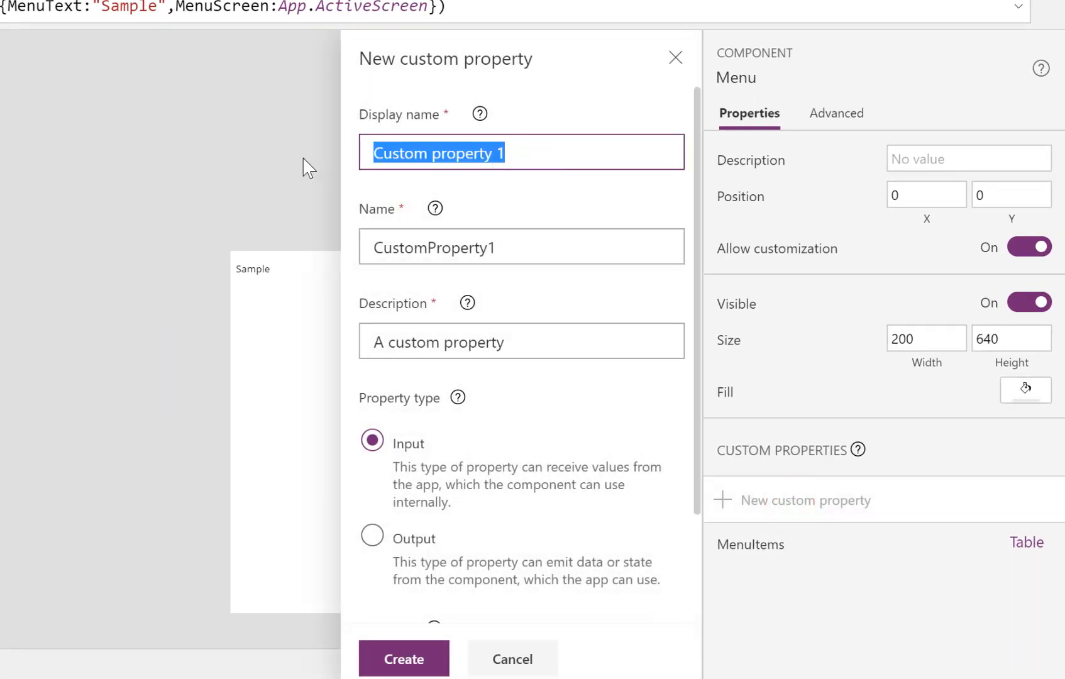
pyautogui.write('Brand')
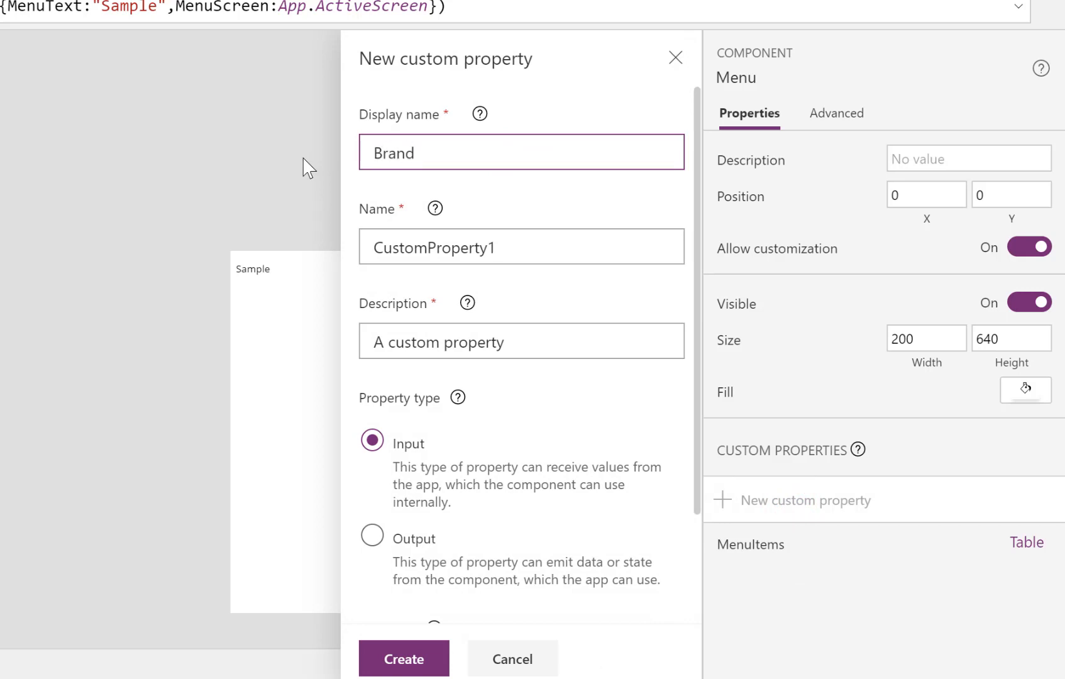
pyautogui.write('Colour')
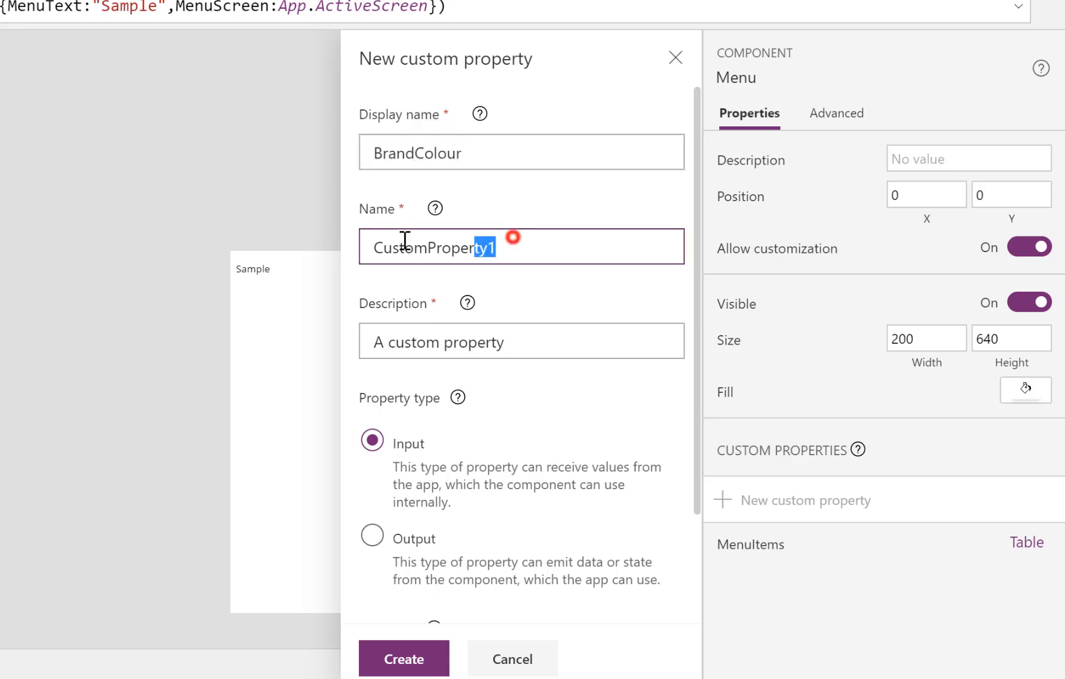
pyautogui.write('BrandColour')
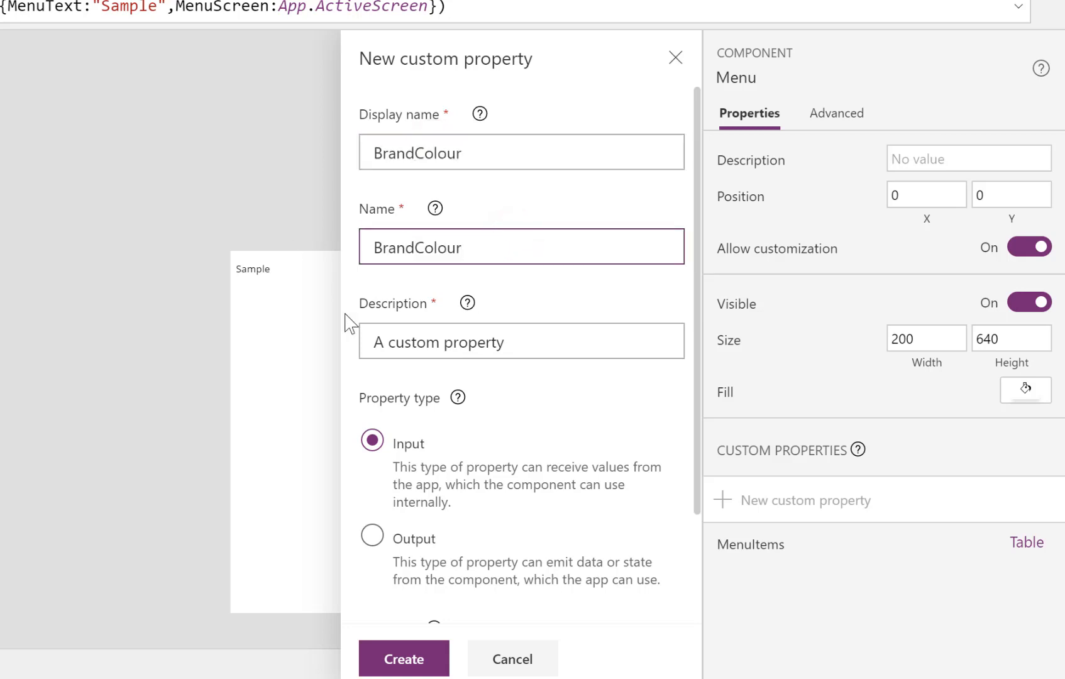
pyautogui.tripleClick(438, 343)
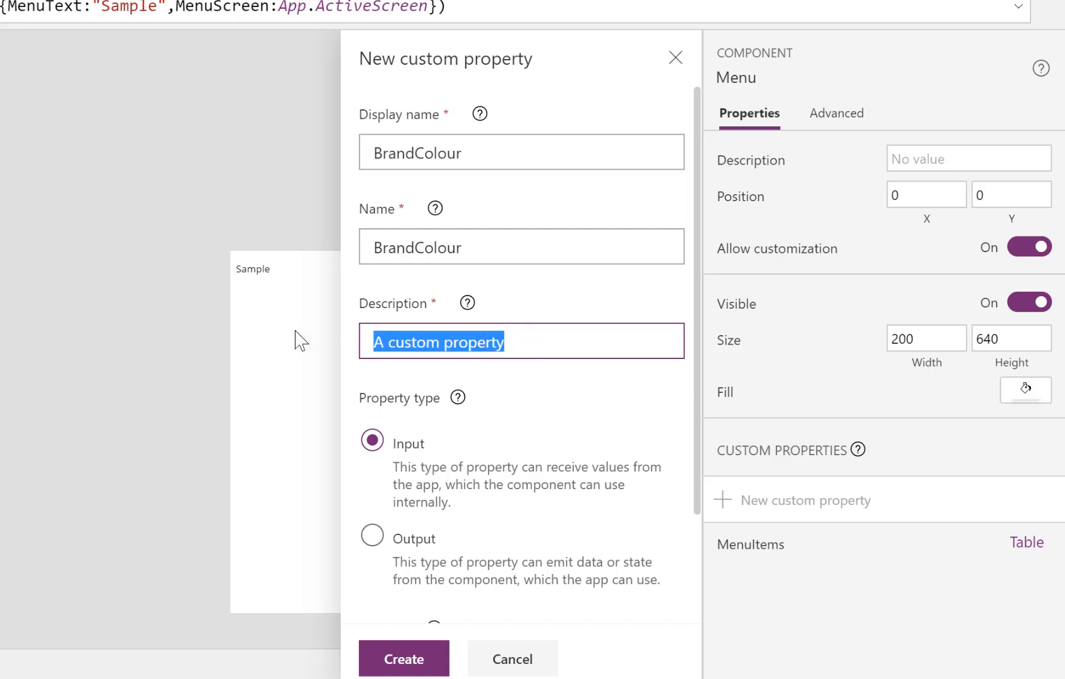
pyautogui.write('BrandColour')
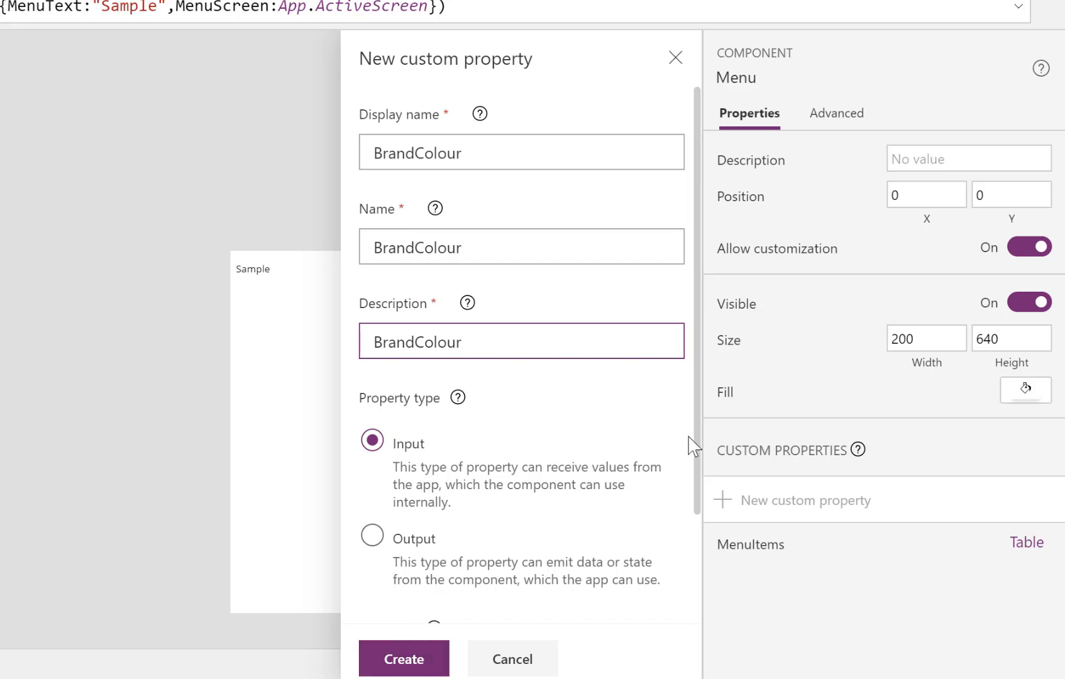
pyautogui.scroll(-3)
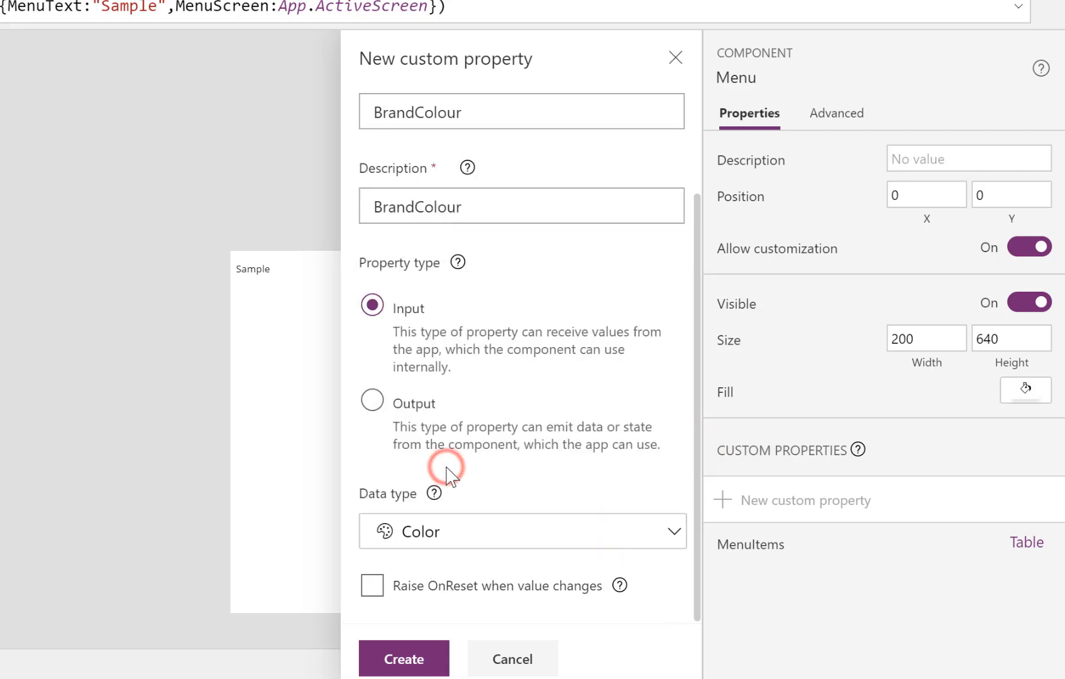
pyautogui.click(403, 659)
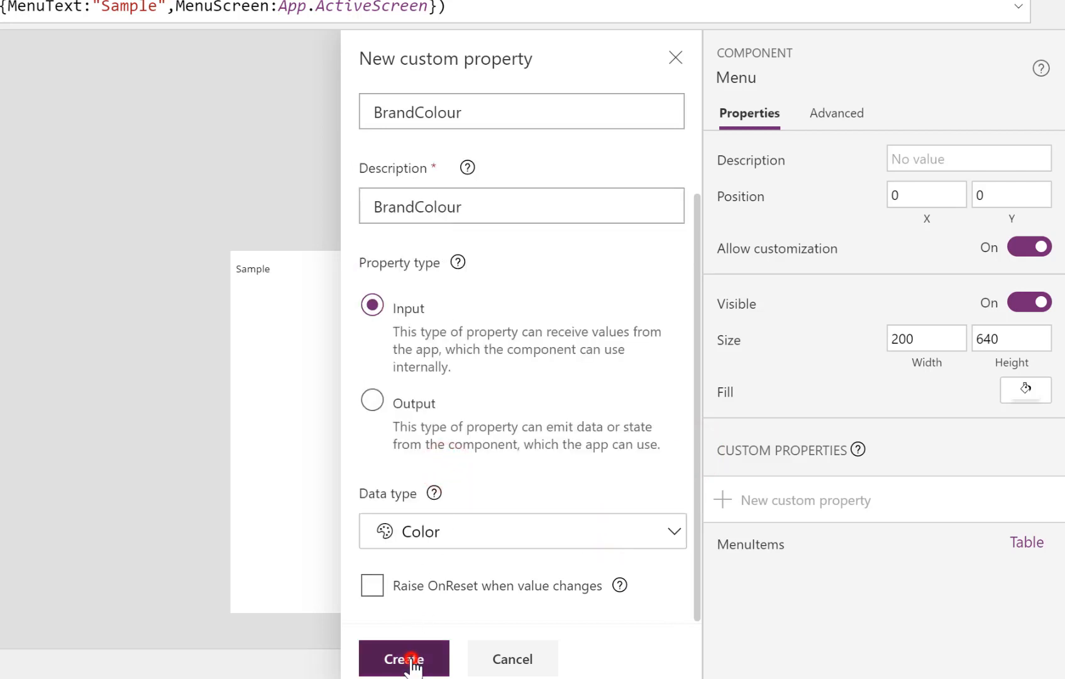
pyautogui.click(404, 659)
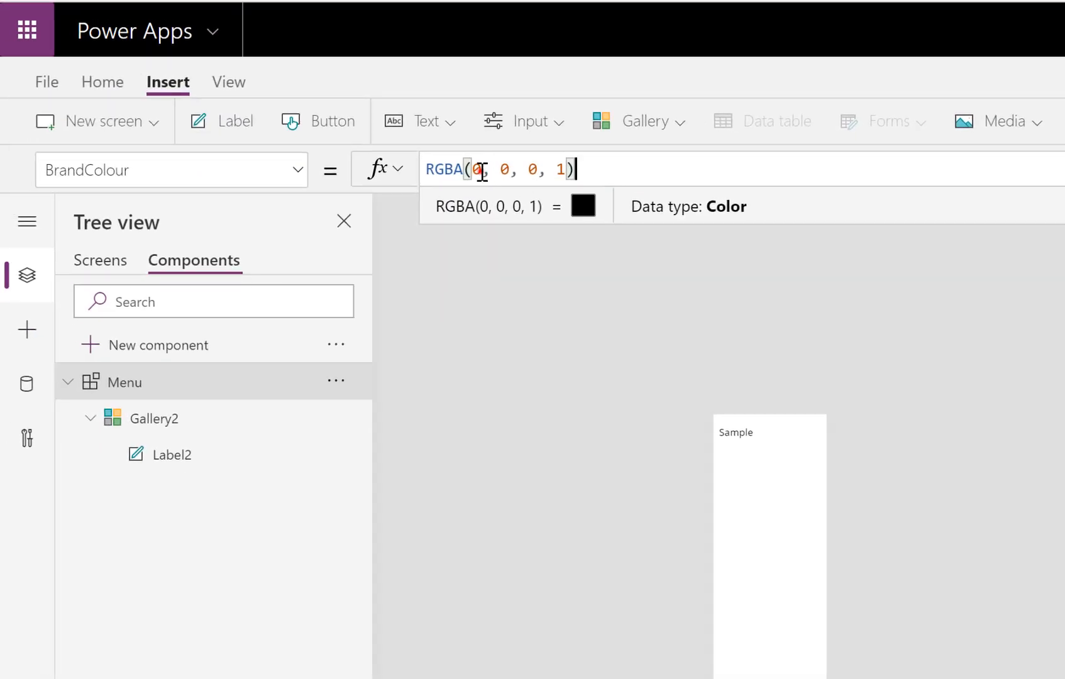
# Step: Change BrandColour's formula from black to RGBA(200, 200, 0, 1)
pyautogui.click(476, 169)
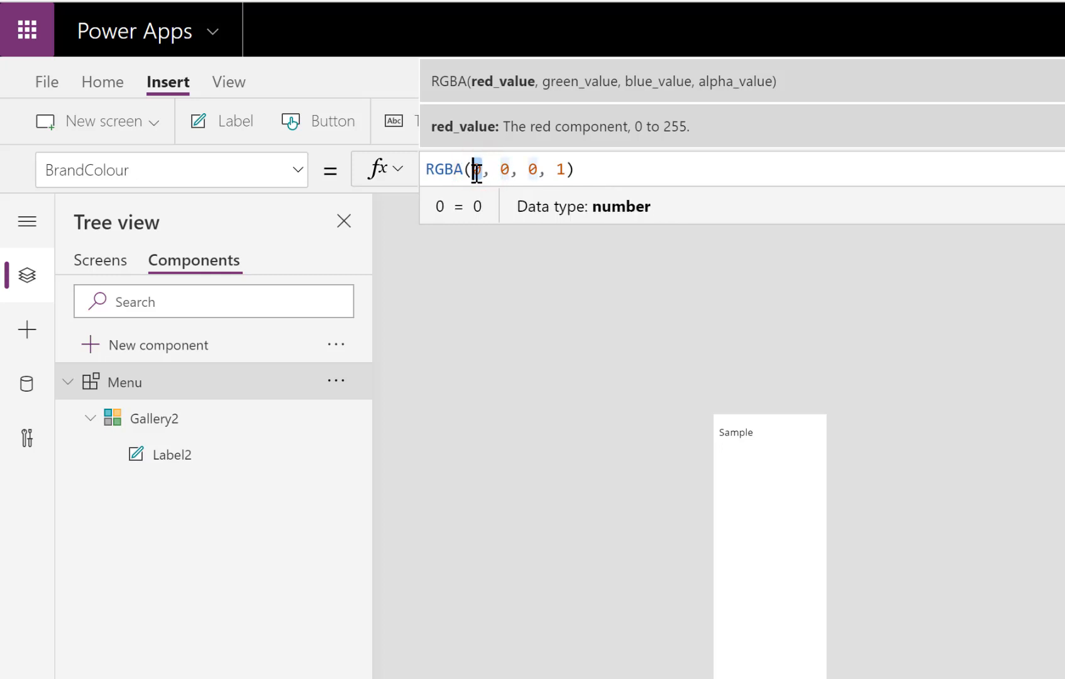
pyautogui.write('200')
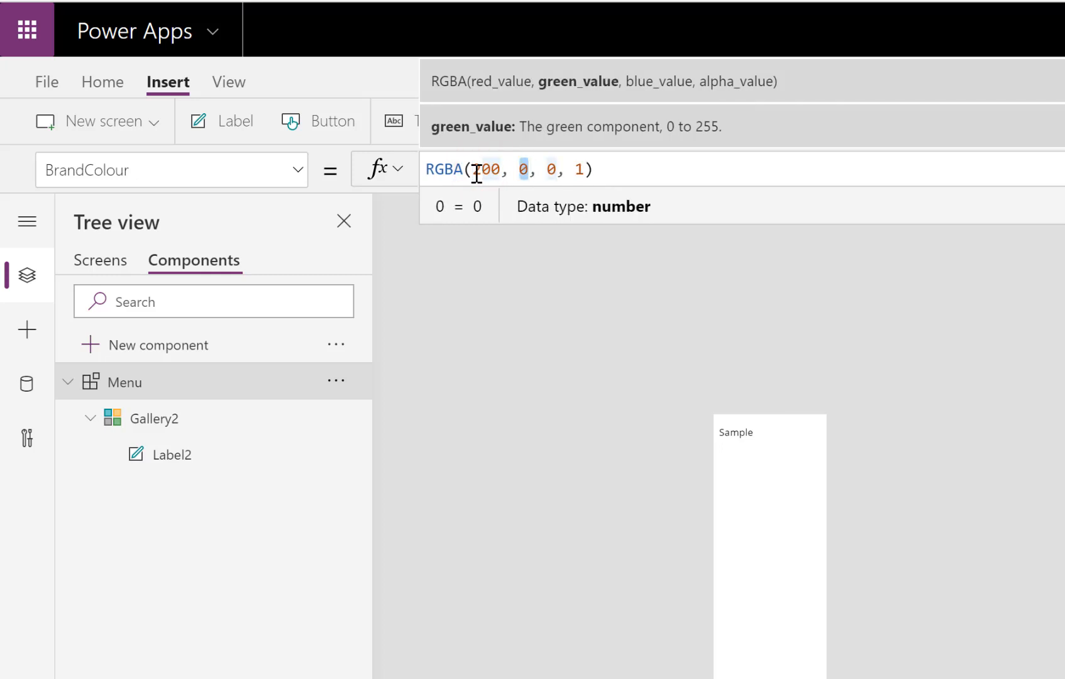
pyautogui.write('200')
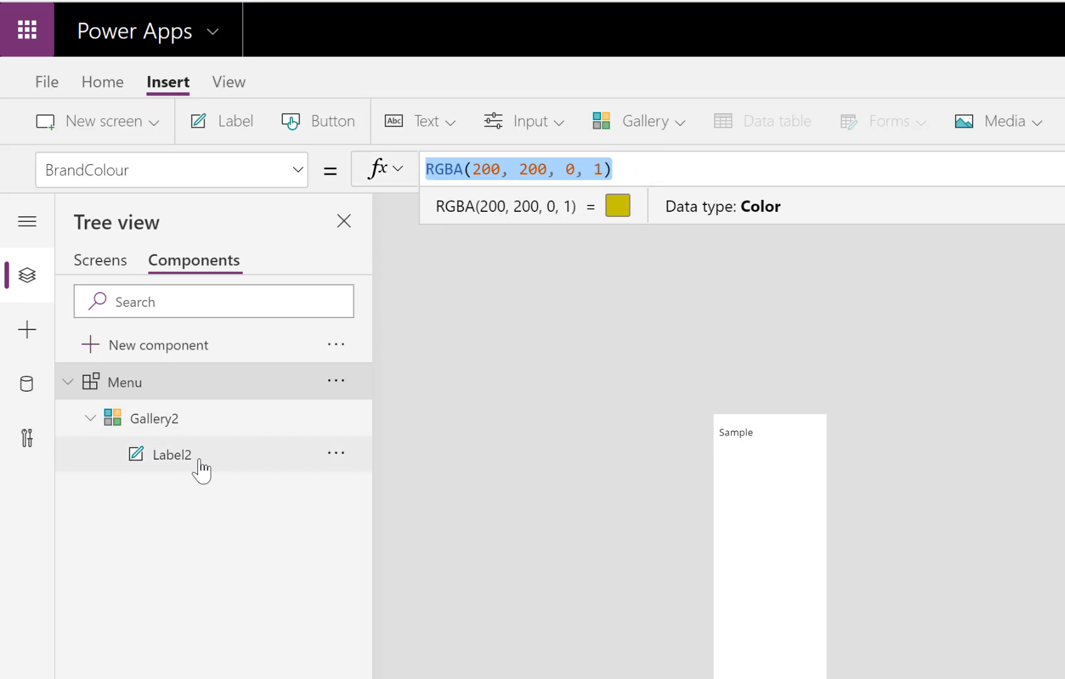
# Step: Select Label2 in the menu gallery and choose its Fill property
pyautogui.click(172, 455)
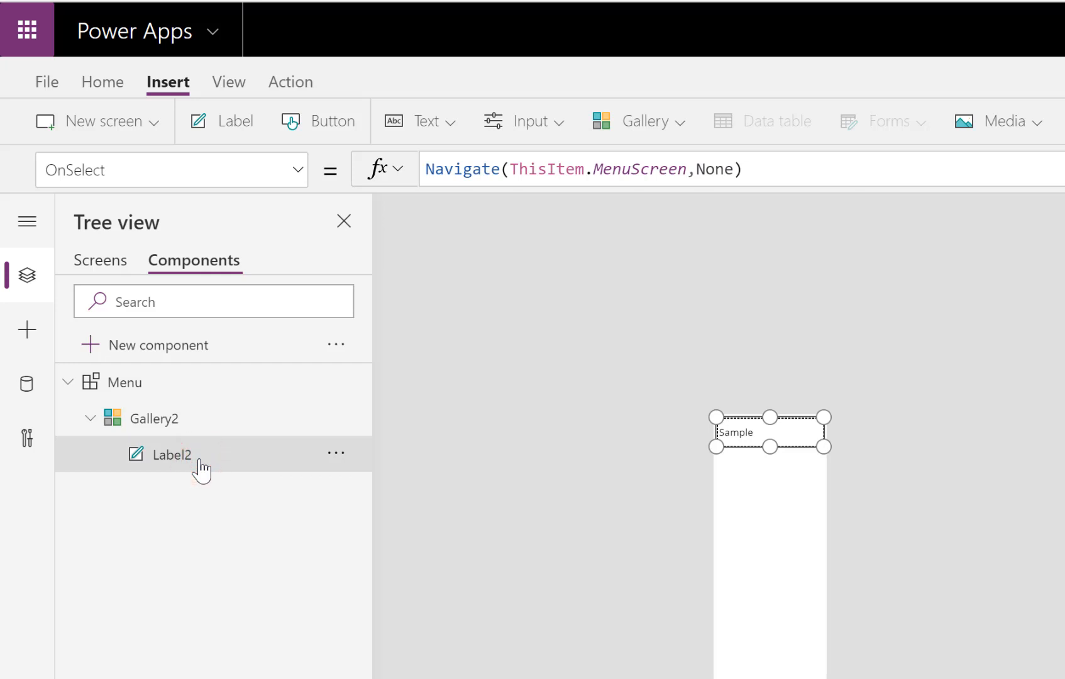
pyautogui.moveTo(283, 229)
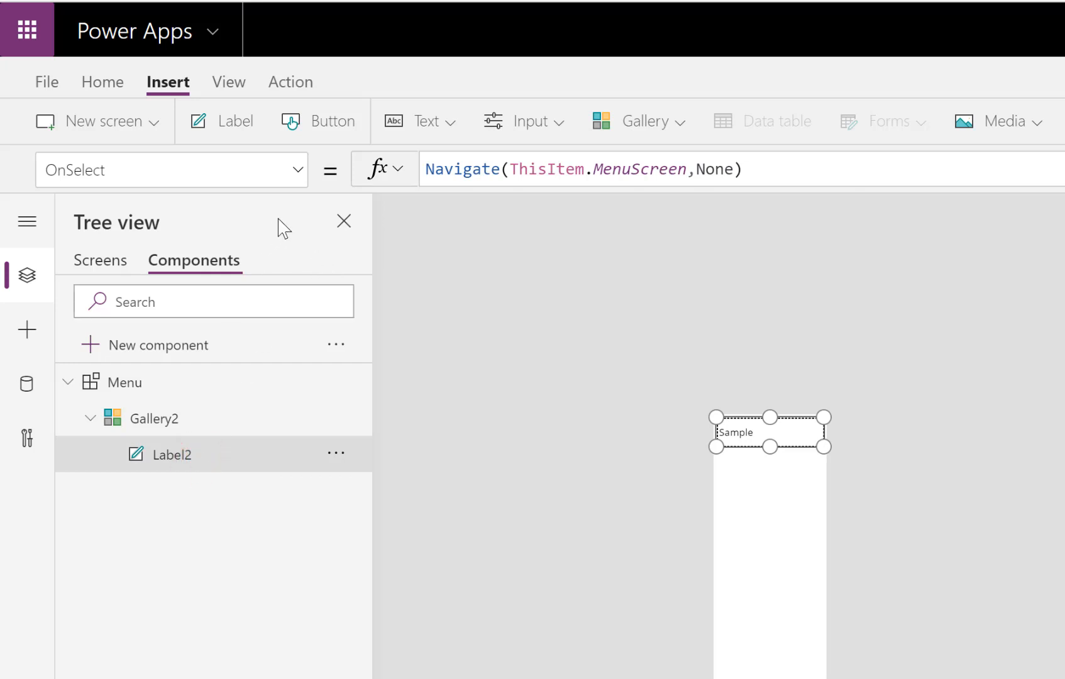
pyautogui.click(289, 170)
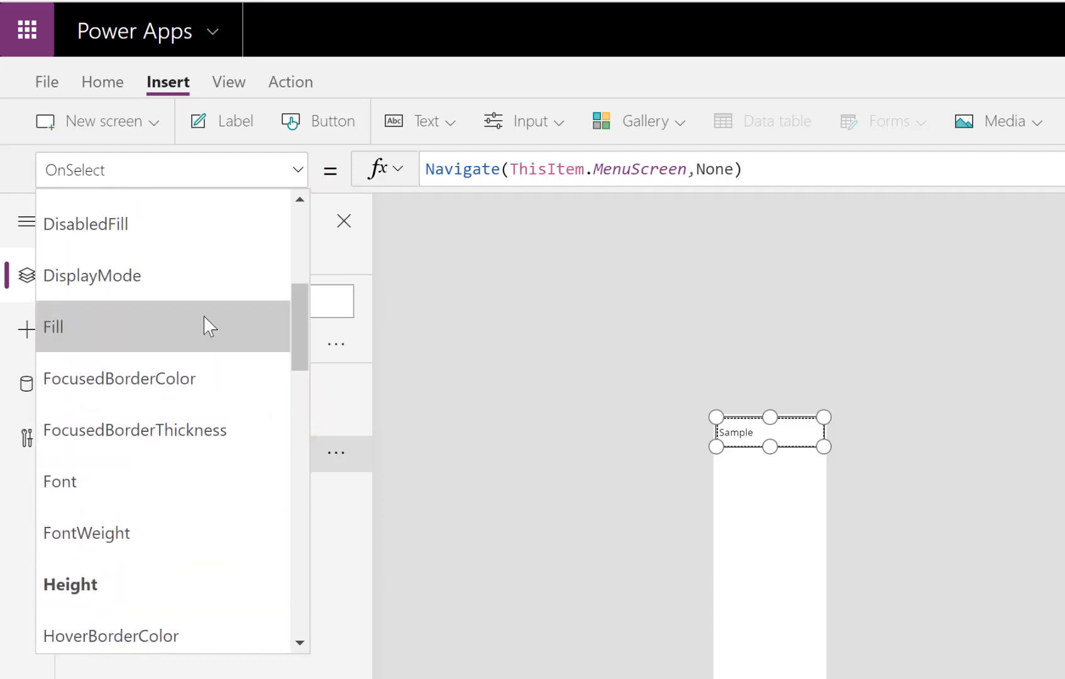
pyautogui.click(54, 326)
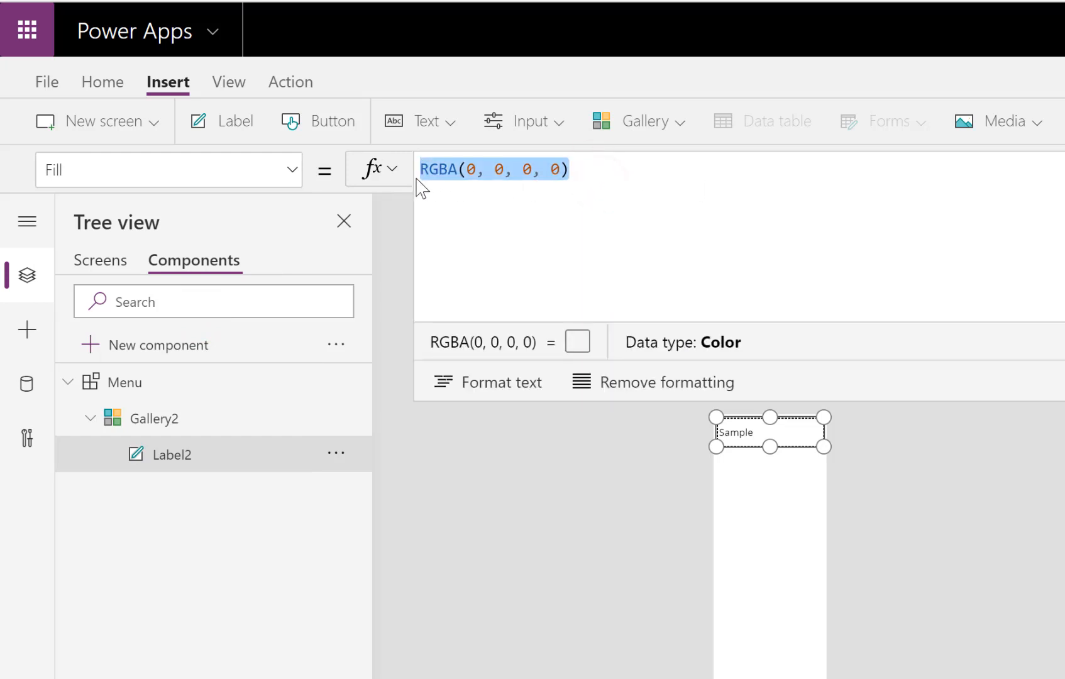
# Step: Begin the Fill formula with If(ThisItem.MenuScreen = App.ActiveScreen as the condition
pyautogui.write('If(')
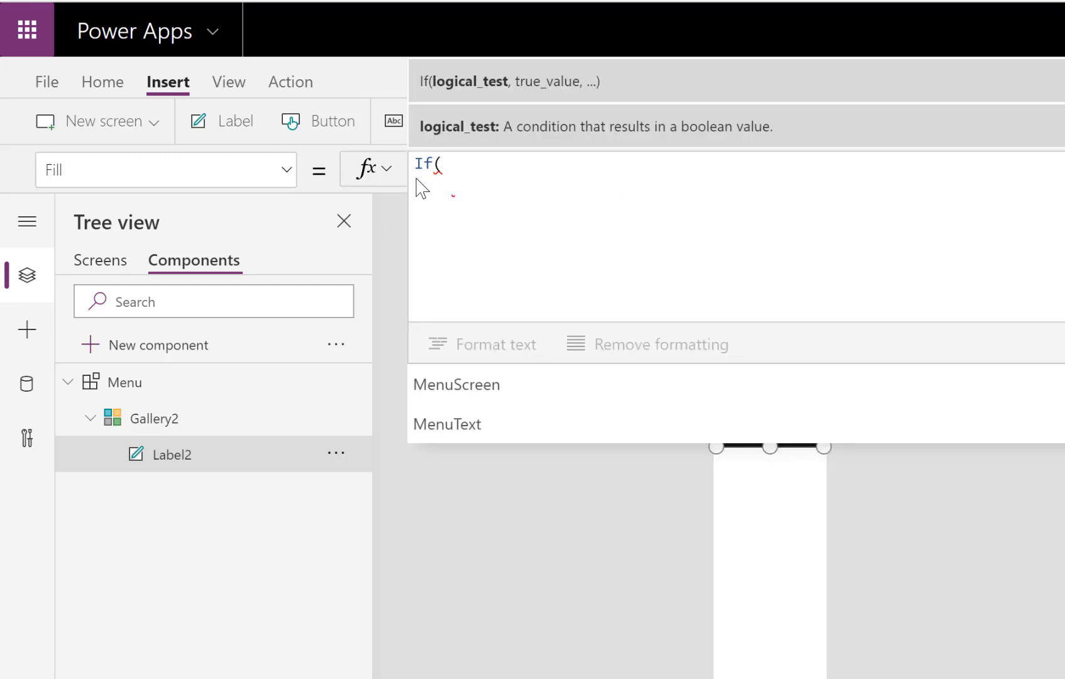
pyautogui.write('This')
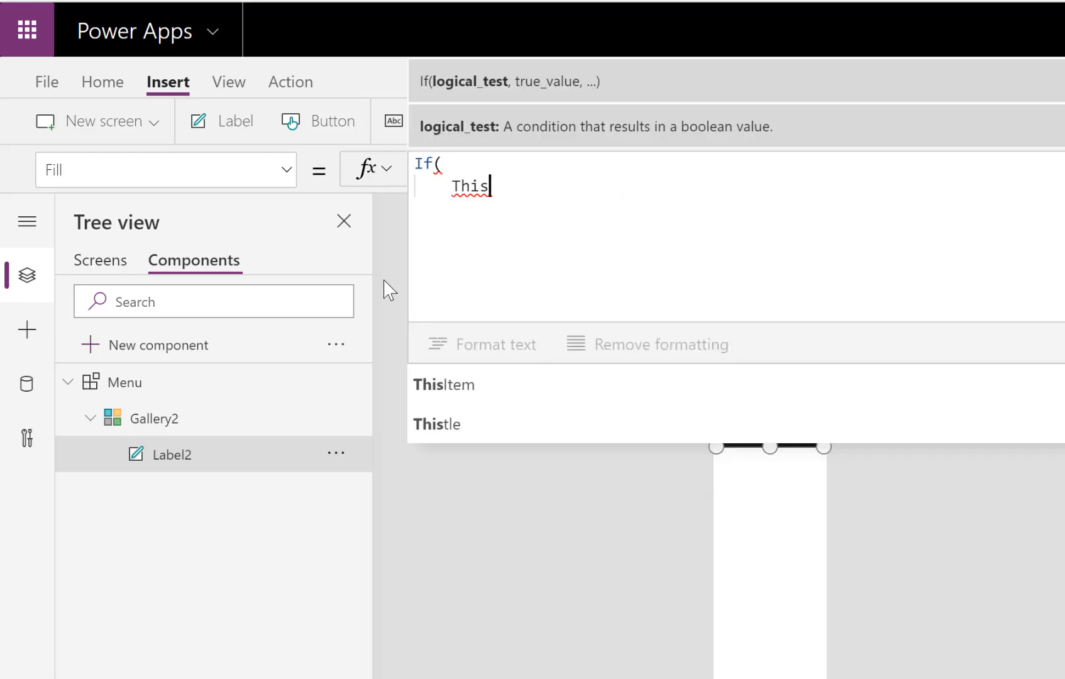
pyautogui.click(444, 385)
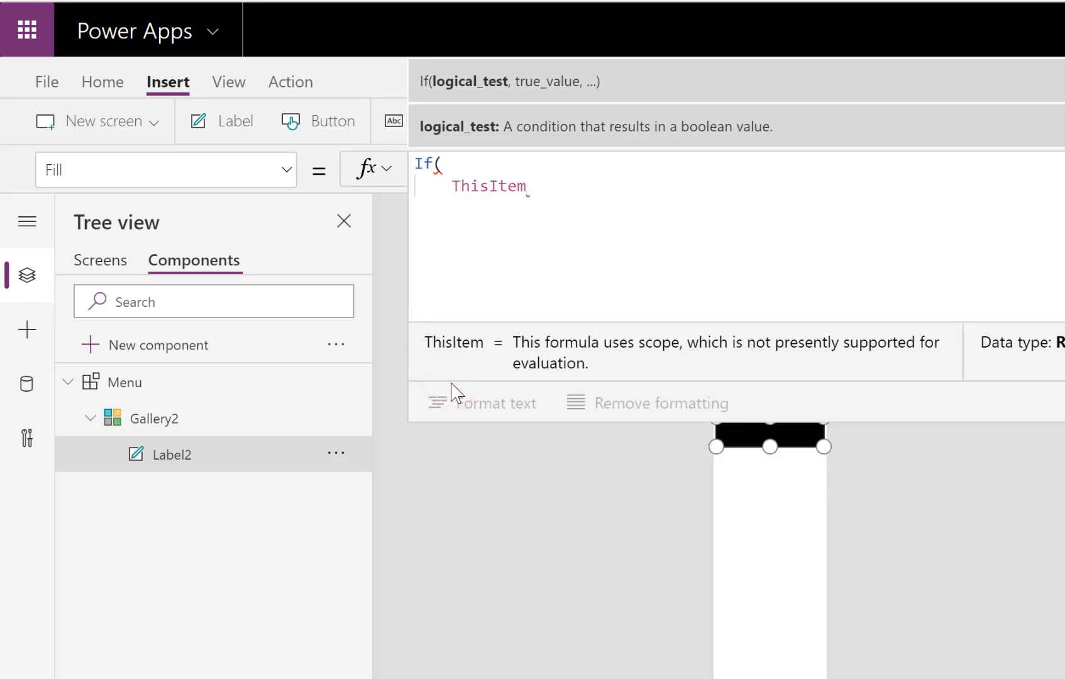
pyautogui.write('.')
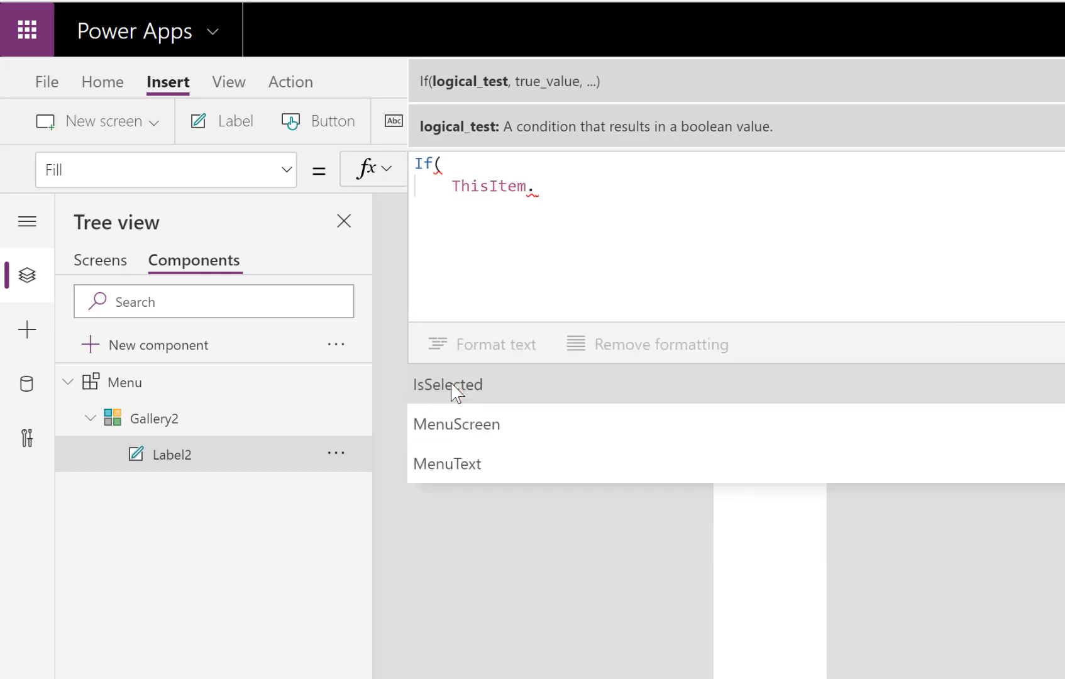
pyautogui.click(456, 425)
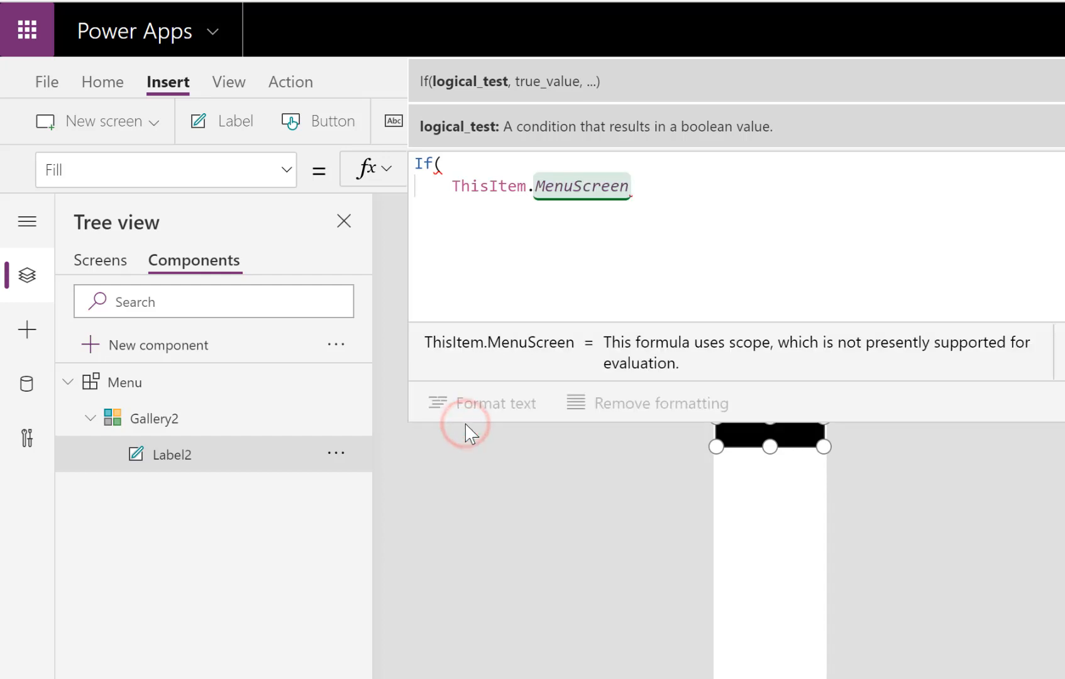
pyautogui.write('=')
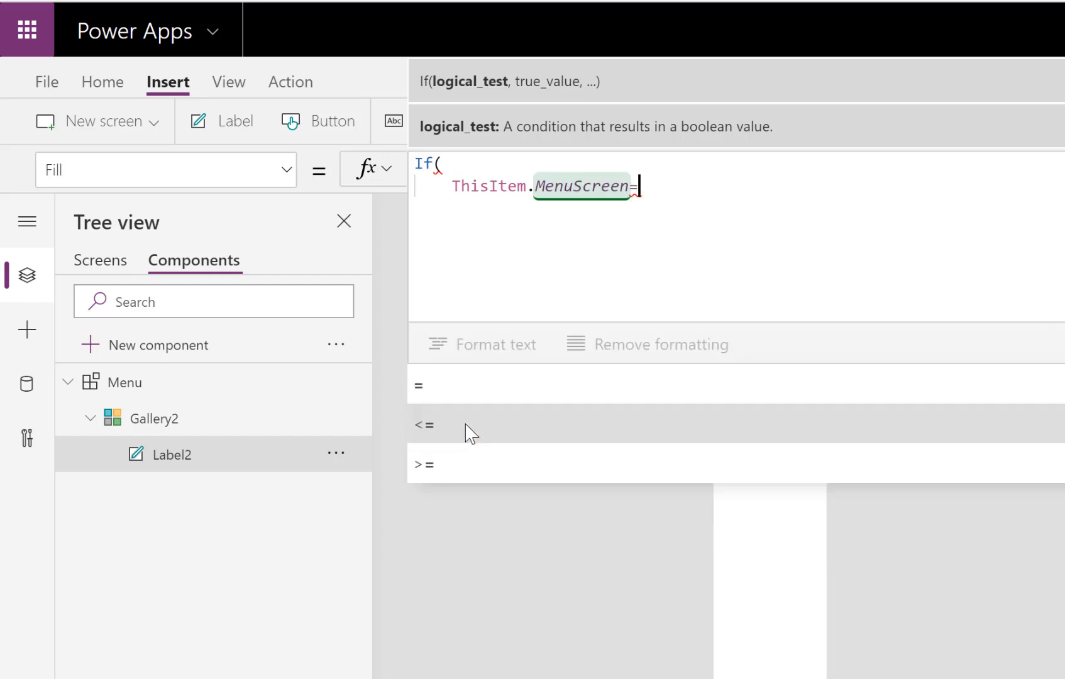
pyautogui.write('app')
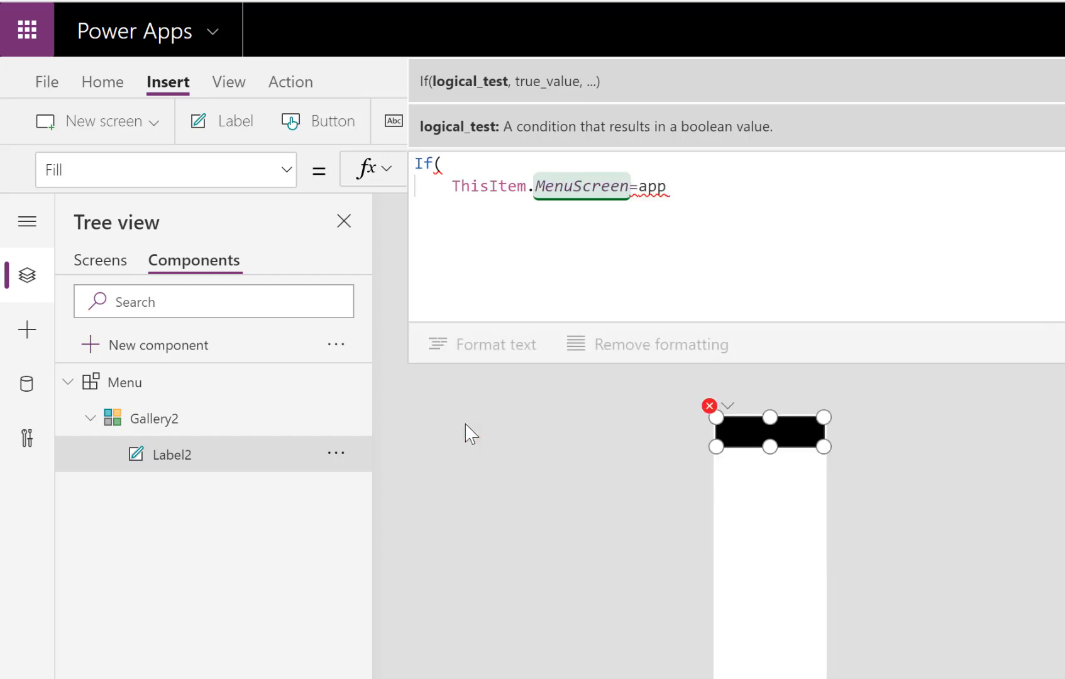
pyautogui.write('.')
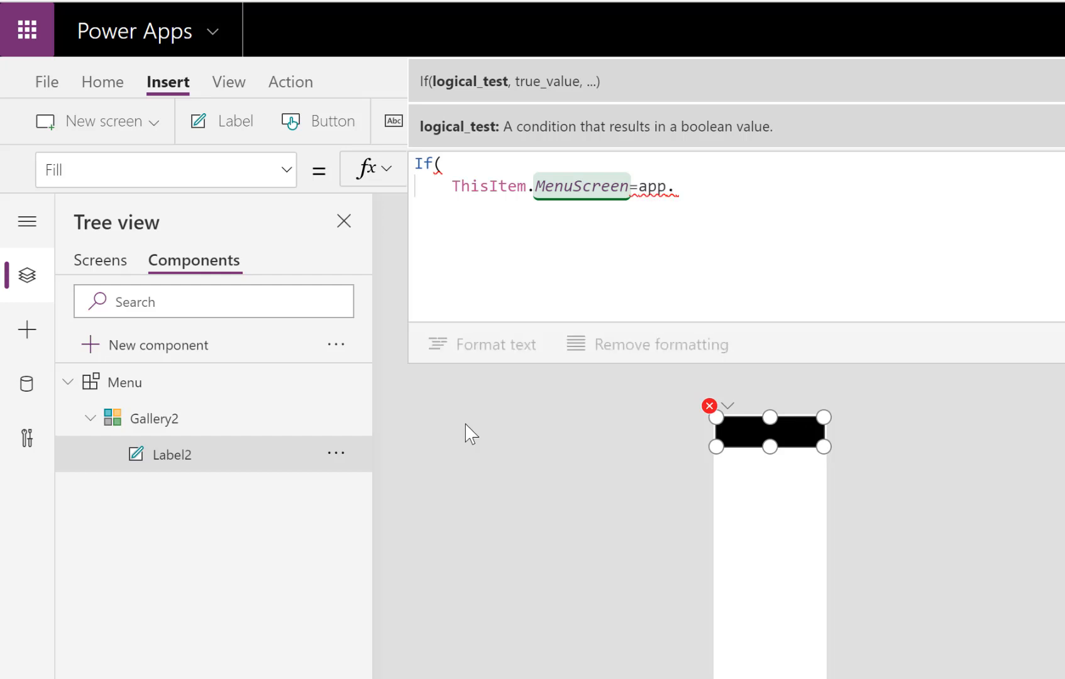
pyautogui.write('A')
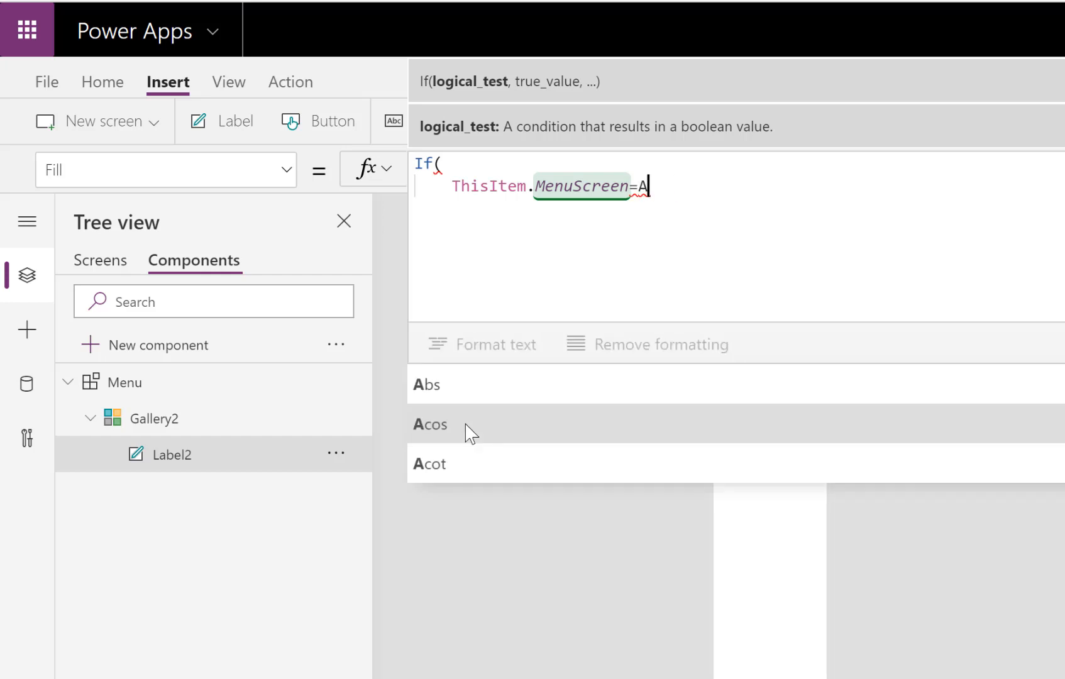
pyautogui.write('pp')
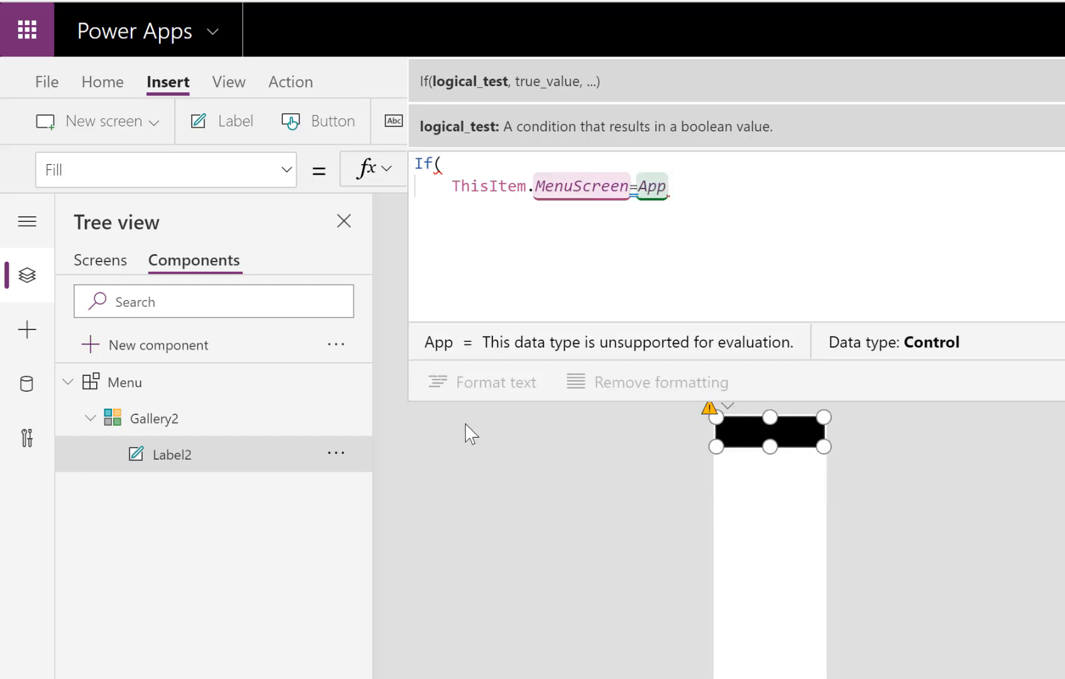
pyautogui.write('.')
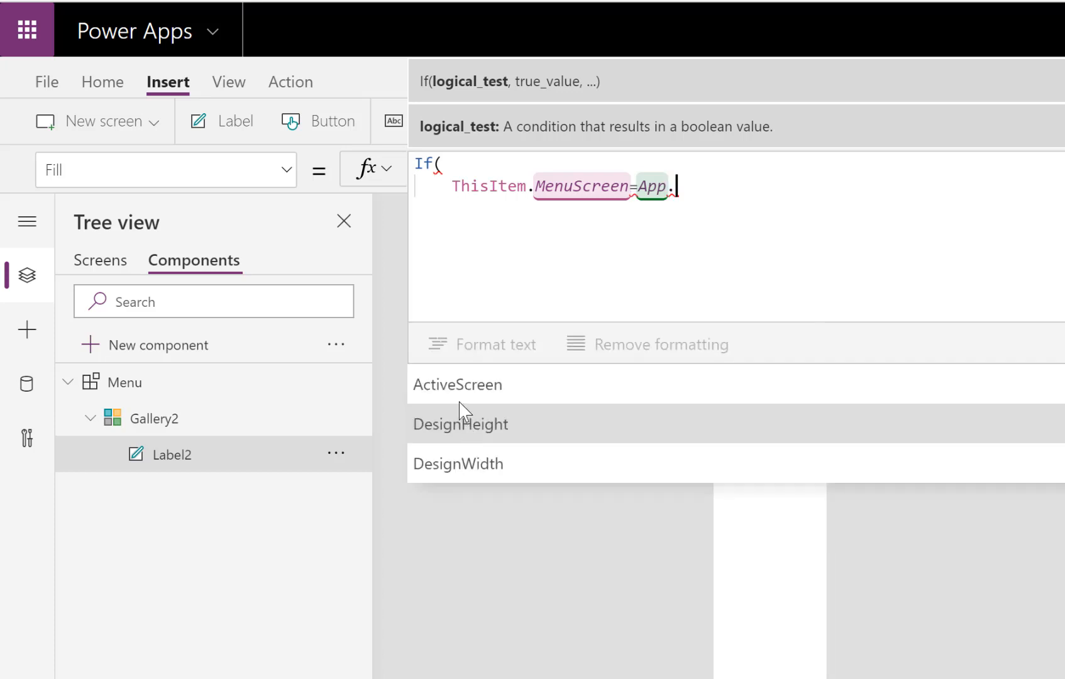
pyautogui.click(457, 384)
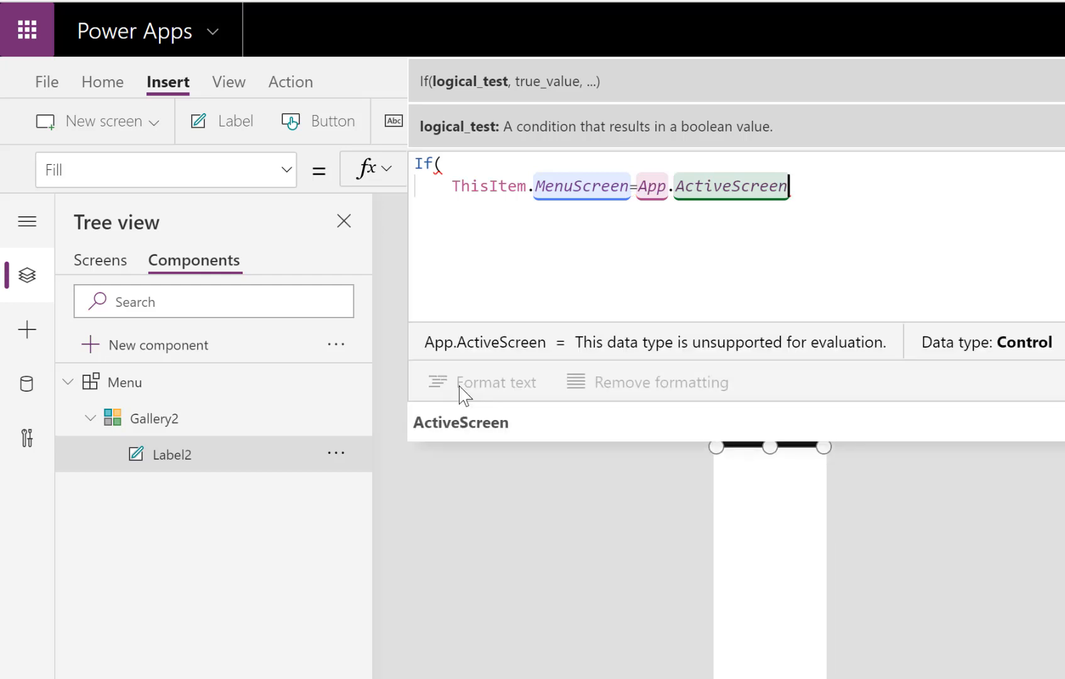
# Step: Finish the If with Menu.BrandColour when true and RGBA(0,0,0,1) otherwise
pyautogui.write(',')
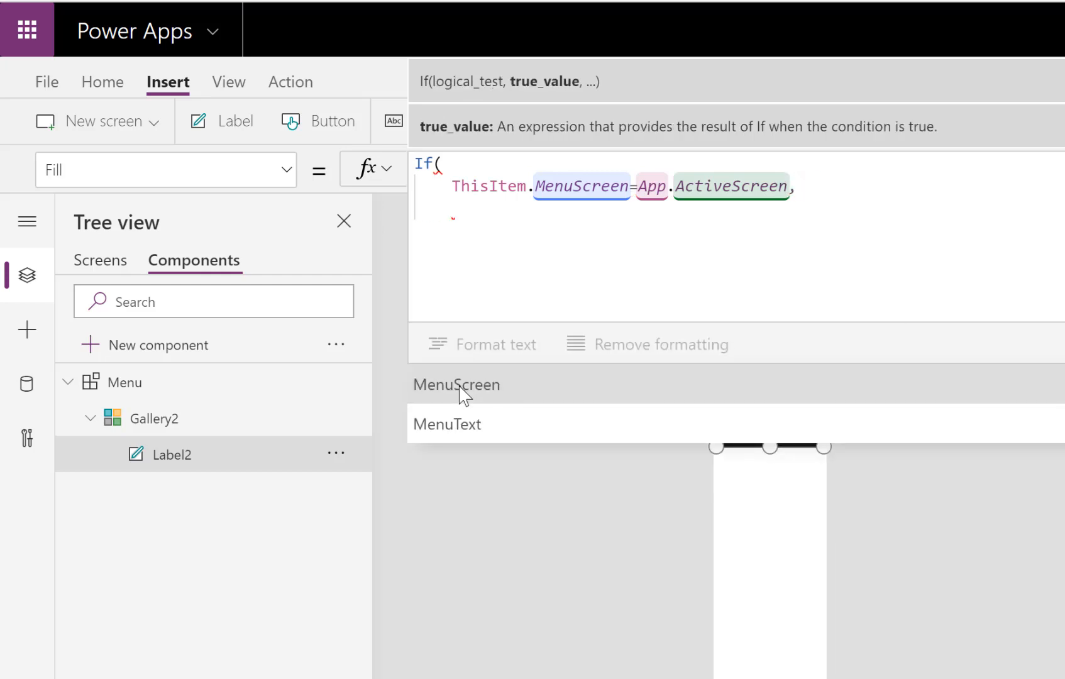
pyautogui.write('Menu')
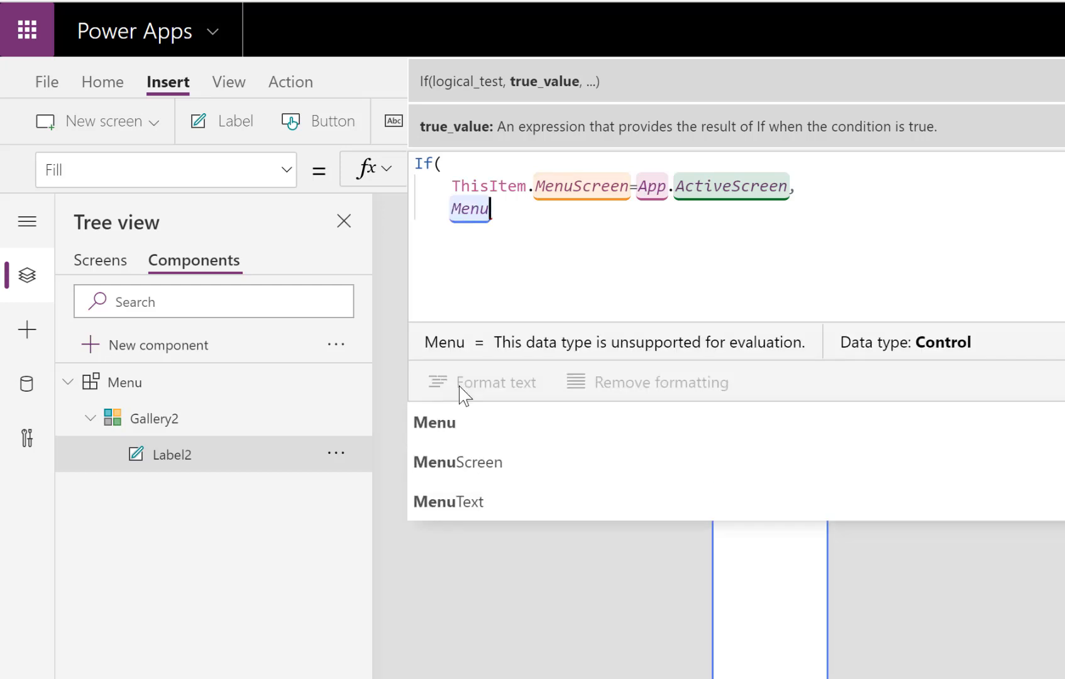
pyautogui.write('.')
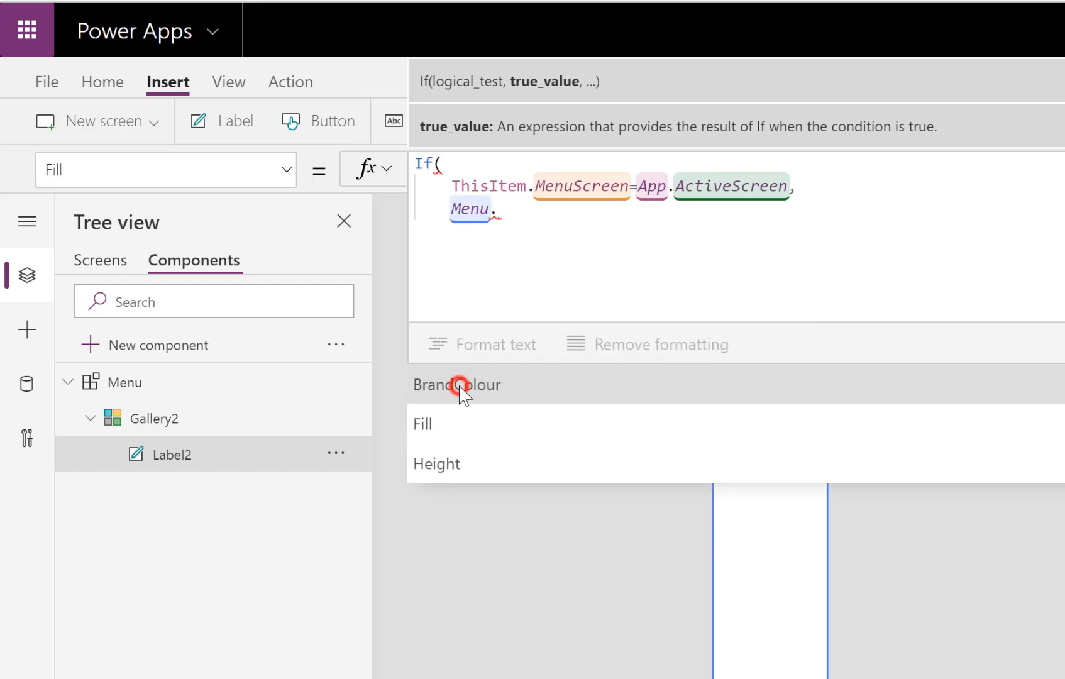
pyautogui.click(457, 385)
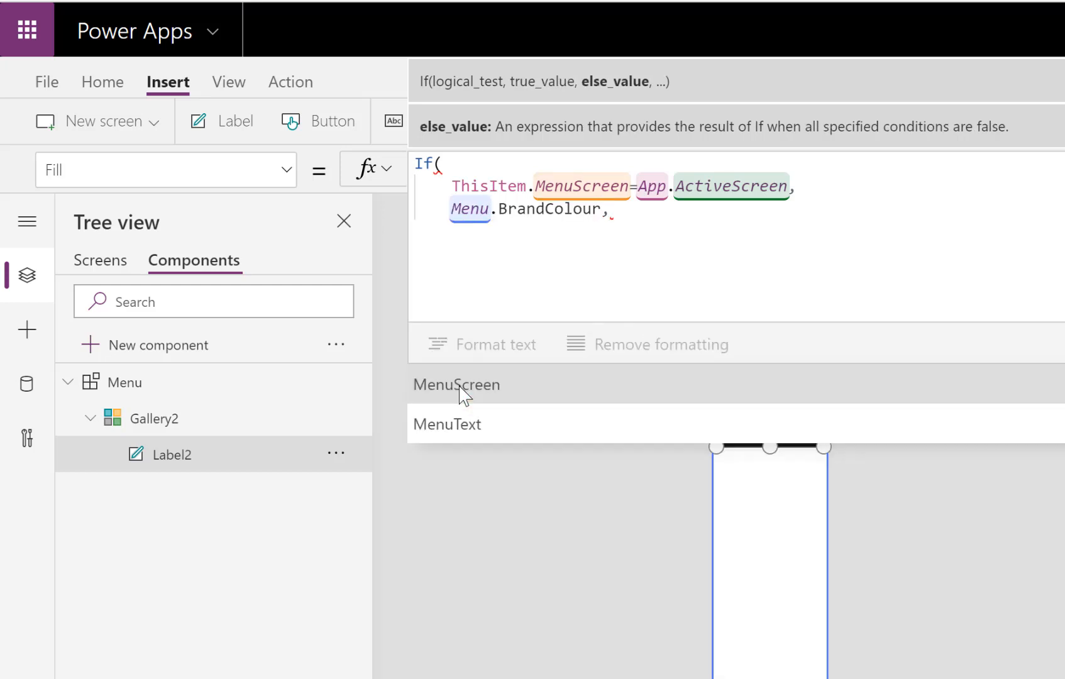
pyautogui.write('RGBA')
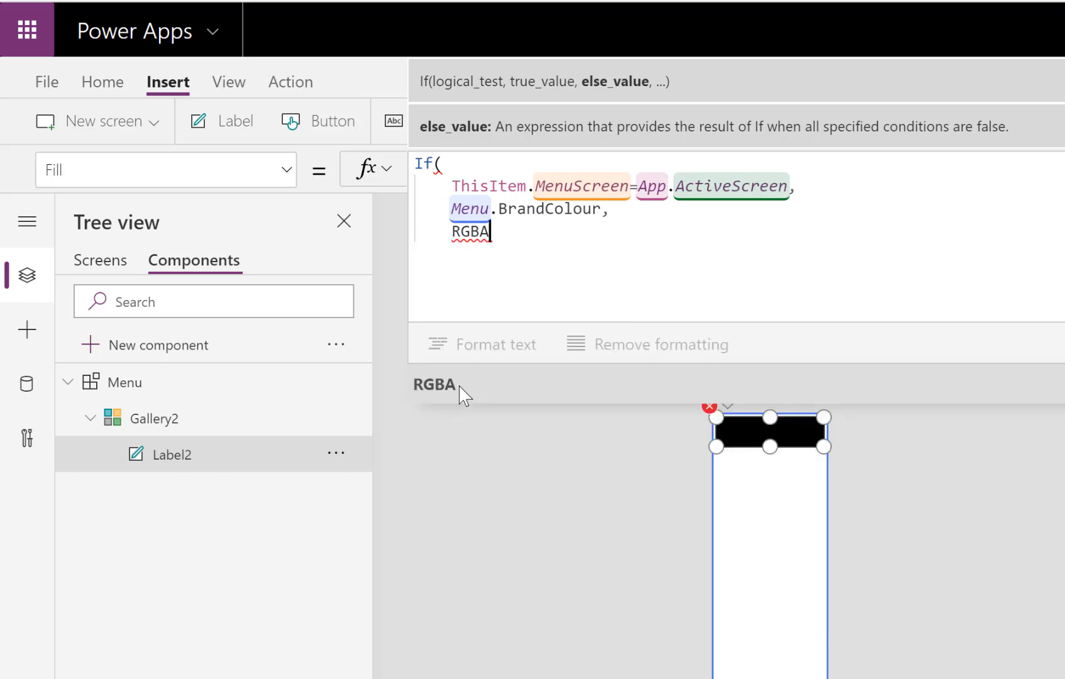
pyautogui.write('(0,0')
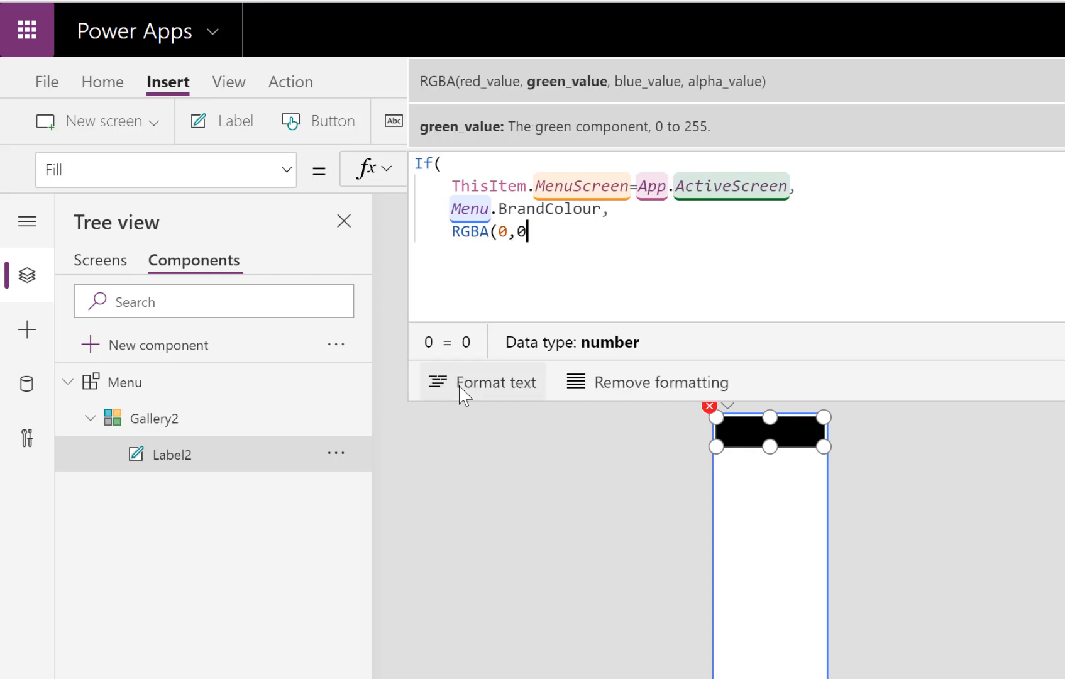
pyautogui.write(',0,')
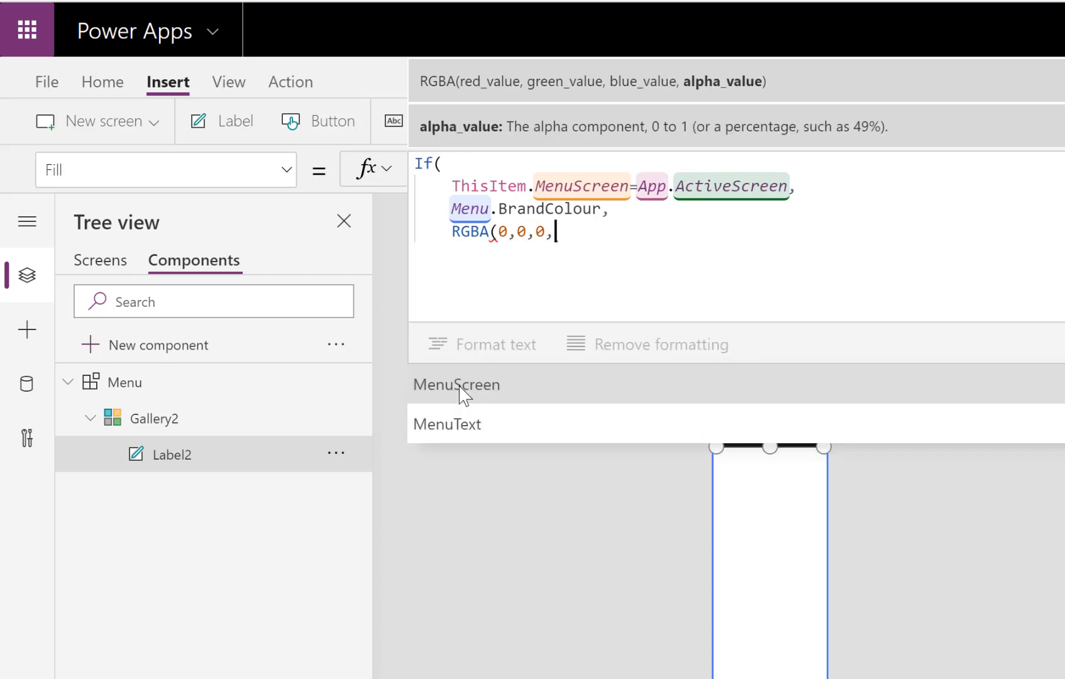
pyautogui.write('1')
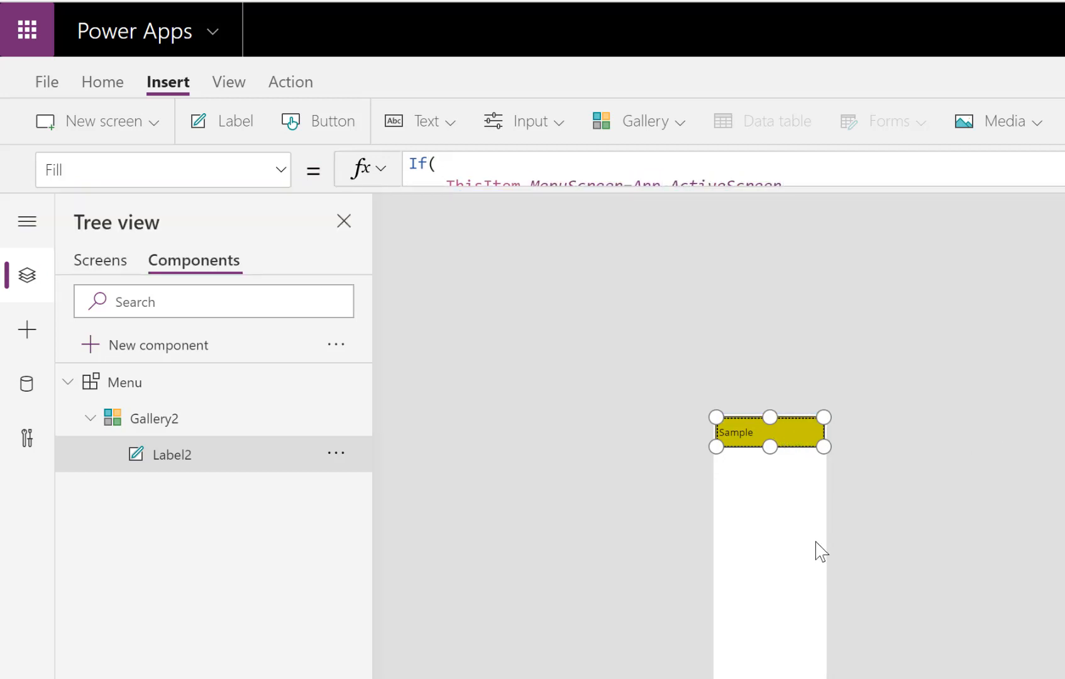
pyautogui.click(107, 259)
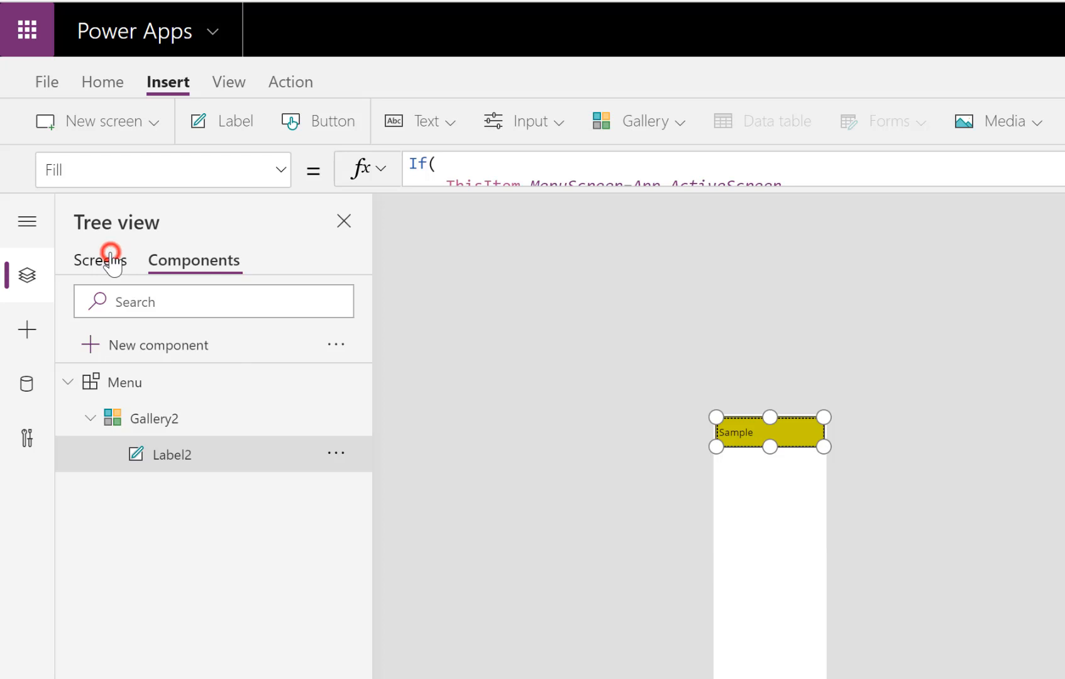
# Step: Select ScreenEquipment from the screens tree, zoom out, and start the app preview
pyautogui.click(101, 261)
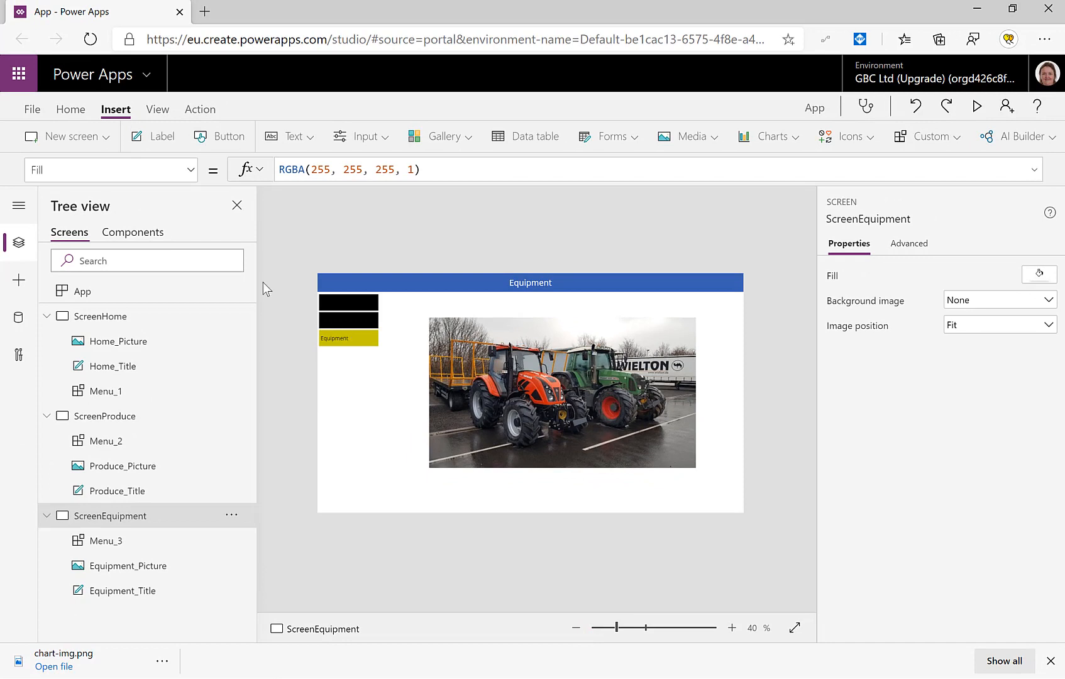
pyautogui.click(133, 232)
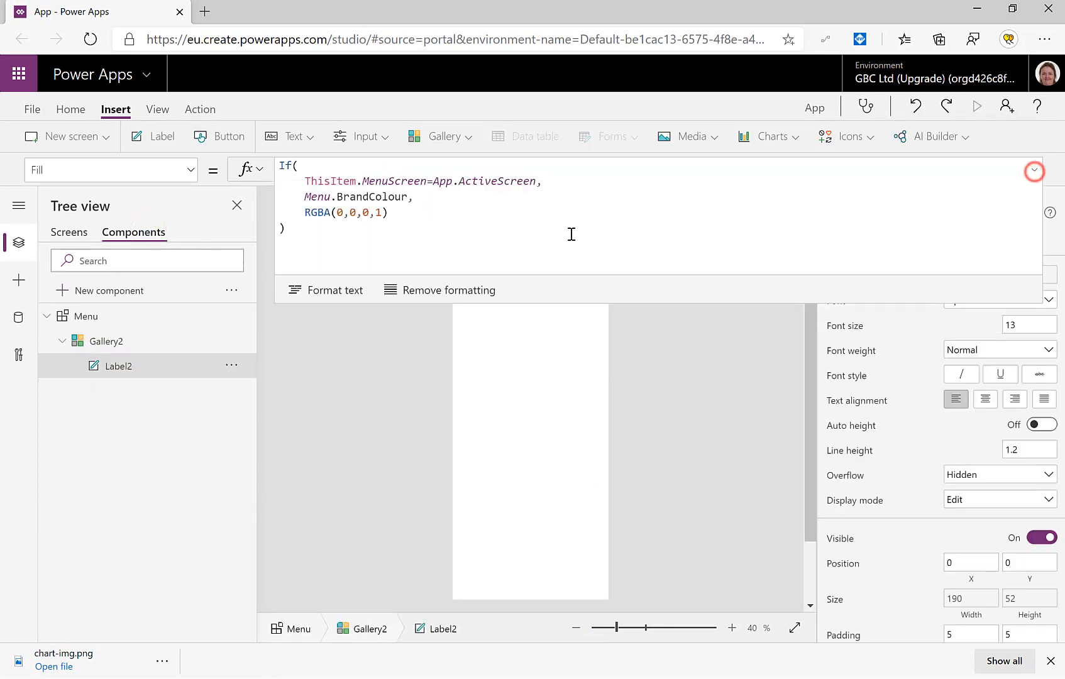
pyautogui.click(379, 212)
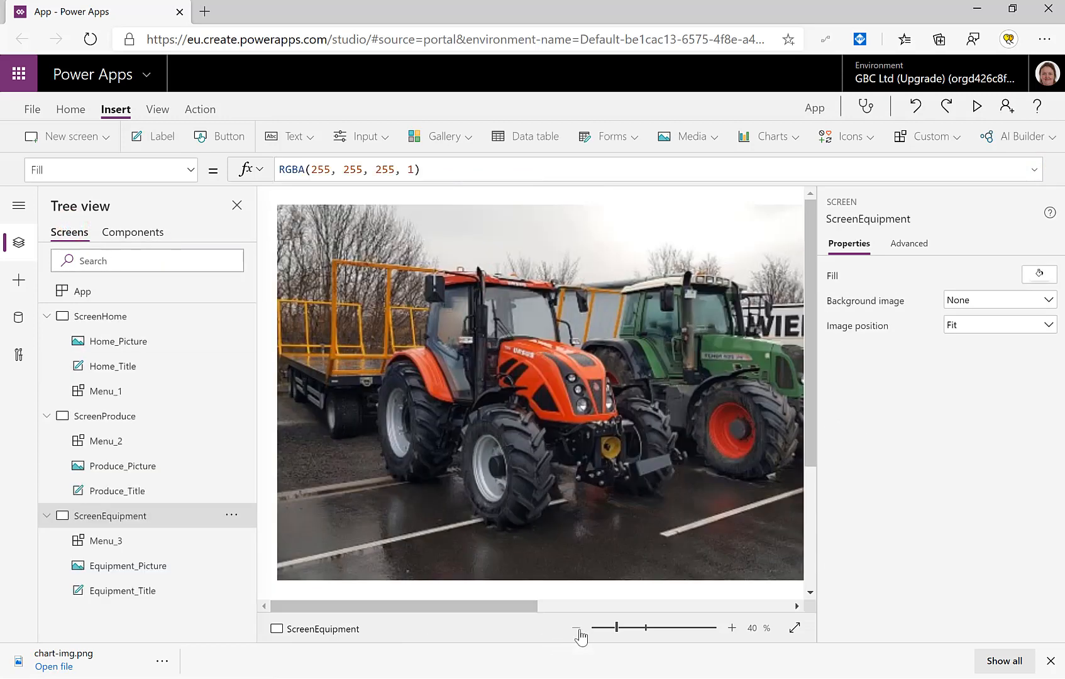
pyautogui.click(576, 628)
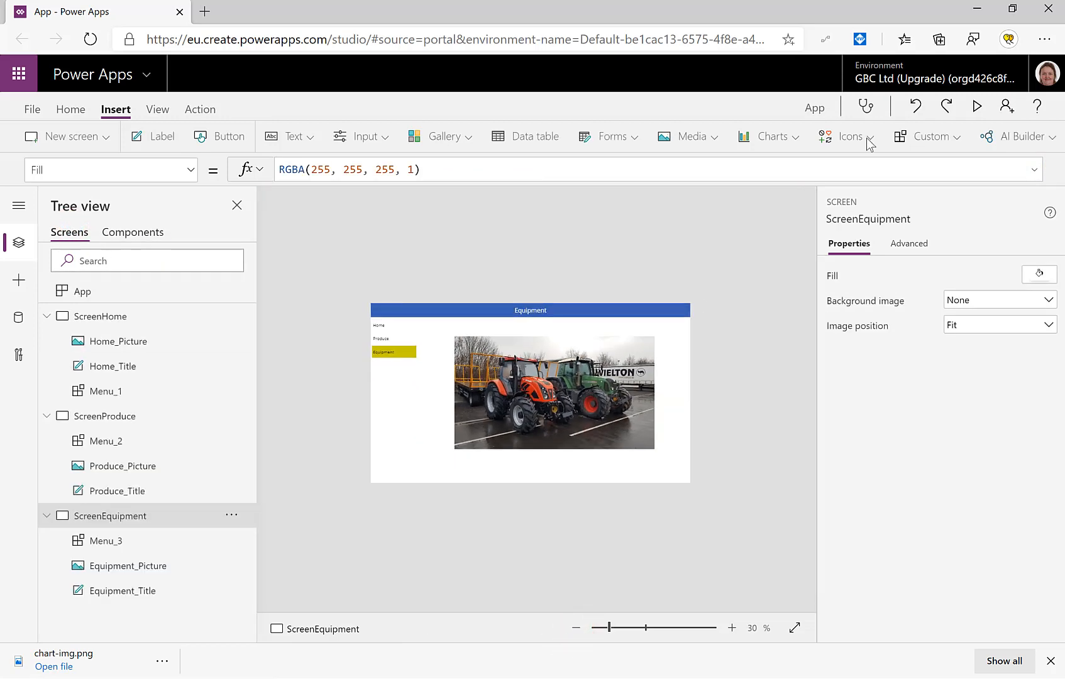
pyautogui.click(978, 106)
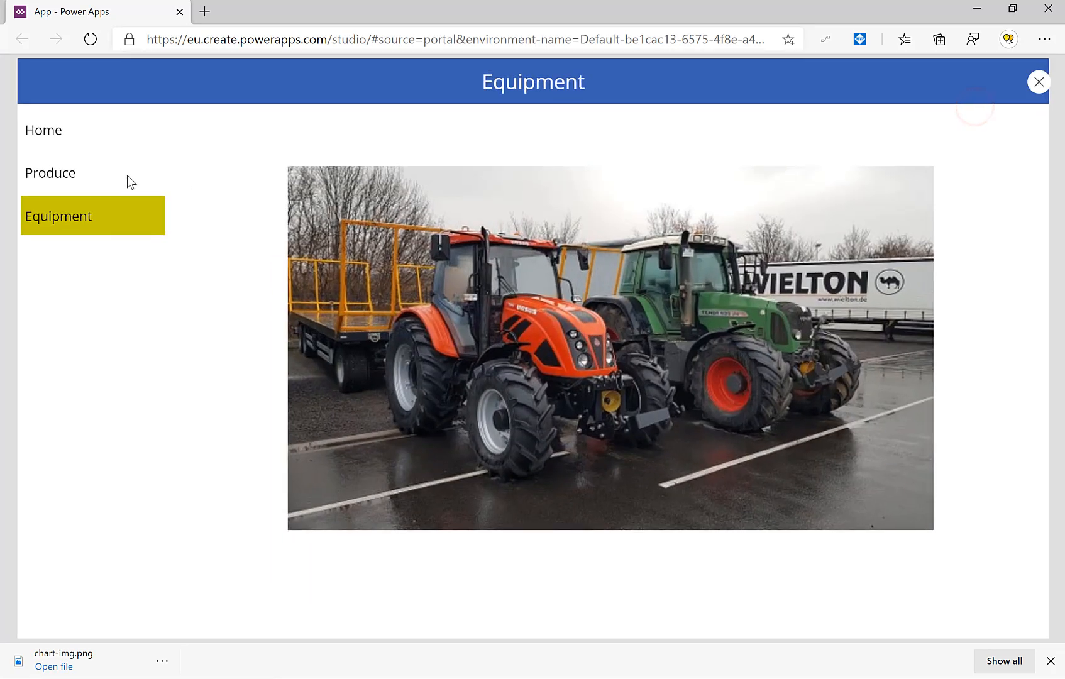
pyautogui.click(50, 130)
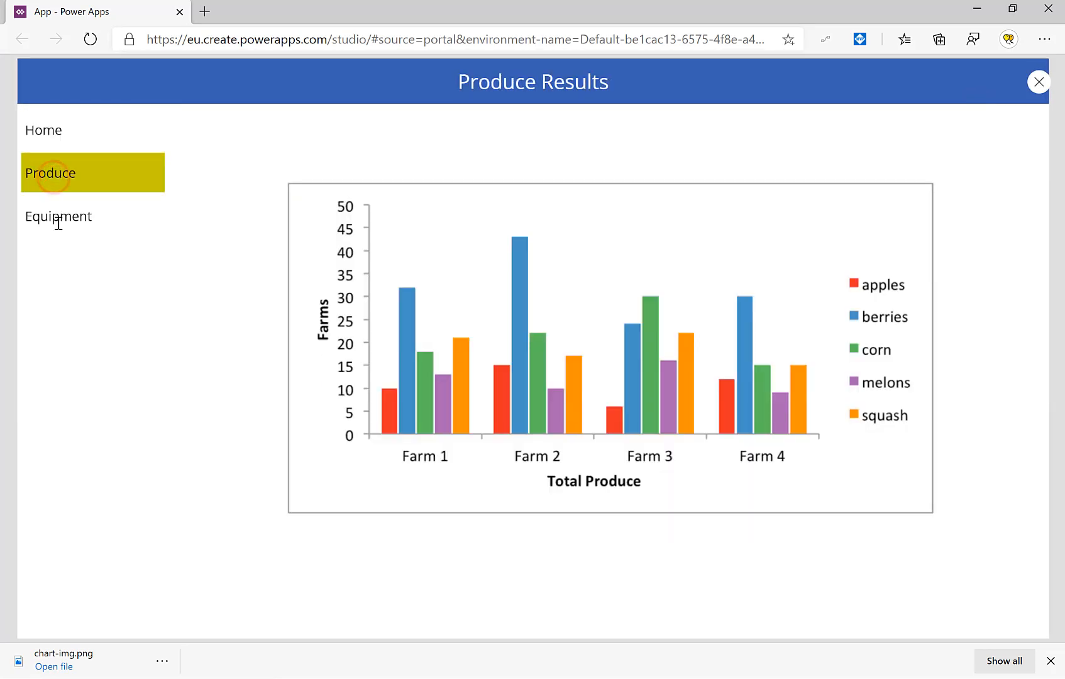
pyautogui.click(58, 216)
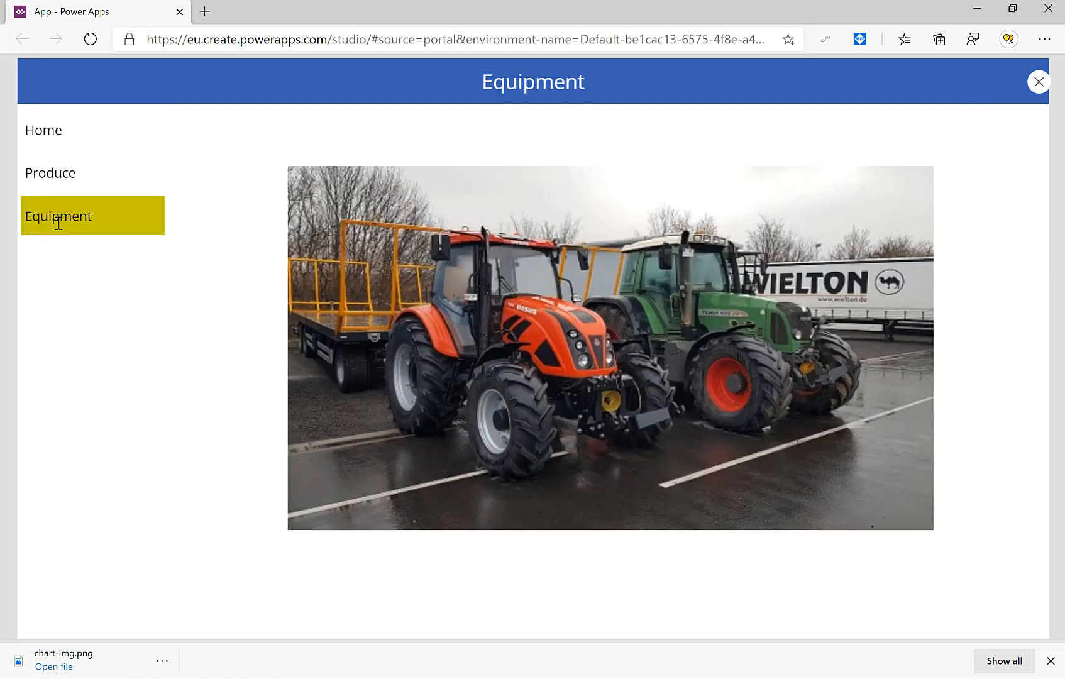
pyautogui.moveTo(647, 200)
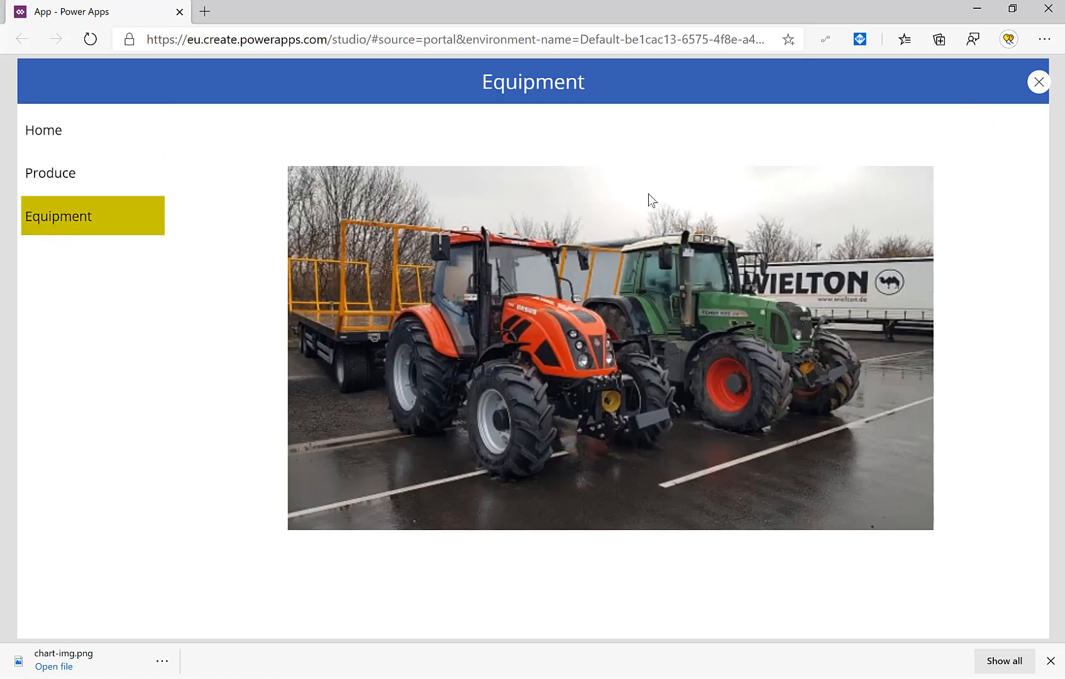